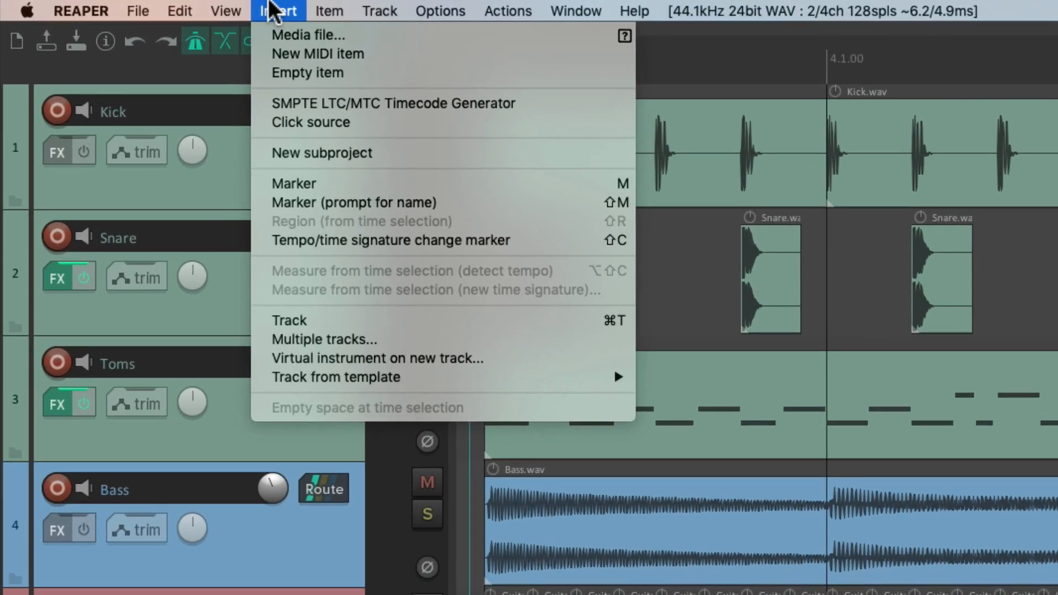
pyautogui.moveTo(307, 35)
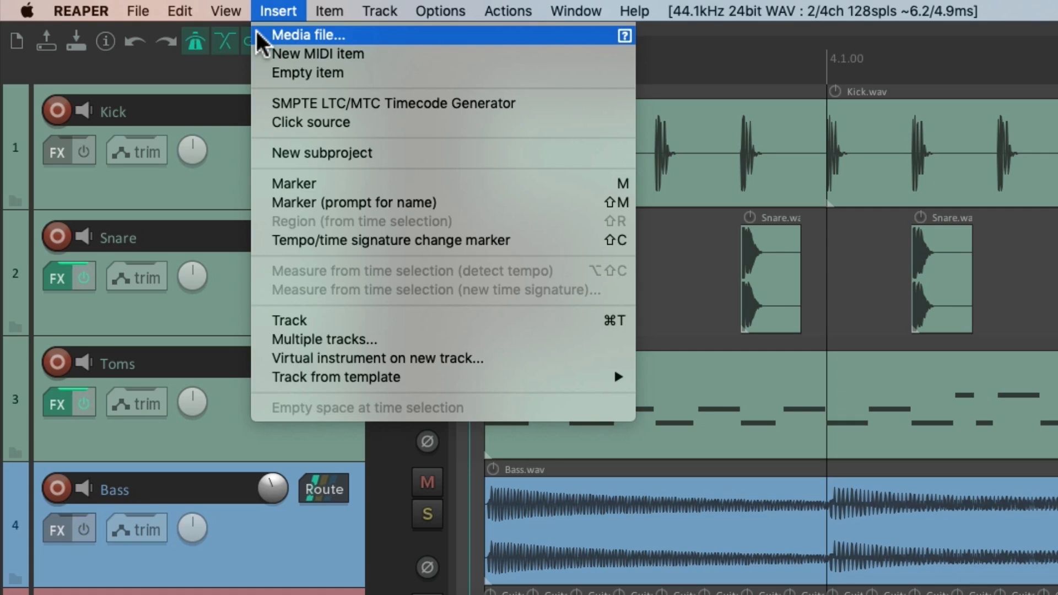
pyautogui.moveTo(592, 53)
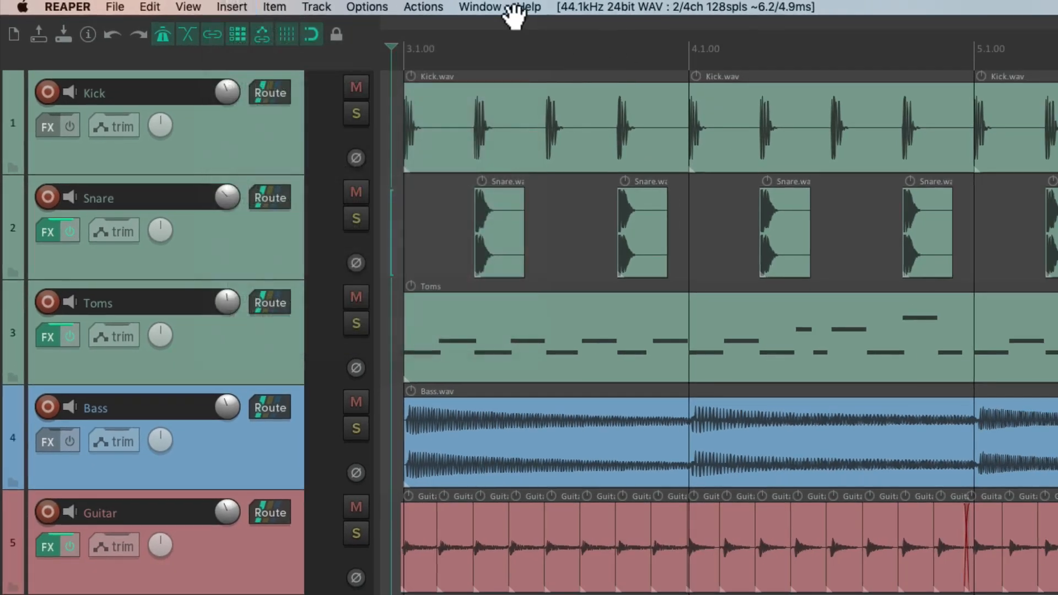
# Step: Filter the action list for 'insert' and run 'Insert media files...'
pyautogui.click(423, 7)
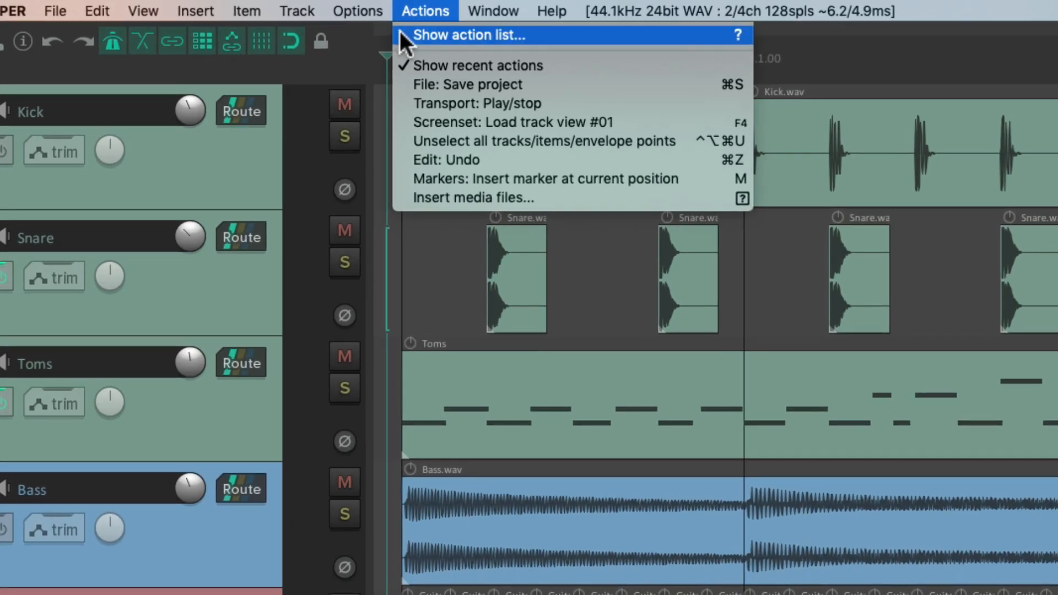
pyautogui.click(469, 35)
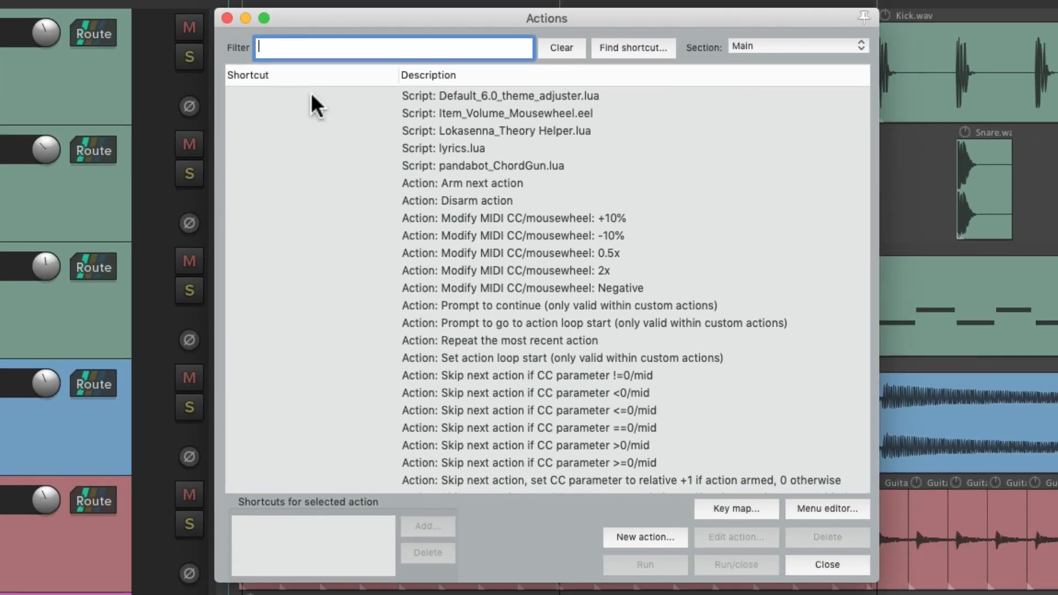
pyautogui.write('insert')
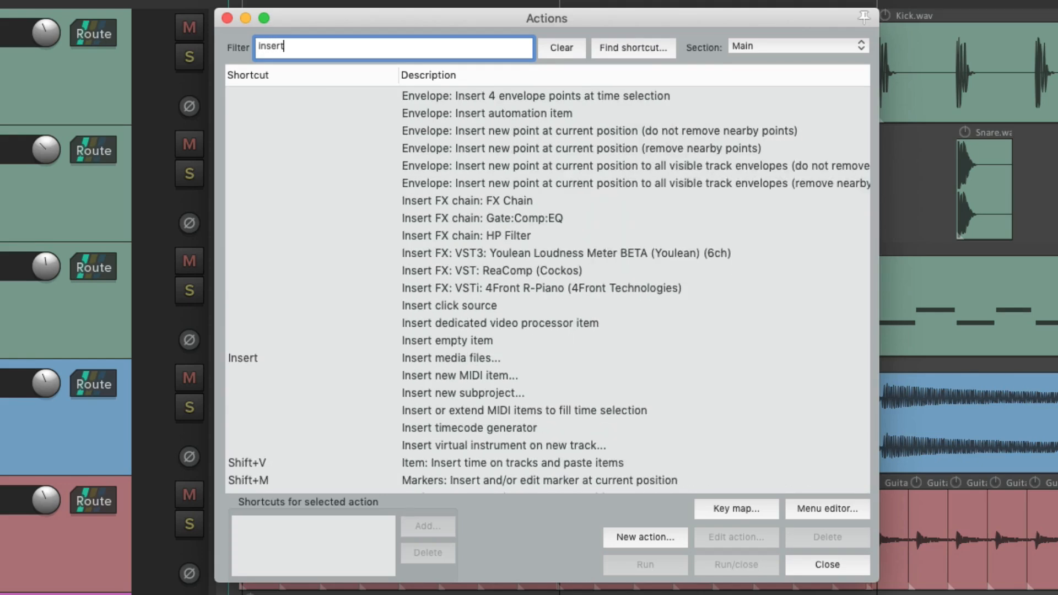
pyautogui.scroll(-3)
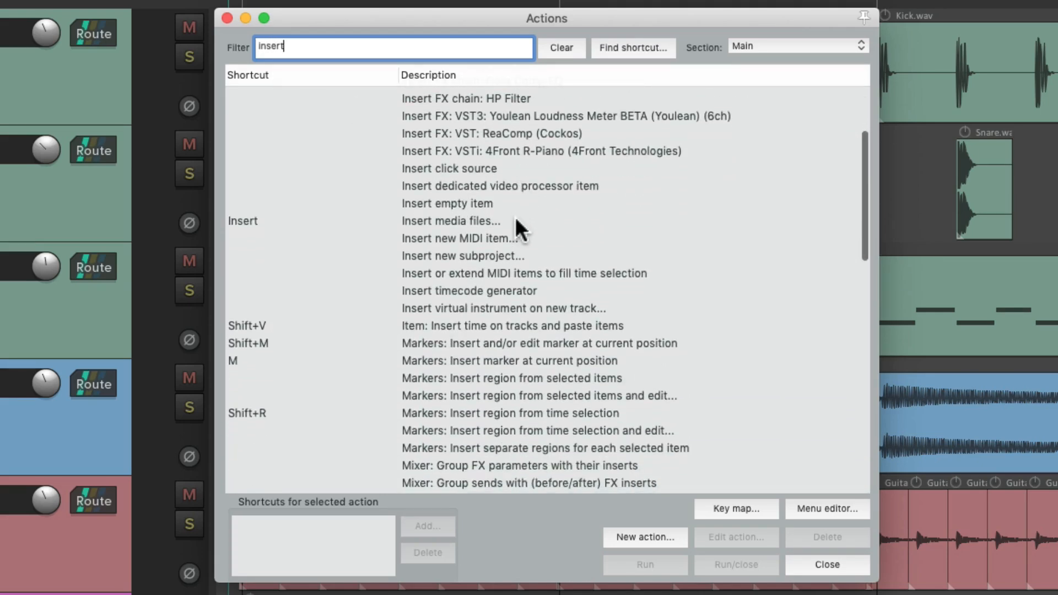
pyautogui.click(451, 221)
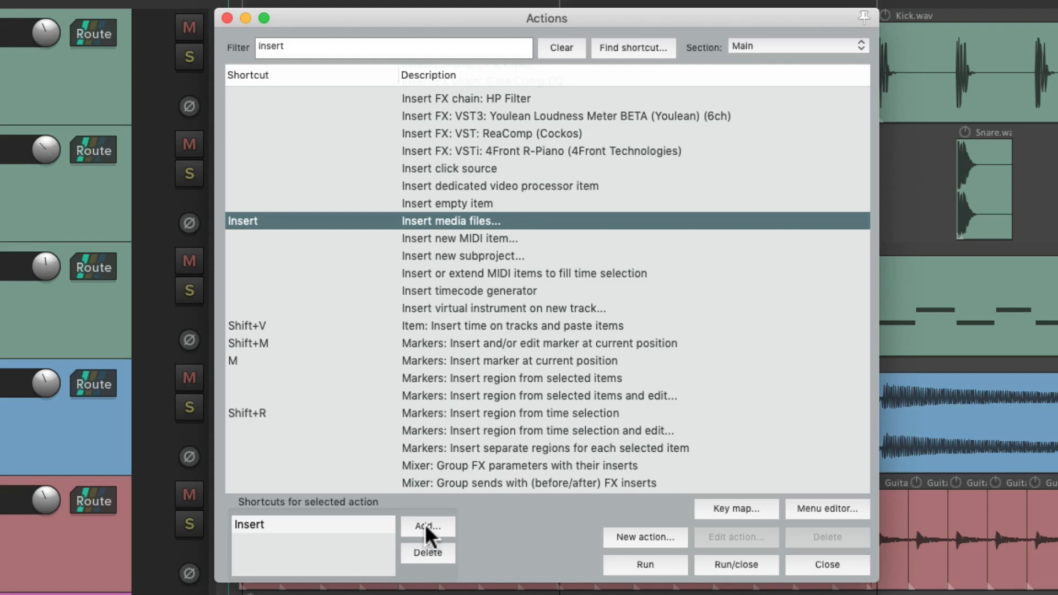
pyautogui.click(427, 527)
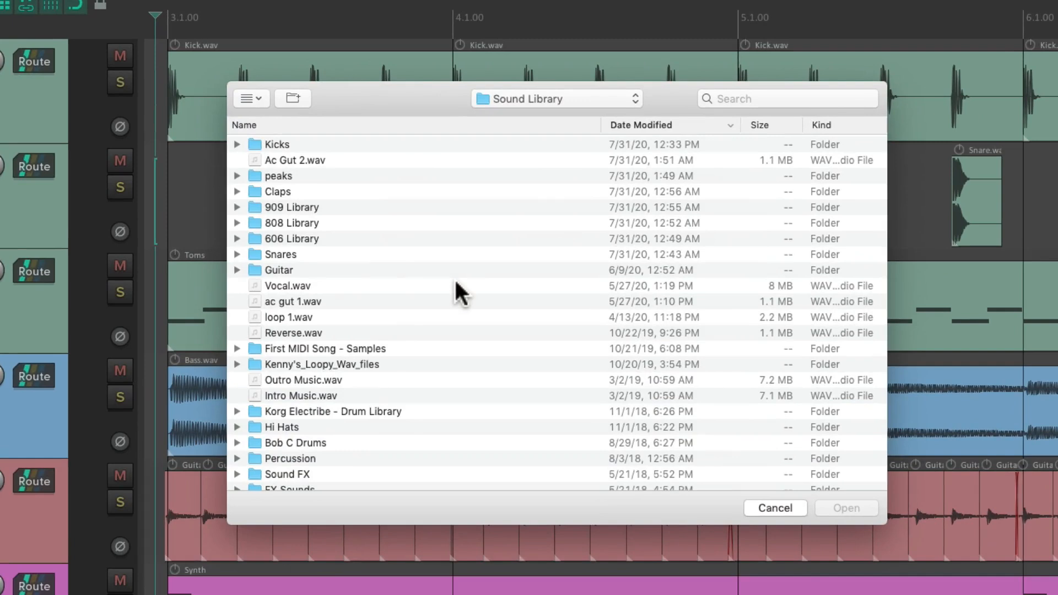
pyautogui.moveTo(519, 233)
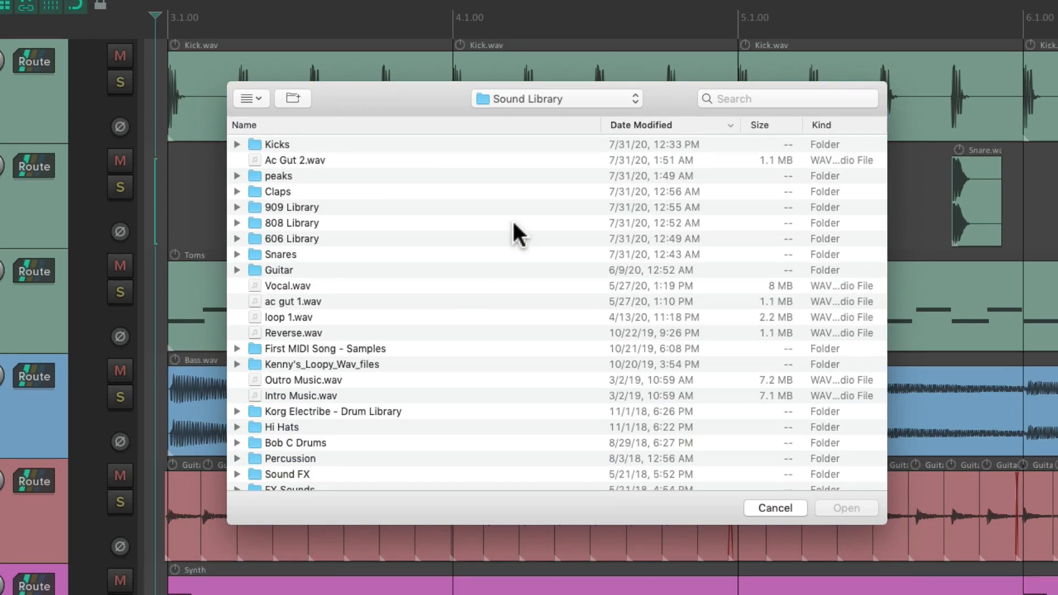
# Step: Select Ac Gut 2.wav in the Sound Library folder and open it
pyautogui.click(775, 508)
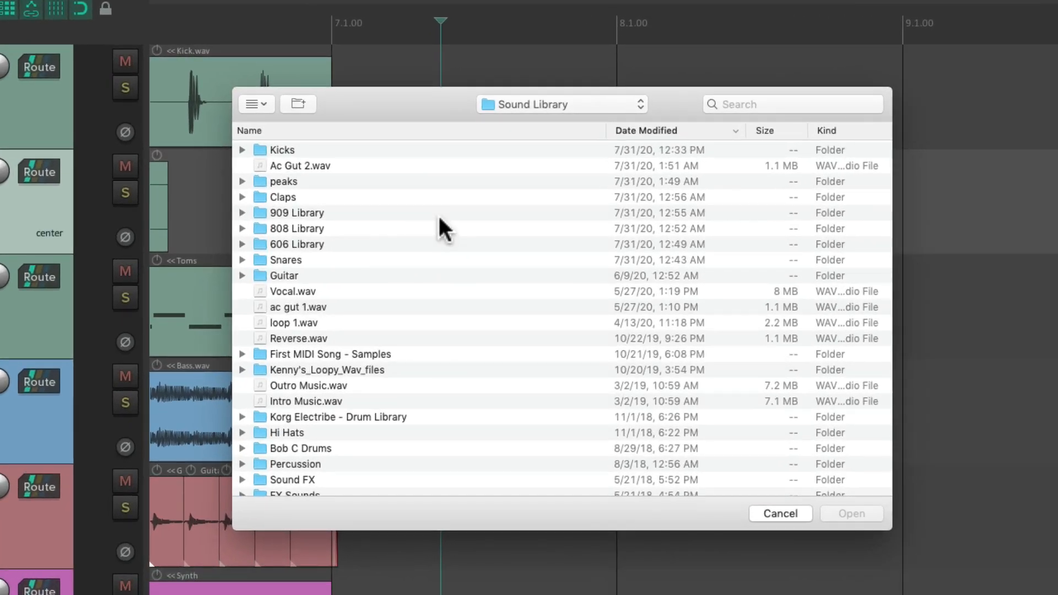
pyautogui.click(298, 165)
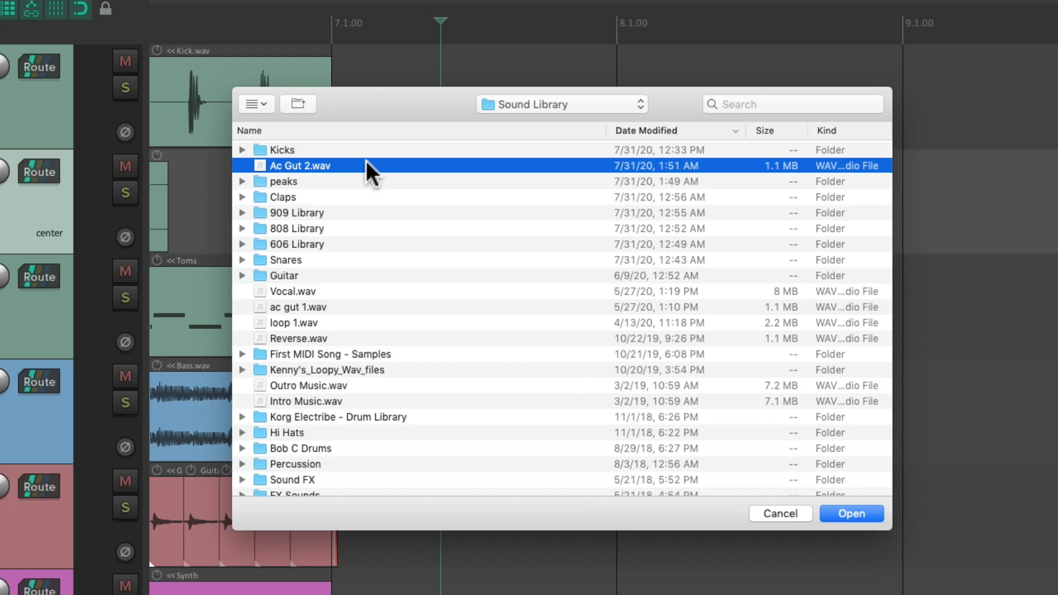
pyautogui.click(851, 513)
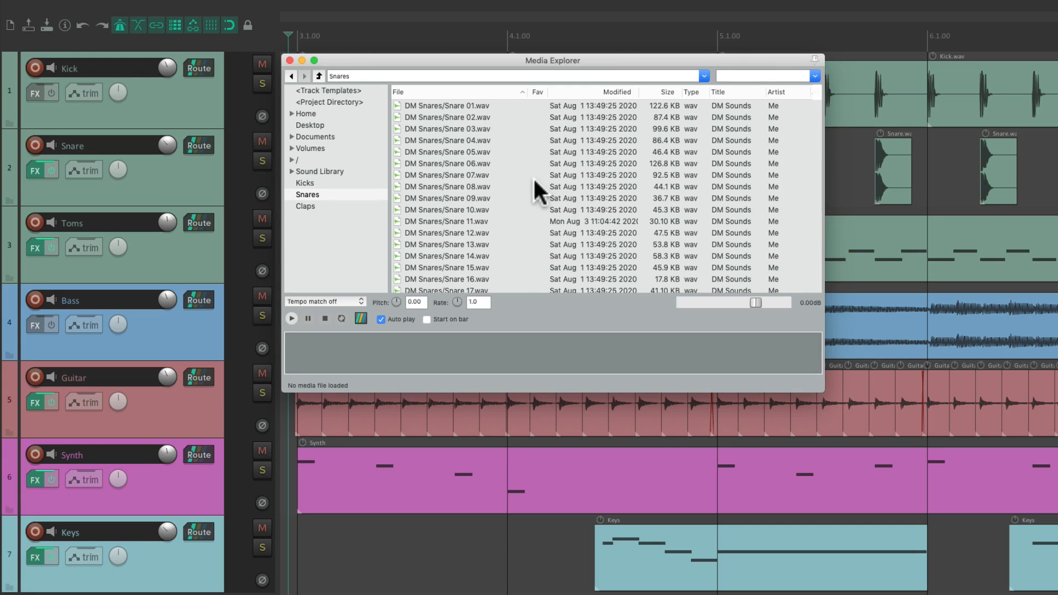
# Step: Close the Media Explorer window
pyautogui.click(289, 61)
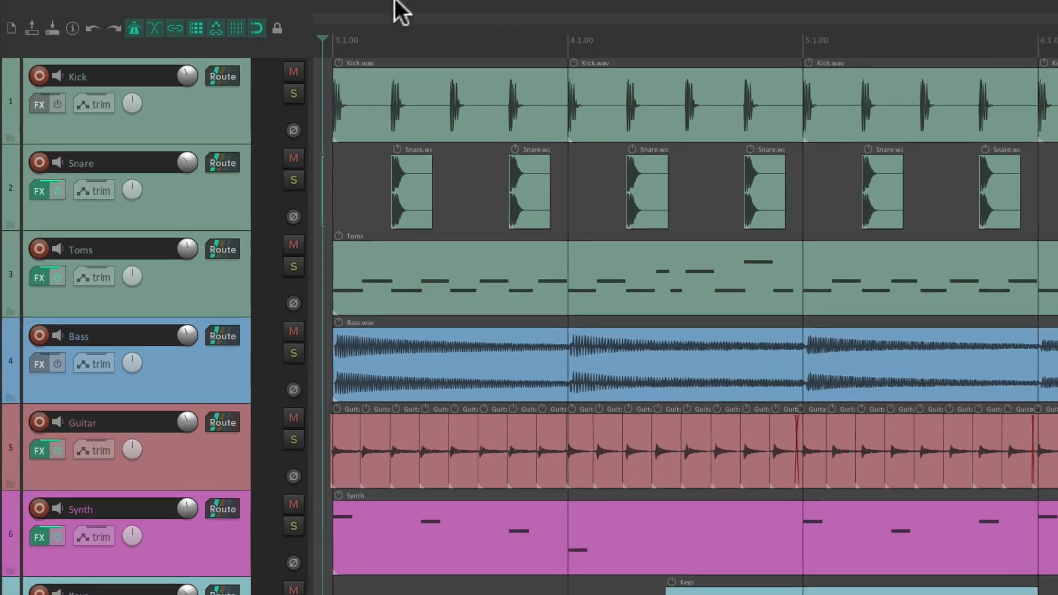
pyautogui.click(278, 11)
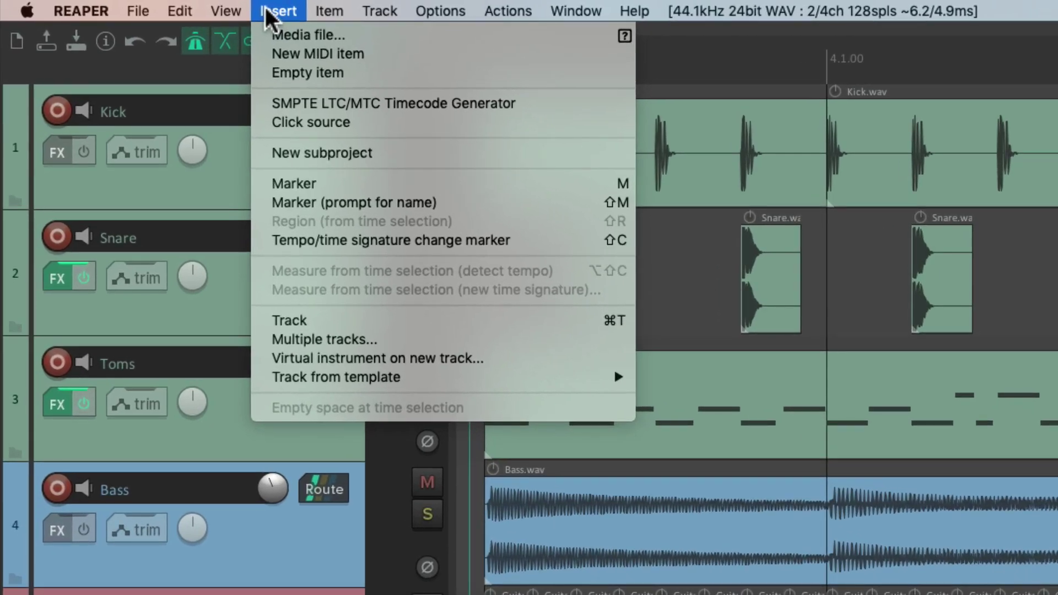
pyautogui.moveTo(293, 184)
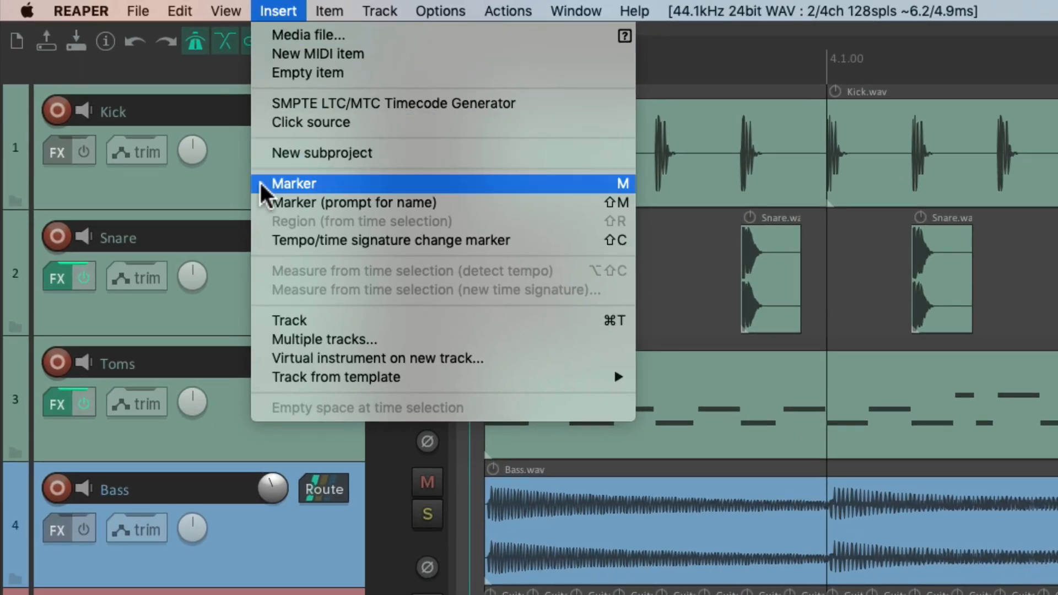
pyautogui.moveTo(577, 199)
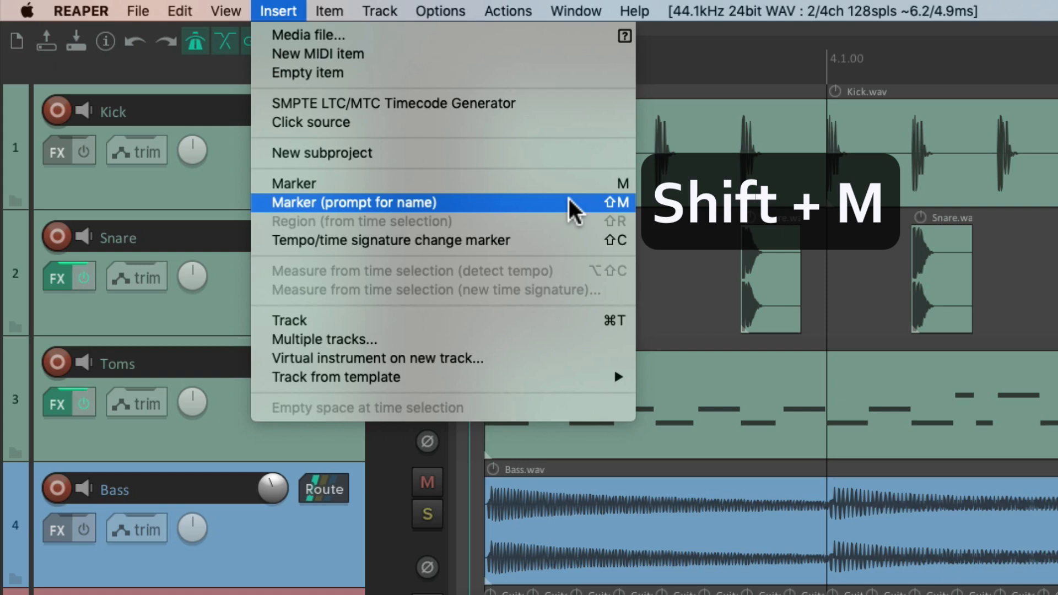
pyautogui.moveTo(462, 213)
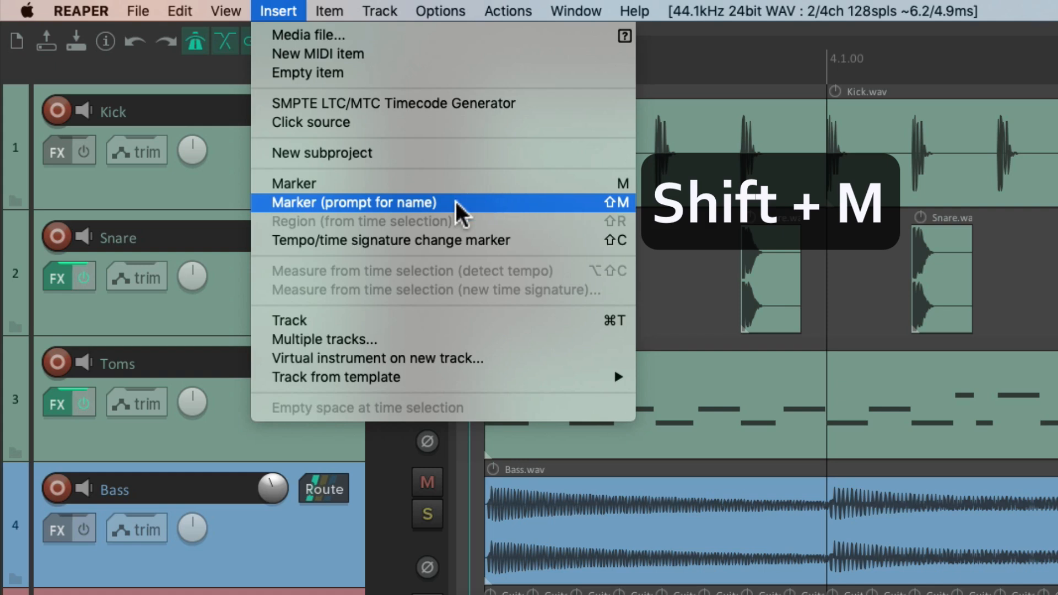
pyautogui.moveTo(592, 215)
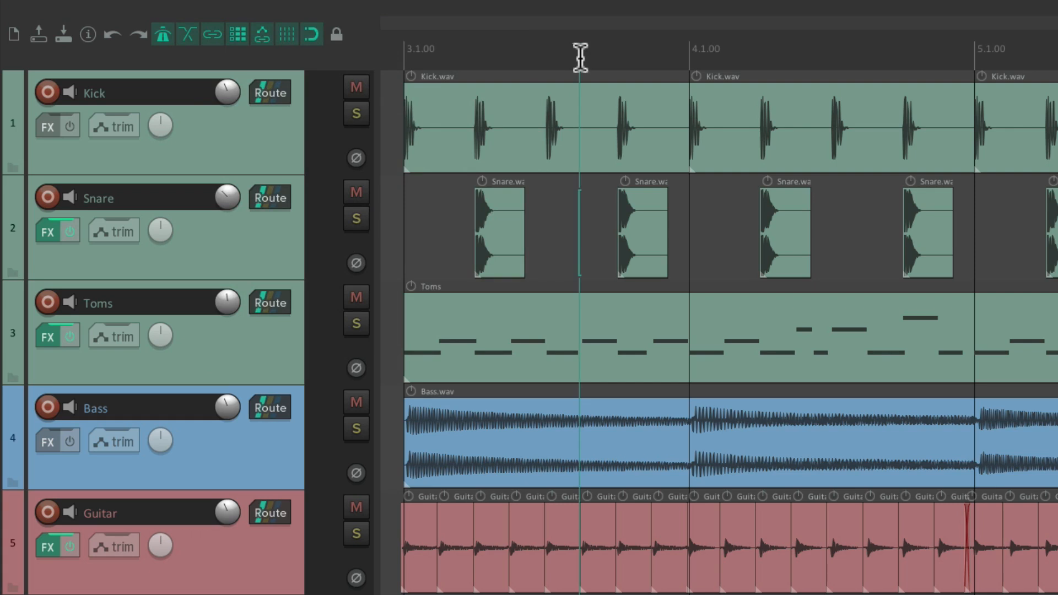
pyautogui.click(581, 57)
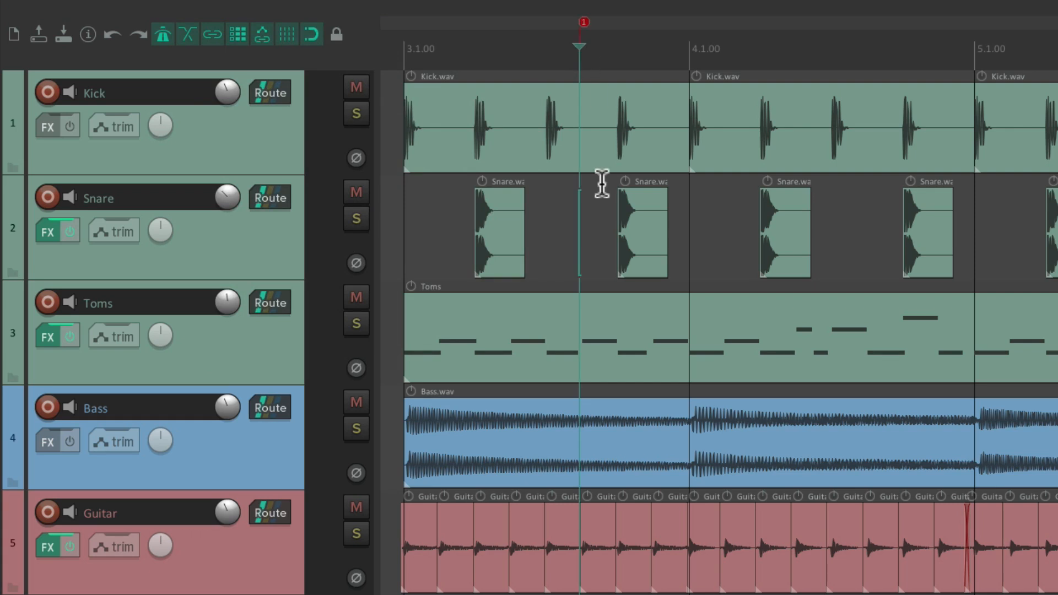
pyautogui.moveTo(602, 42)
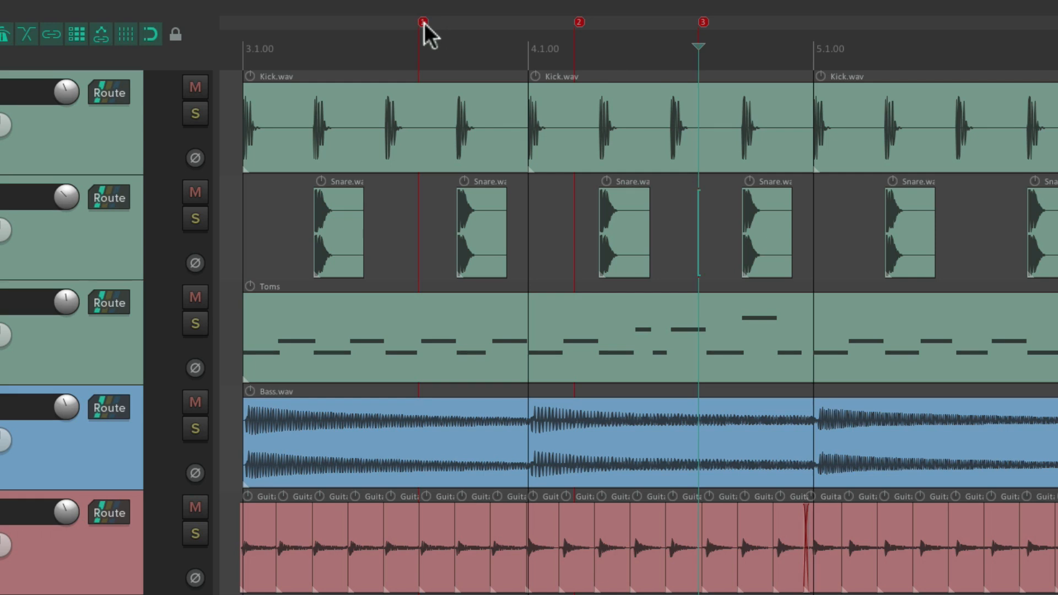
pyautogui.doubleClick(420, 22)
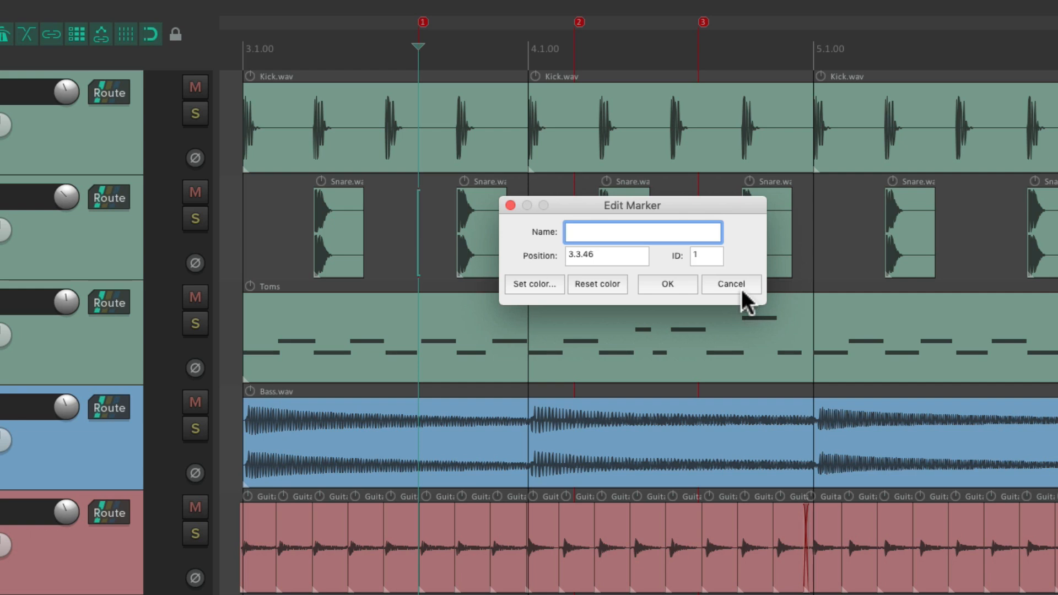
pyautogui.click(730, 284)
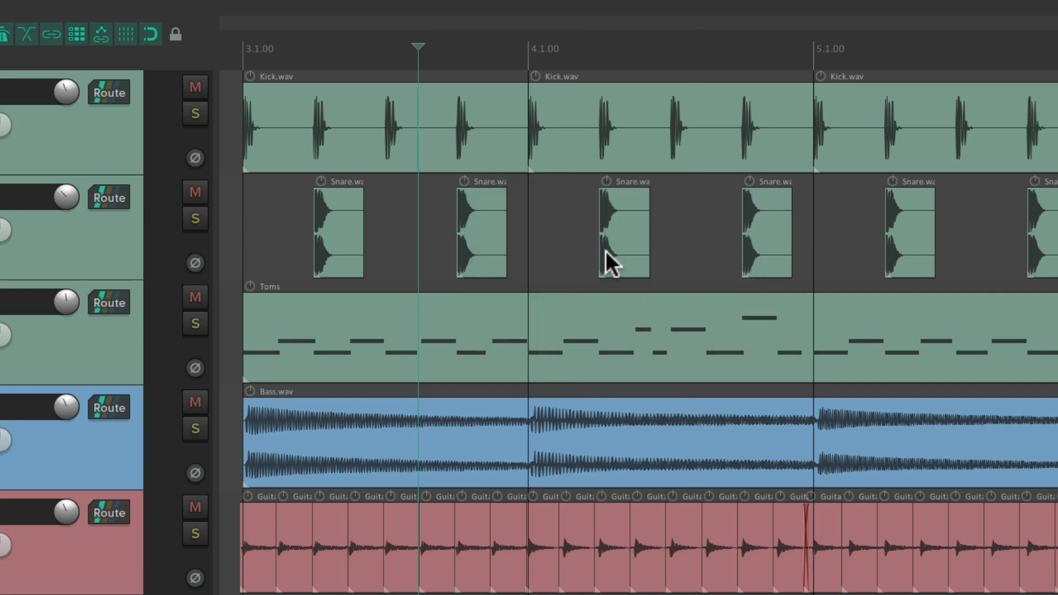
pyautogui.moveTo(420, 217)
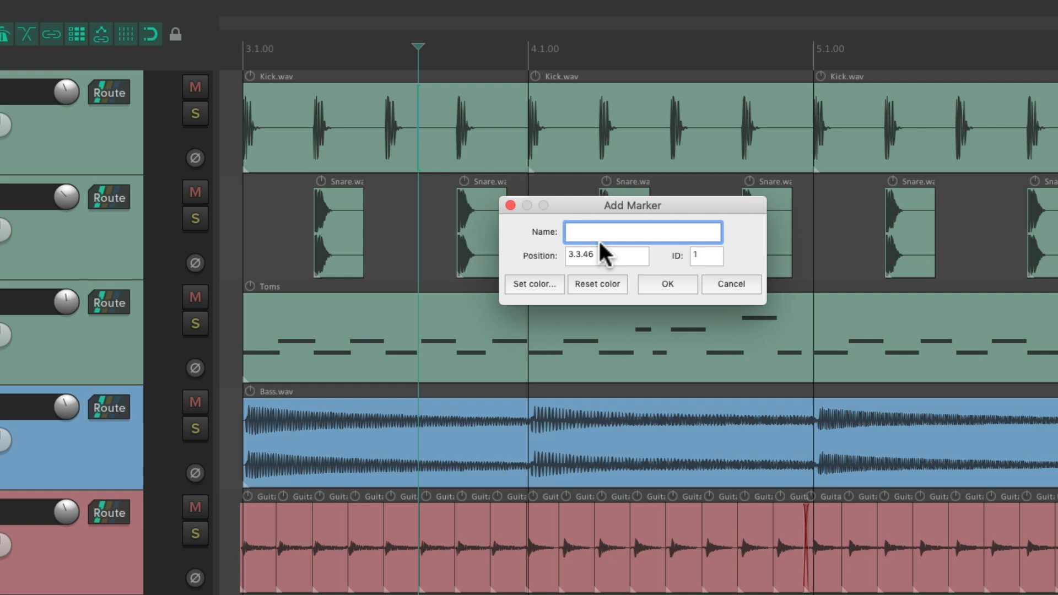
# Step: Name the new marker 'Verse 1' and give it a green colour
pyautogui.write('V')
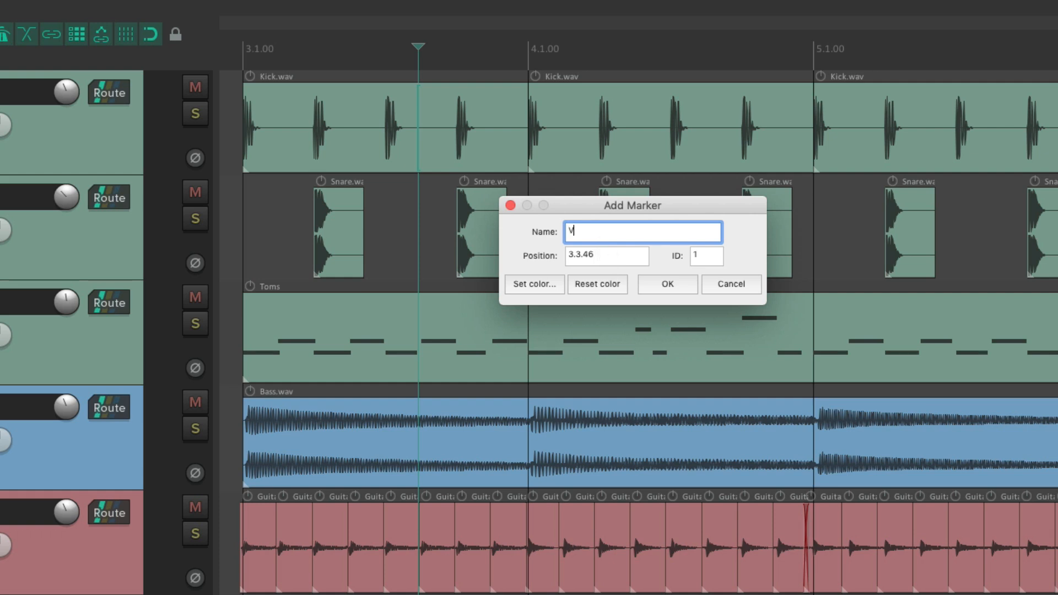
pyautogui.write('erse 1')
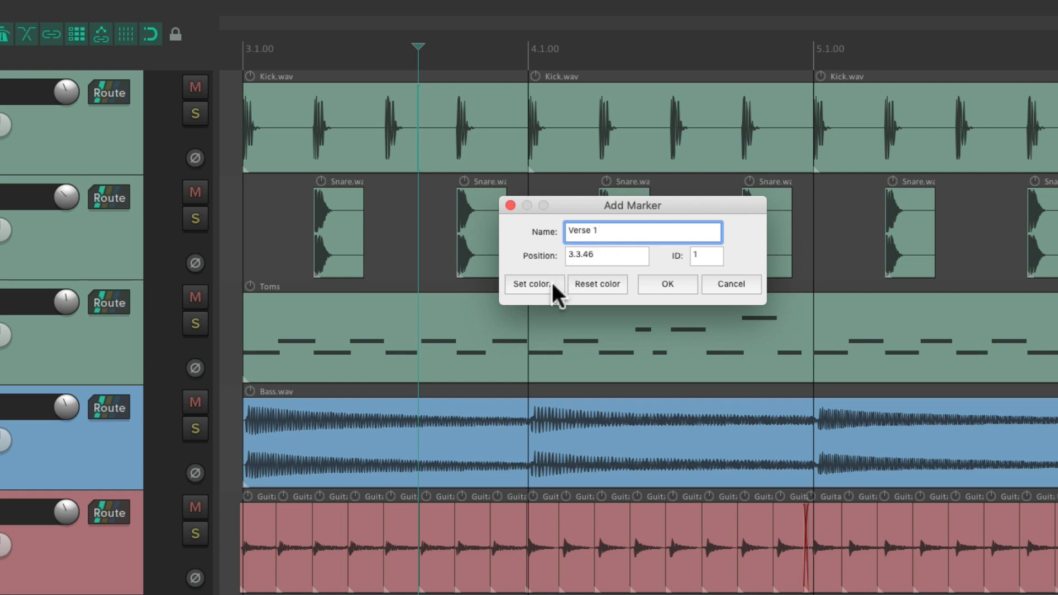
pyautogui.click(532, 285)
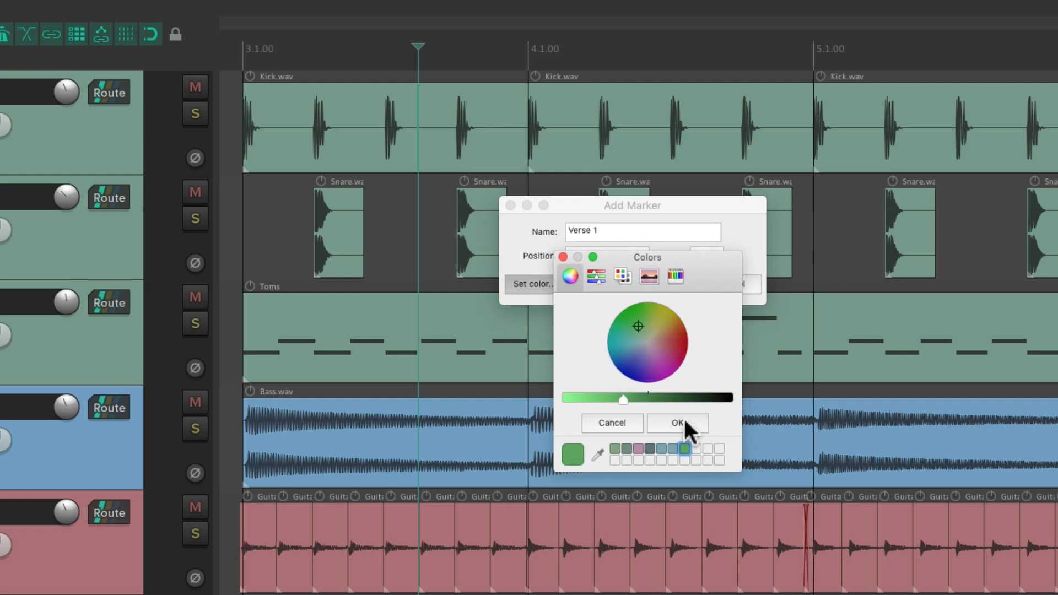
pyautogui.click(678, 423)
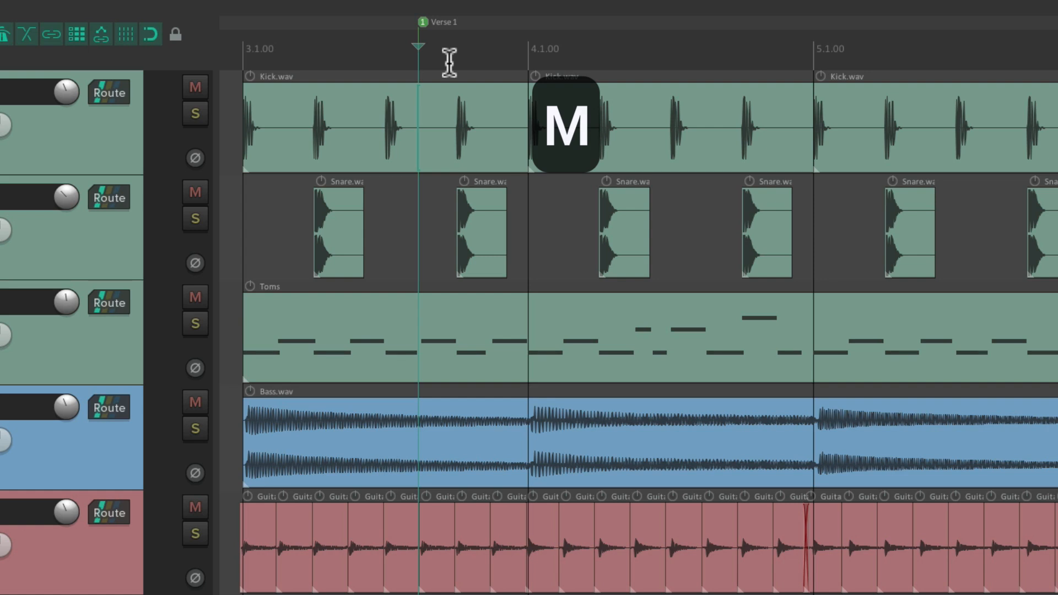
# Step: Insert markers with Shift+M and name them 'Verse 1' and 'Verse 2'
pyautogui.press('Shift+M')
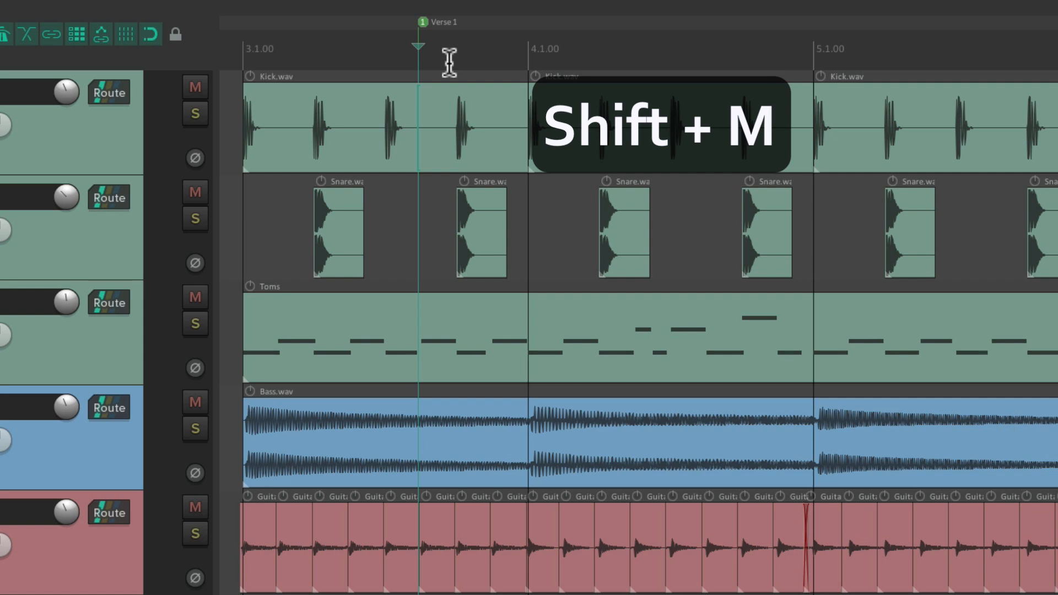
pyautogui.press('shift+m')
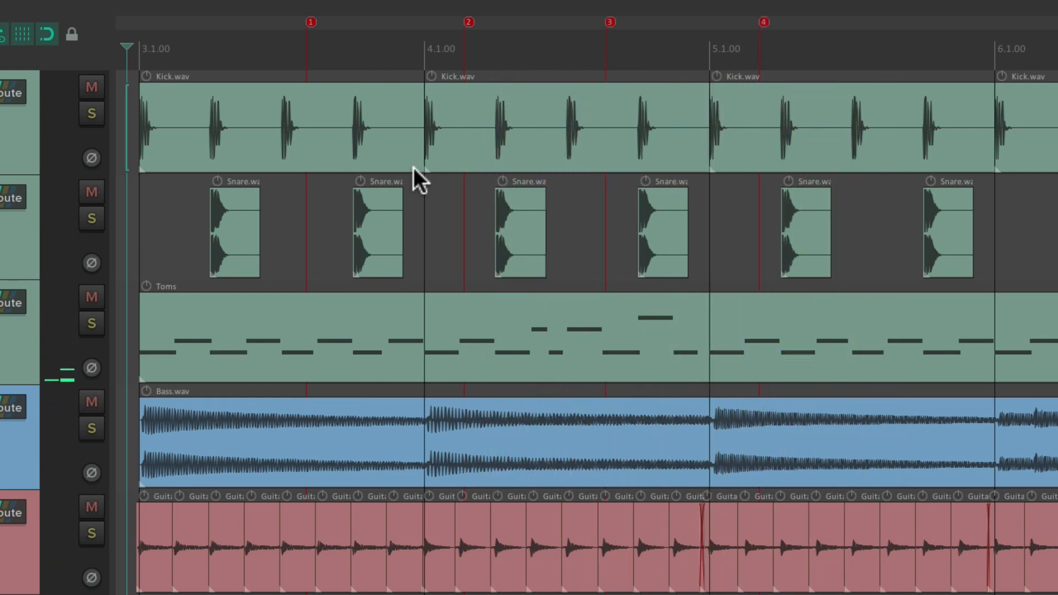
pyautogui.moveTo(651, 58)
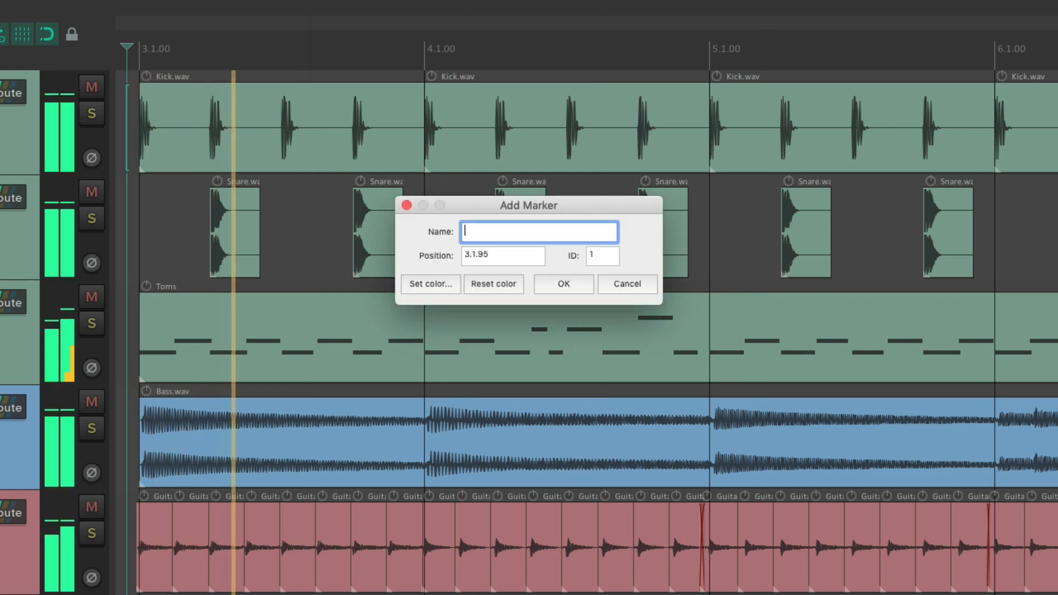
pyautogui.write('Verse 1')
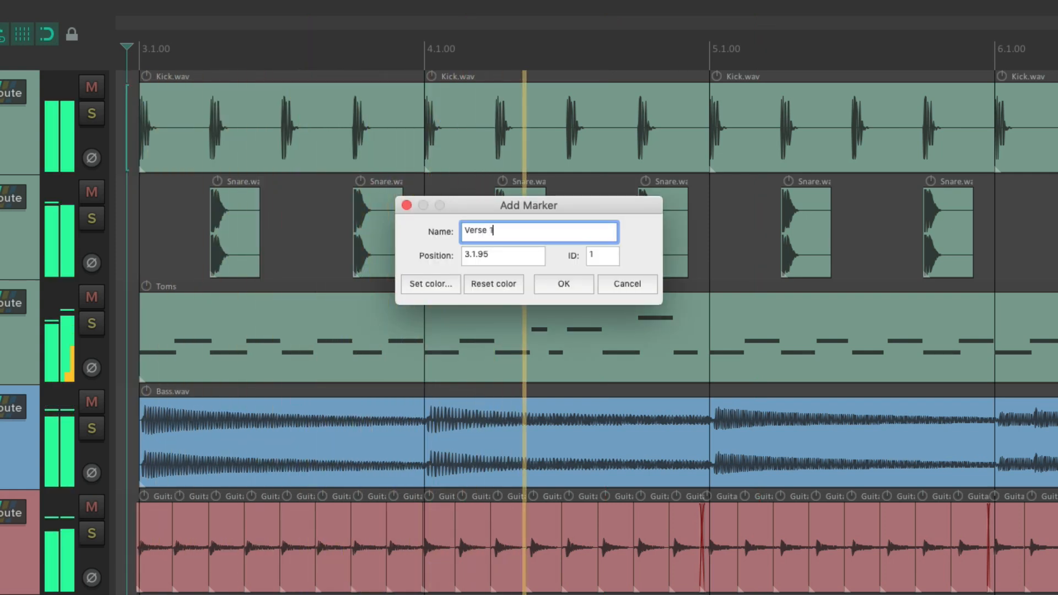
pyautogui.click(563, 284)
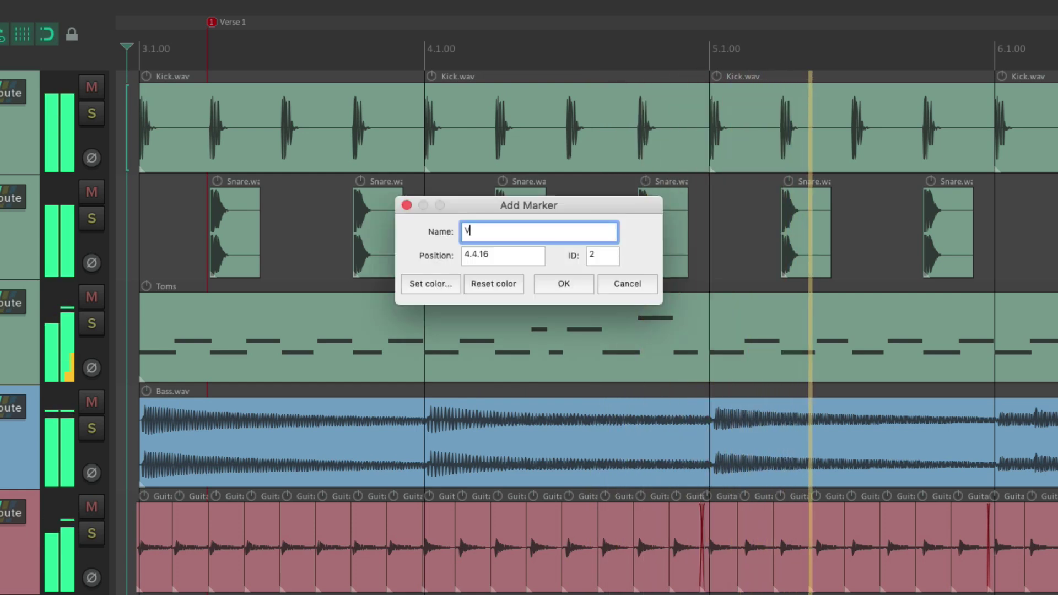
pyautogui.click(562, 283)
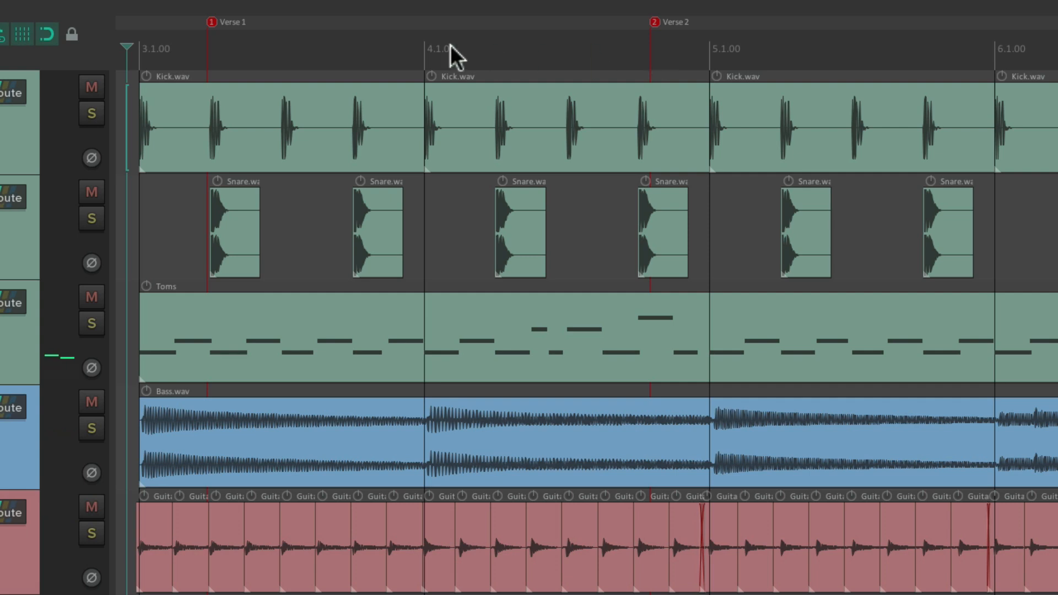
pyautogui.moveTo(672, 55)
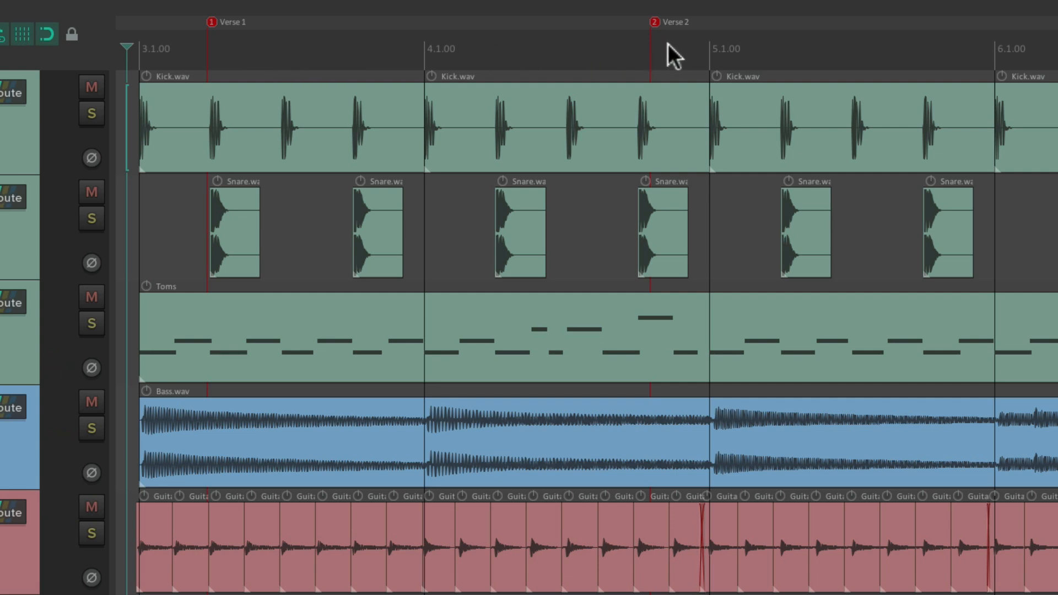
pyautogui.moveTo(364, 212)
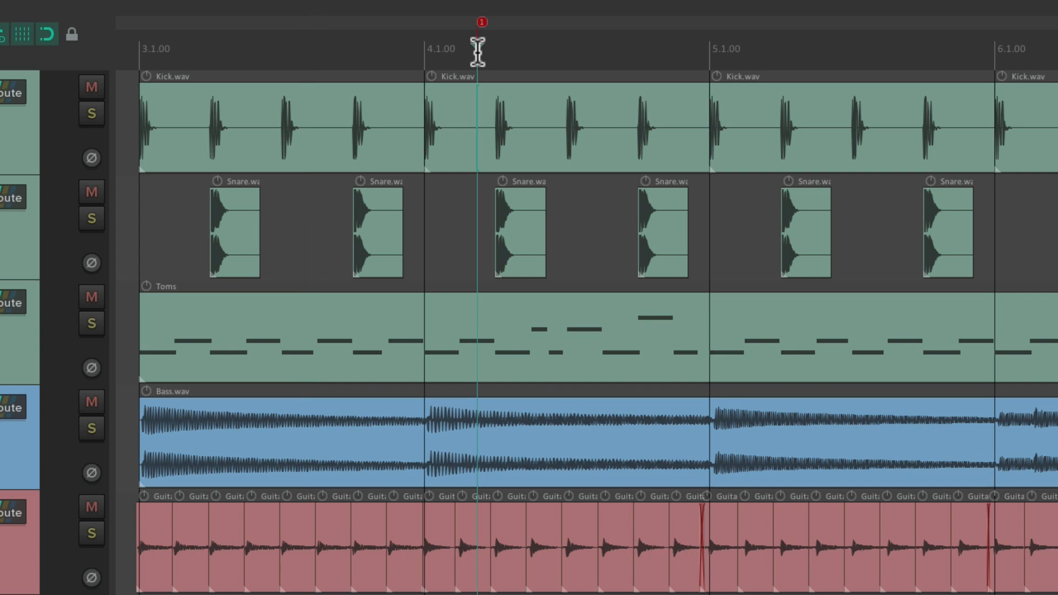
pyautogui.moveTo(588, 44)
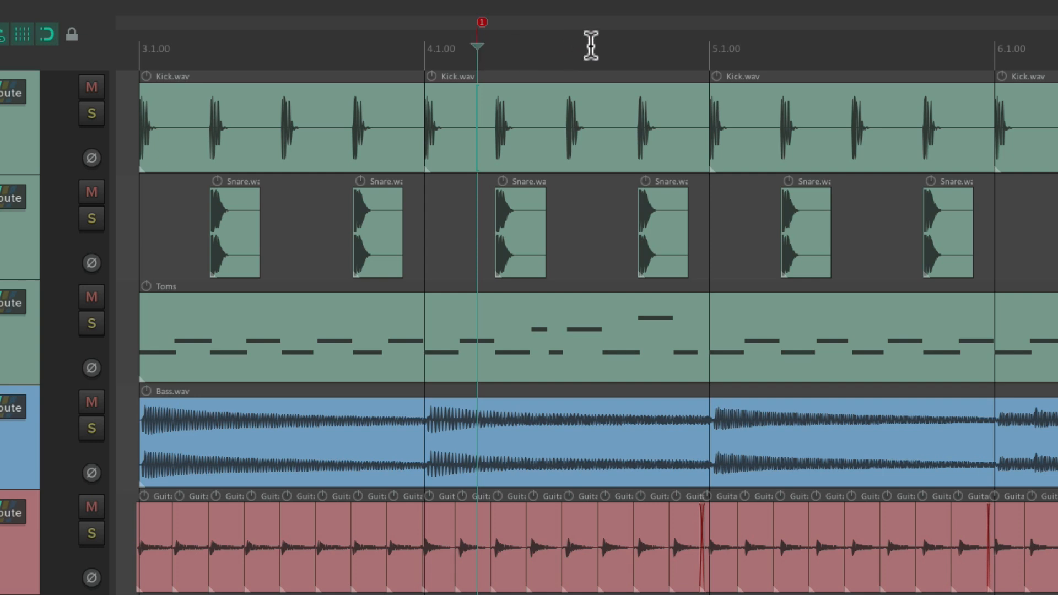
pyautogui.moveTo(591, 45)
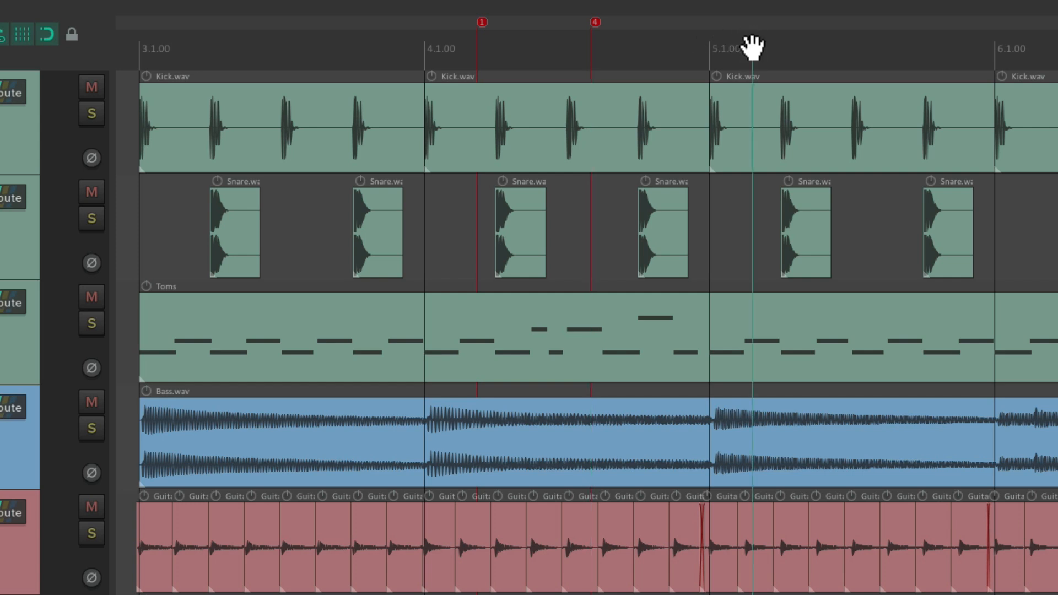
# Step: Add a marker, then edit marker 10 and colour it green
pyautogui.press('ctrl+0')
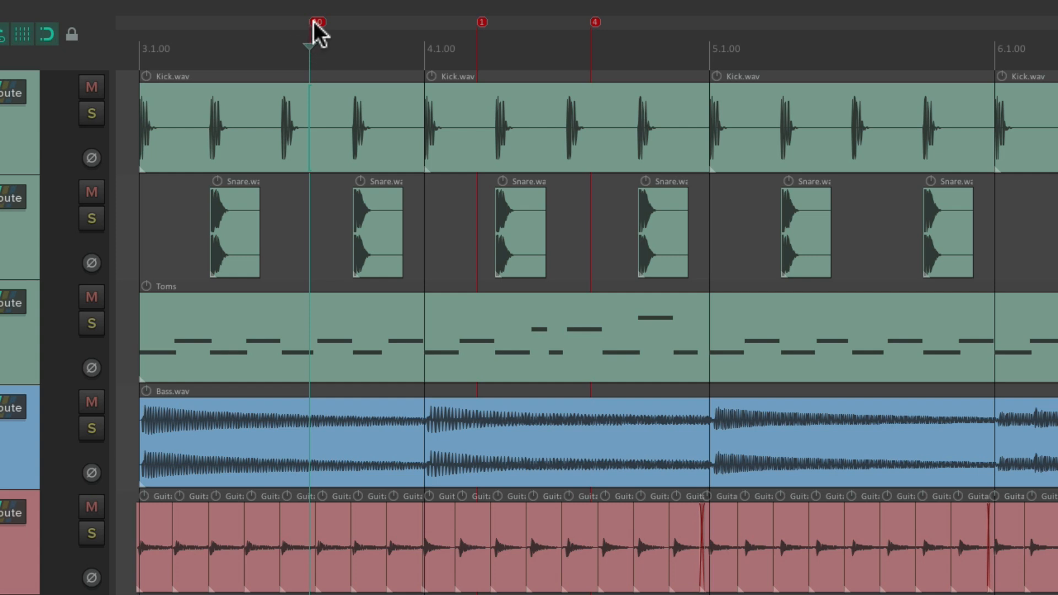
pyautogui.doubleClick(316, 22)
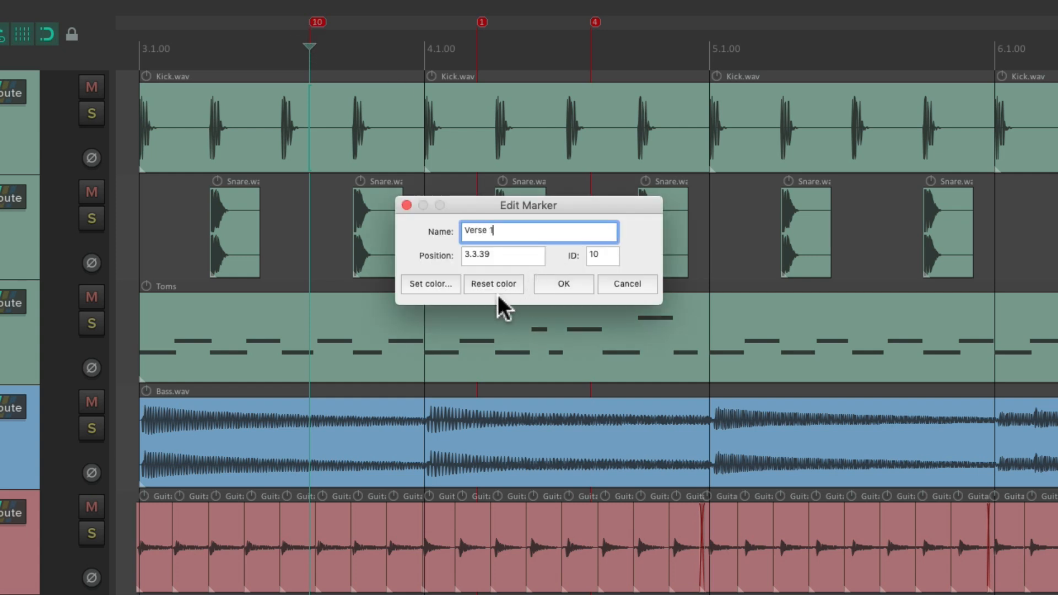
pyautogui.click(430, 283)
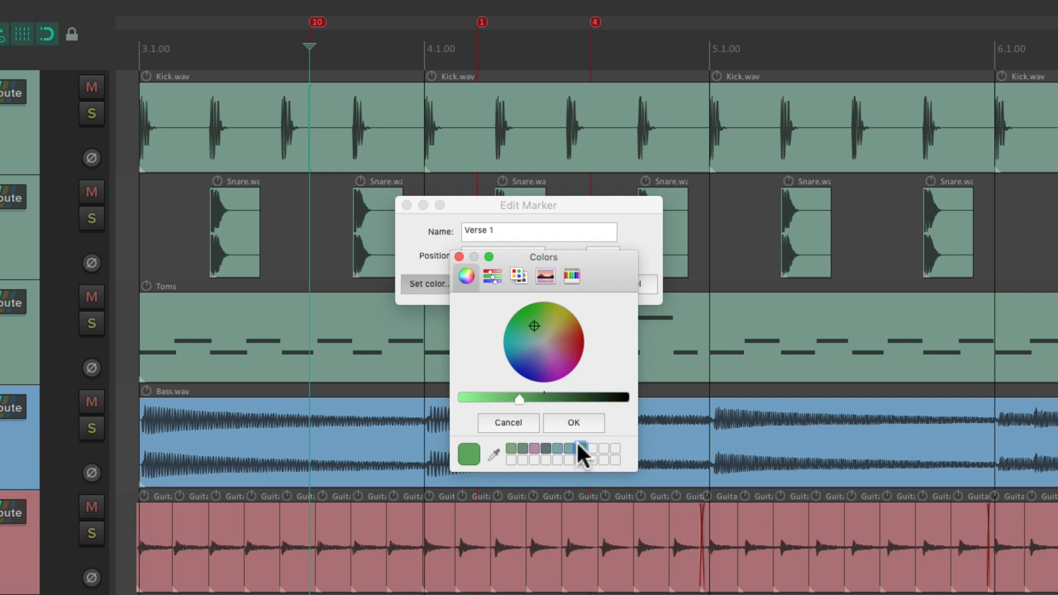
pyautogui.click(572, 423)
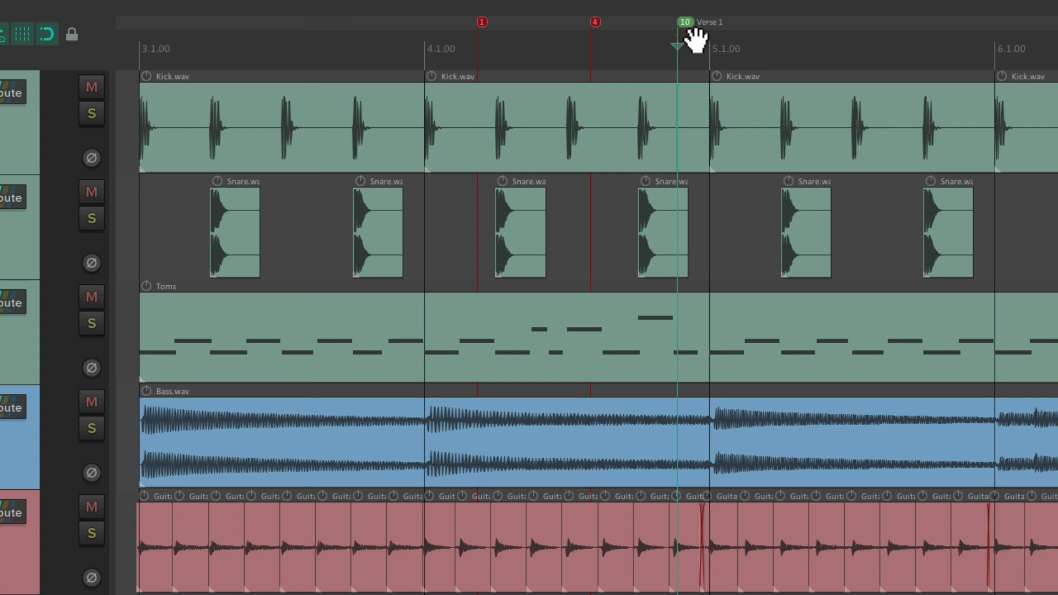
pyautogui.moveTo(693, 54)
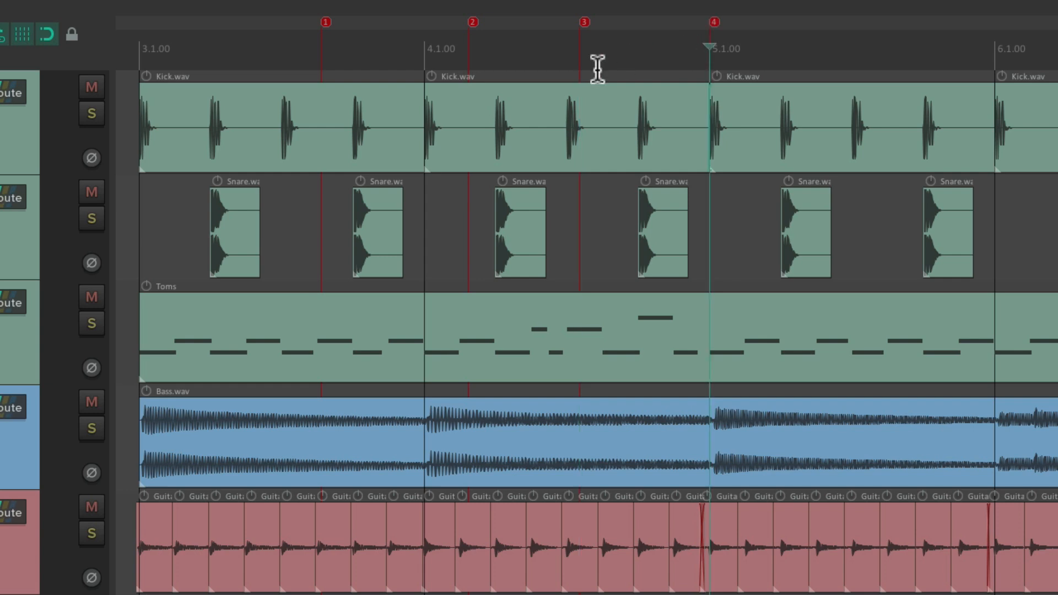
pyautogui.moveTo(343, 42)
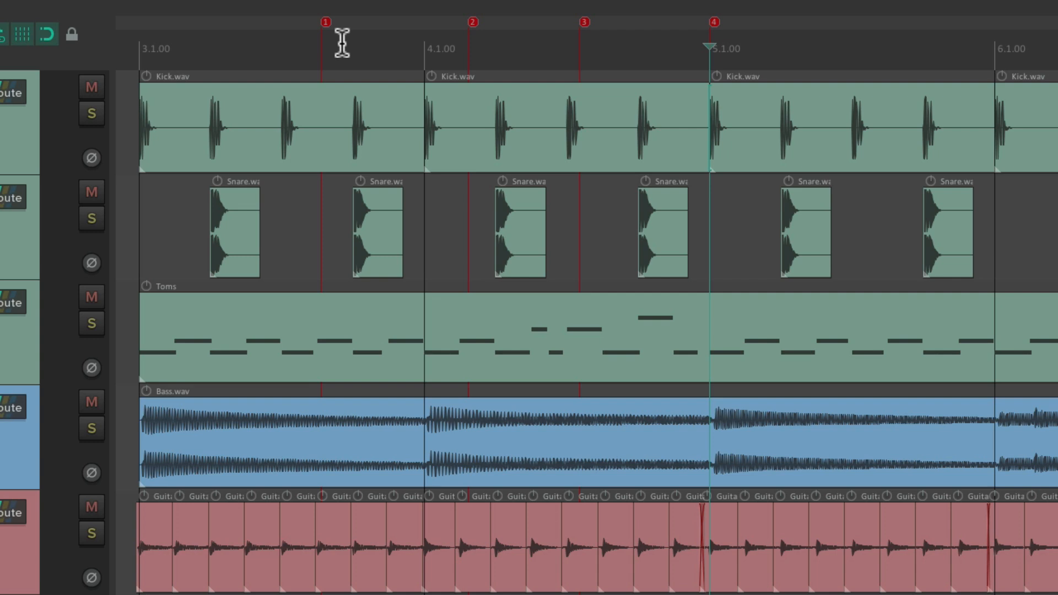
pyautogui.click(445, 48)
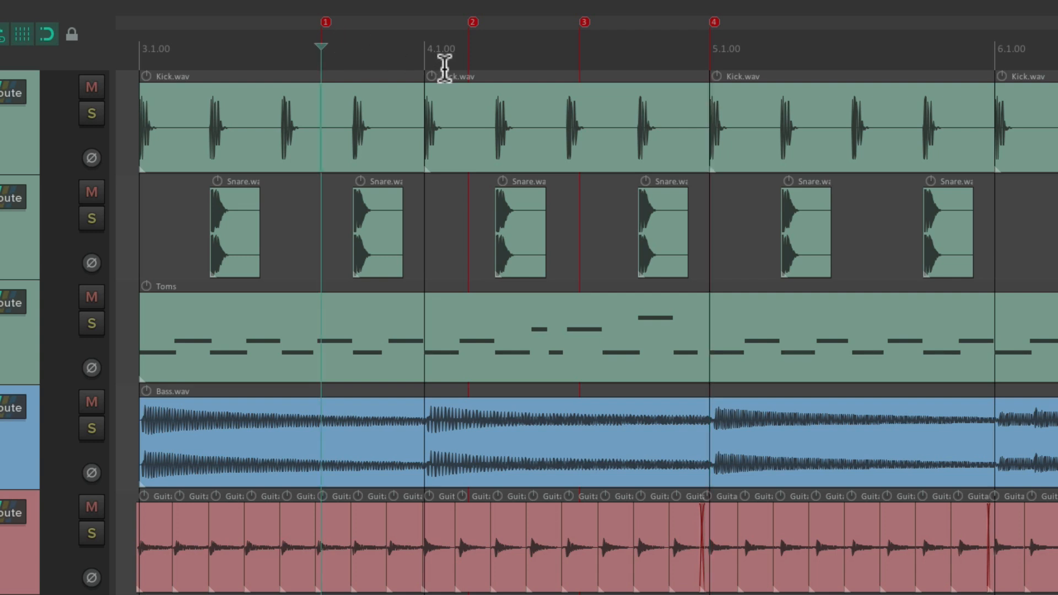
pyautogui.click(580, 49)
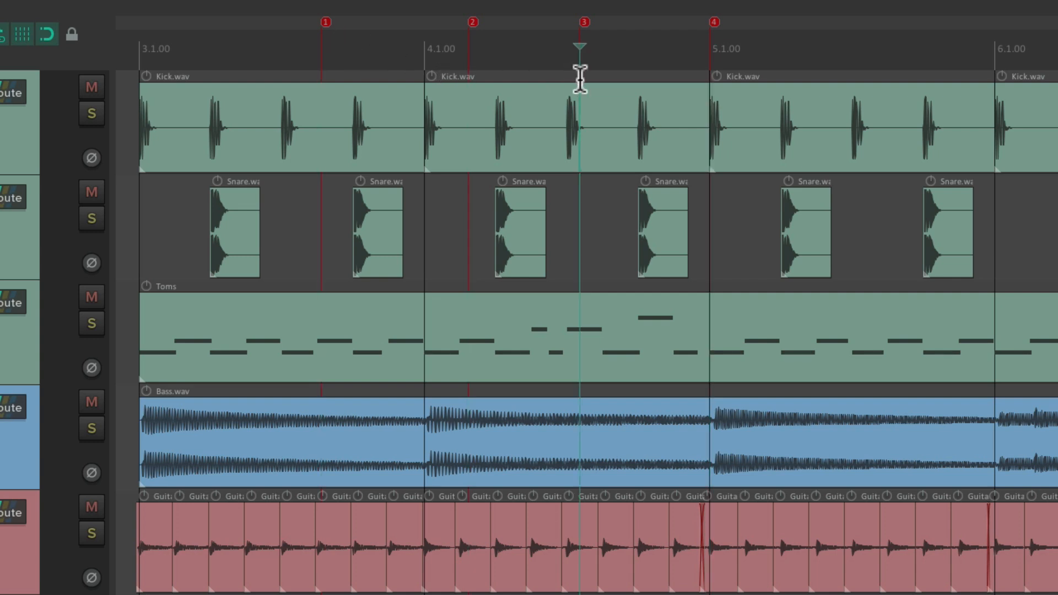
pyautogui.click(709, 48)
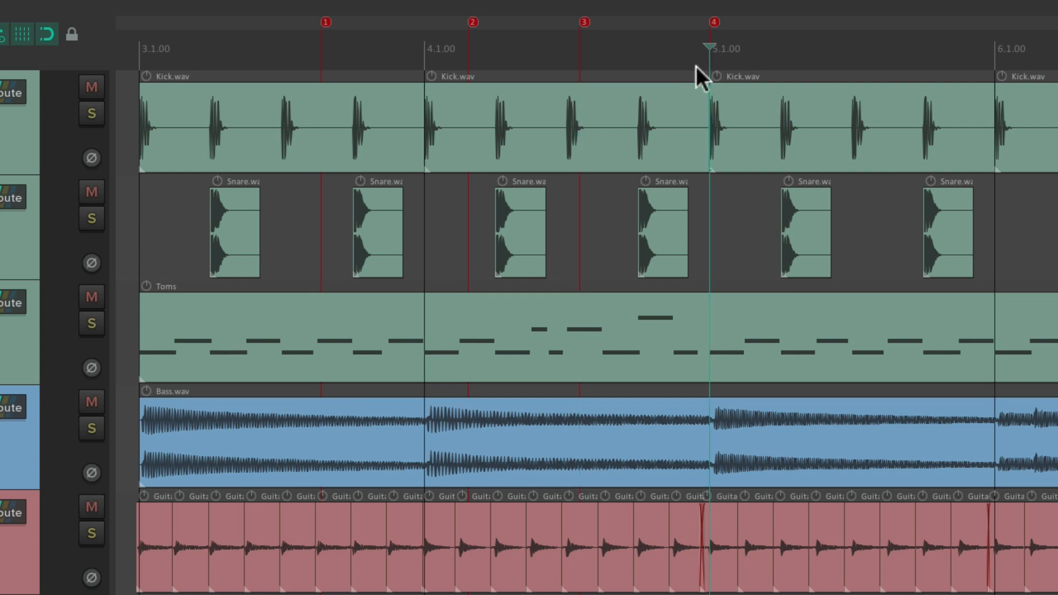
pyautogui.moveTo(487, 127)
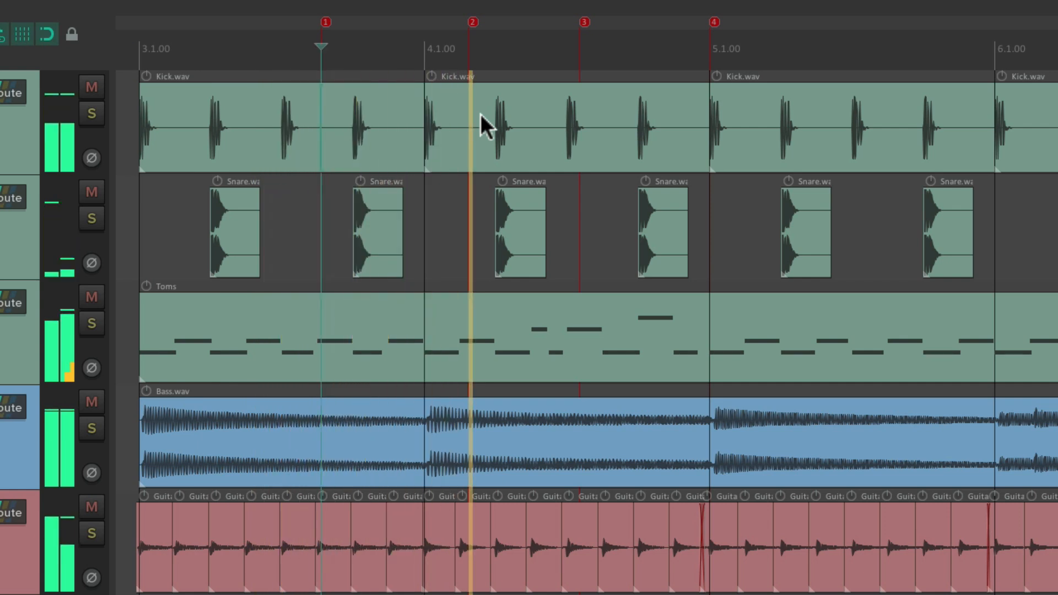
pyautogui.click(580, 49)
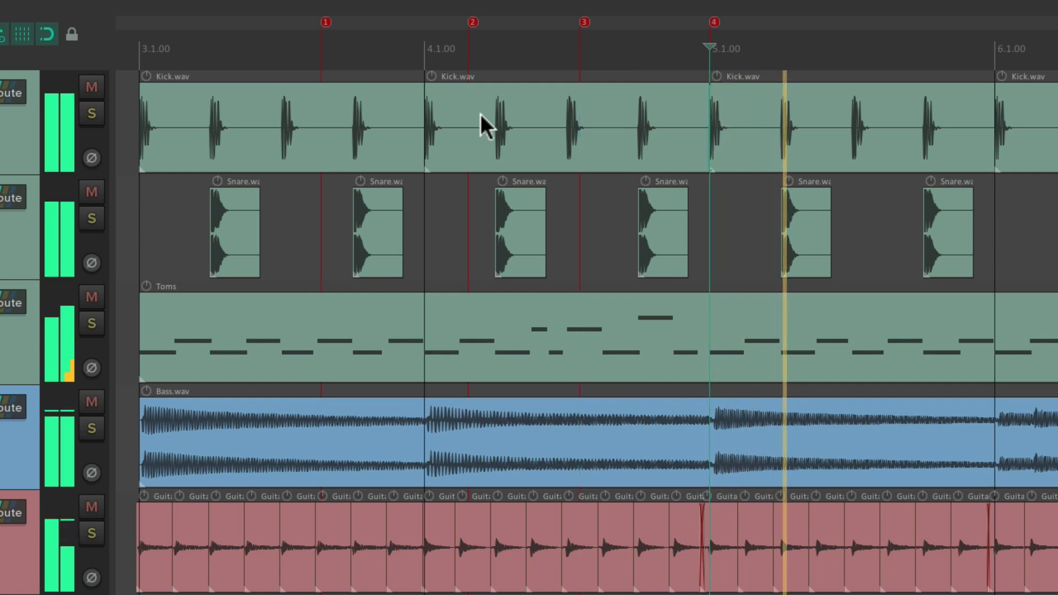
pyautogui.click(471, 49)
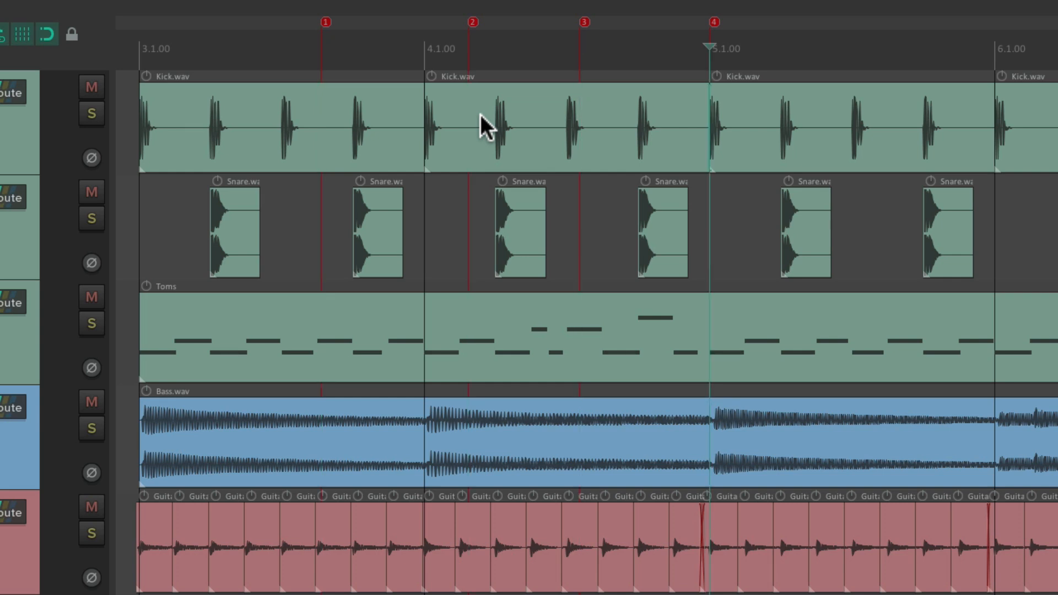
pyautogui.click(462, 48)
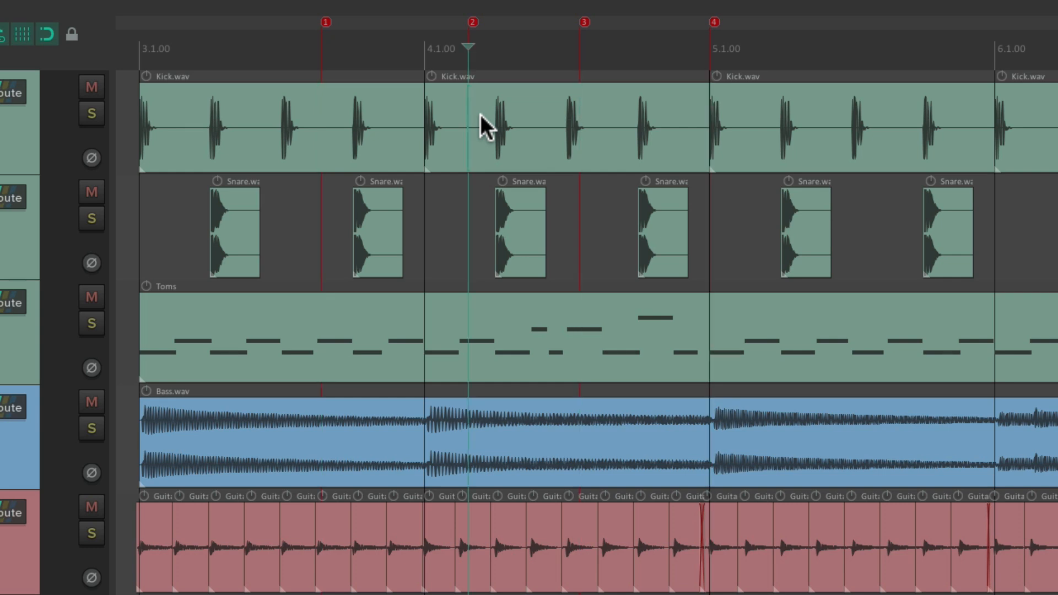
pyautogui.click(322, 48)
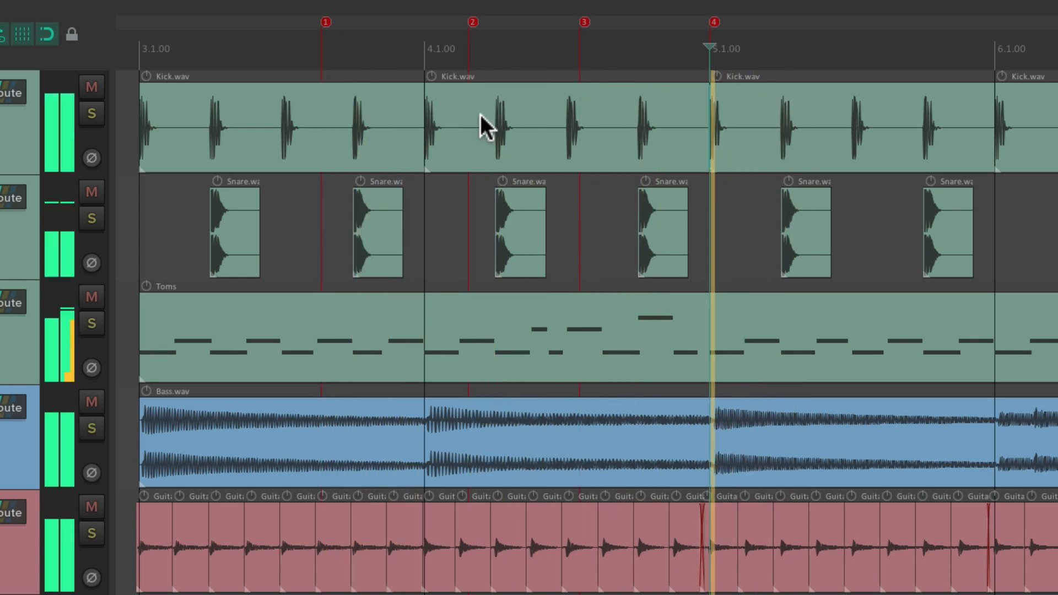
pyautogui.click(469, 49)
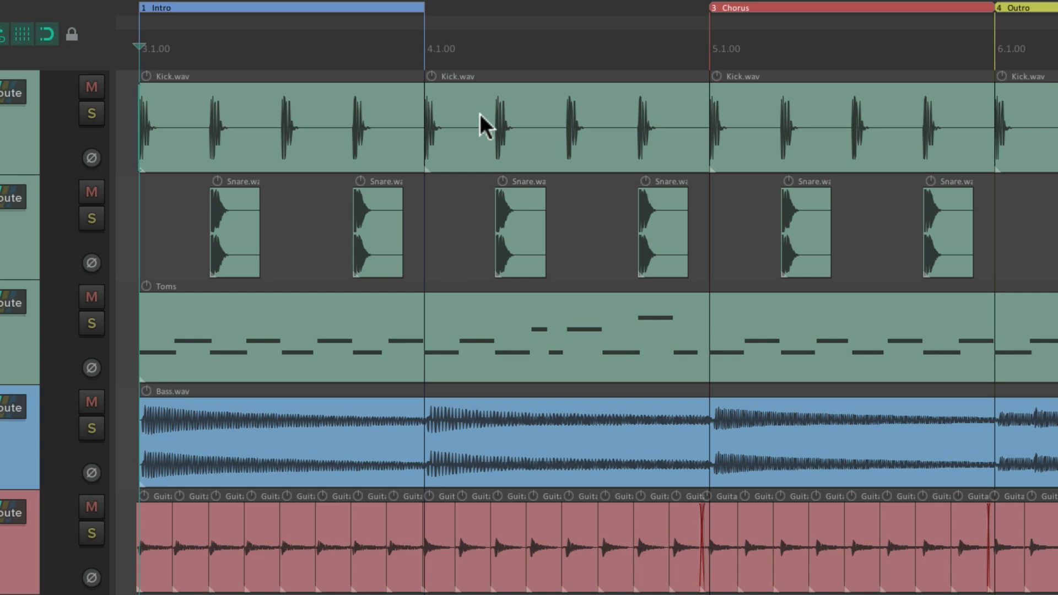
pyautogui.moveTo(428, 61)
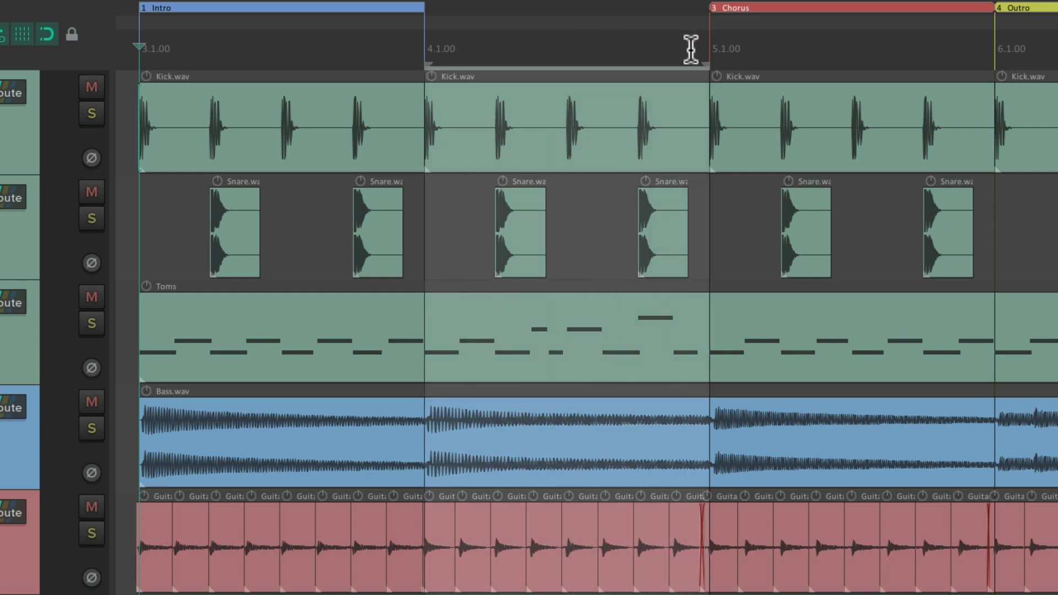
# Step: Create region 2 from the bar 4 time selection via the Insert menu
pyautogui.click(256, 10)
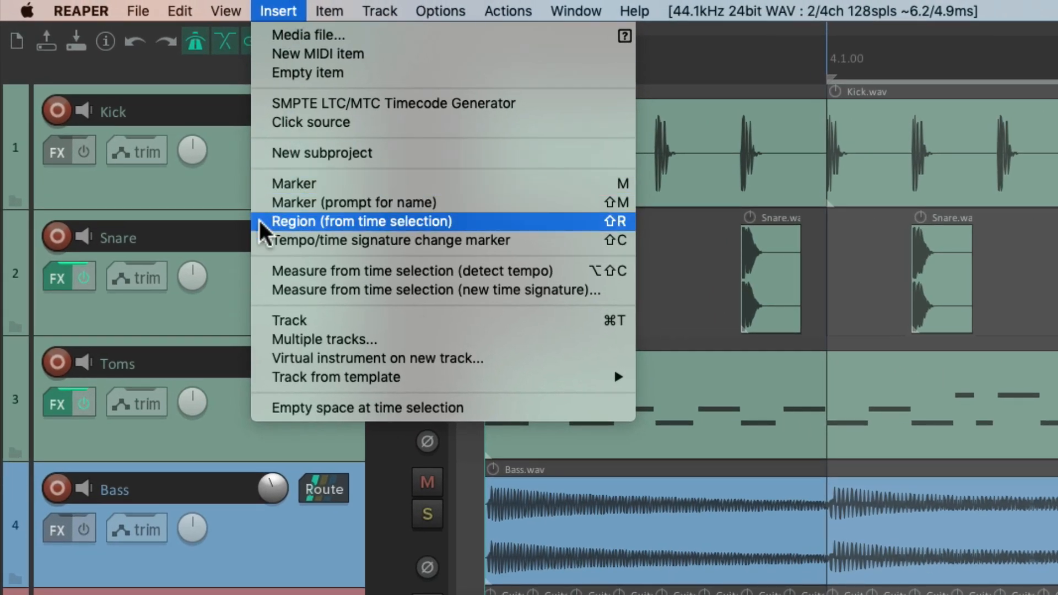
pyautogui.moveTo(367, 234)
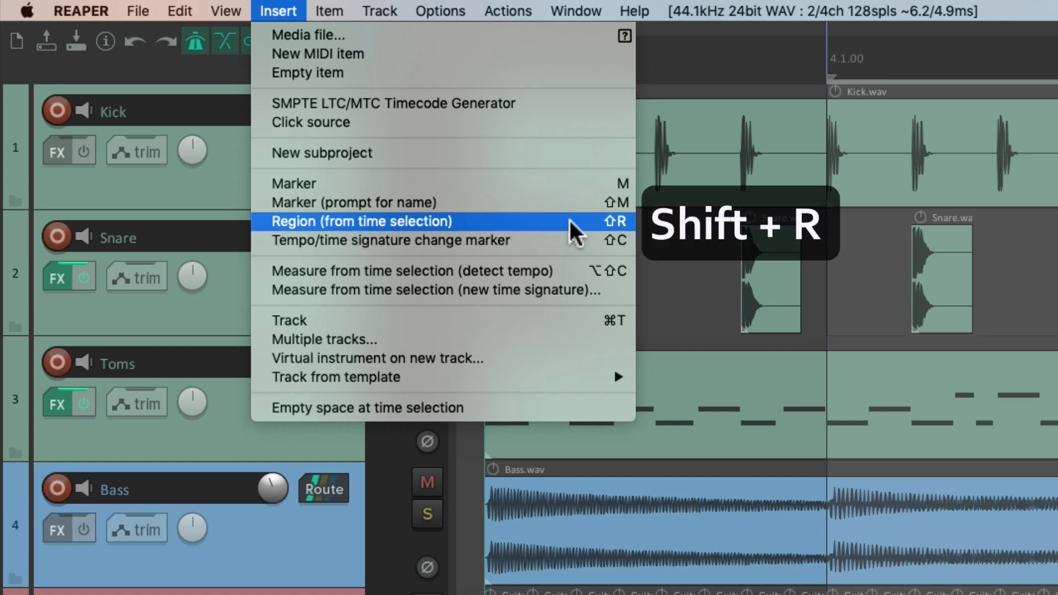
pyautogui.moveTo(596, 235)
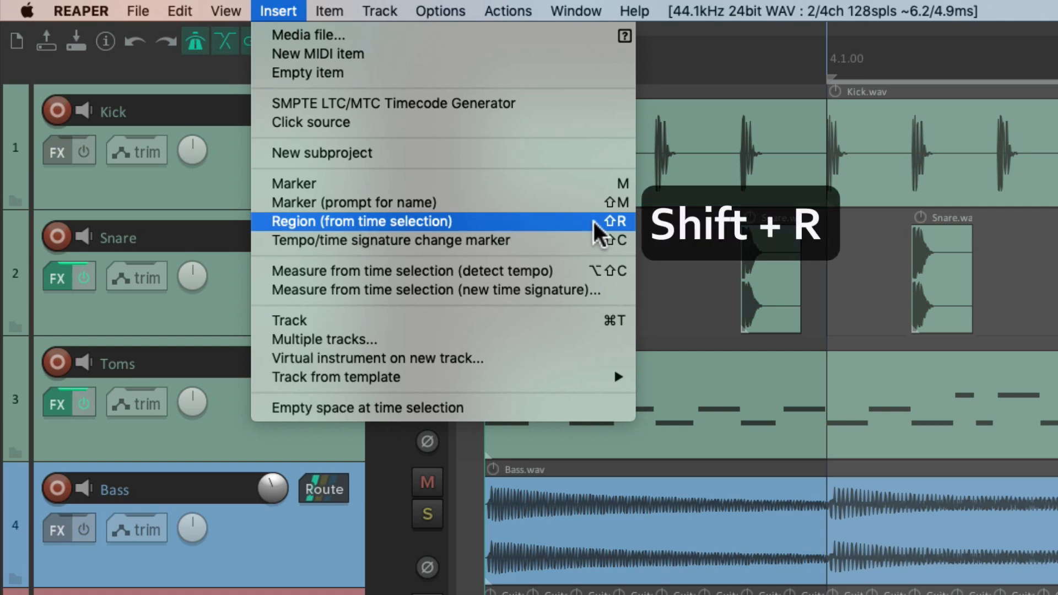
pyautogui.click(359, 221)
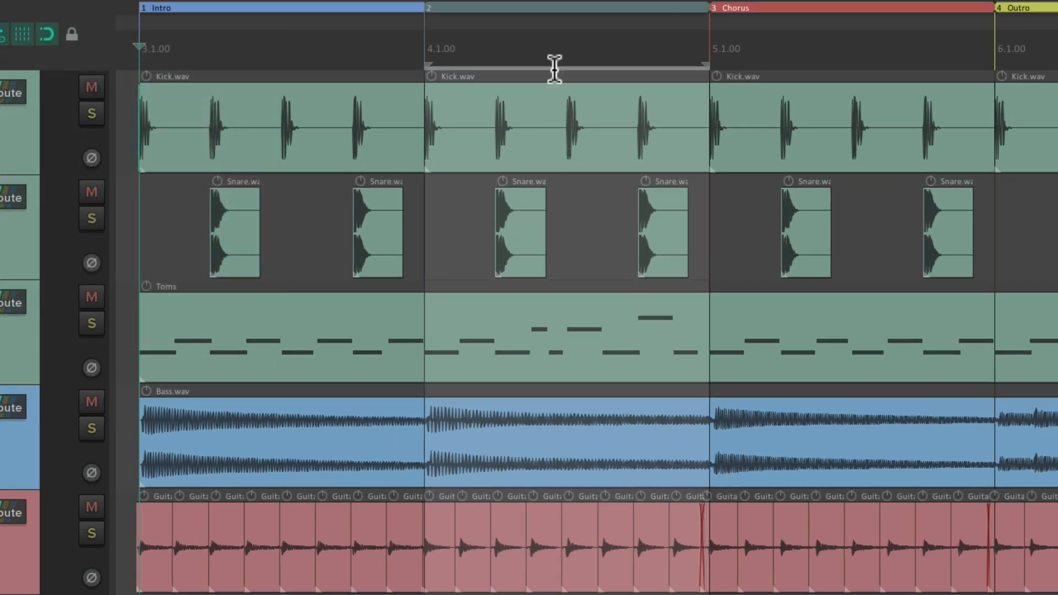
pyautogui.moveTo(557, 23)
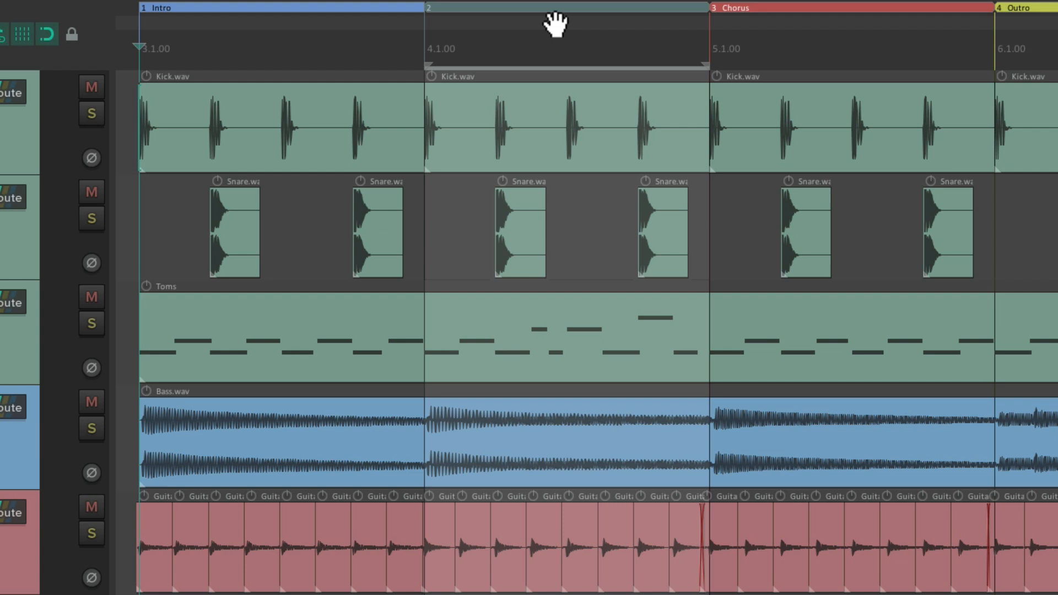
pyautogui.moveTo(540, 19)
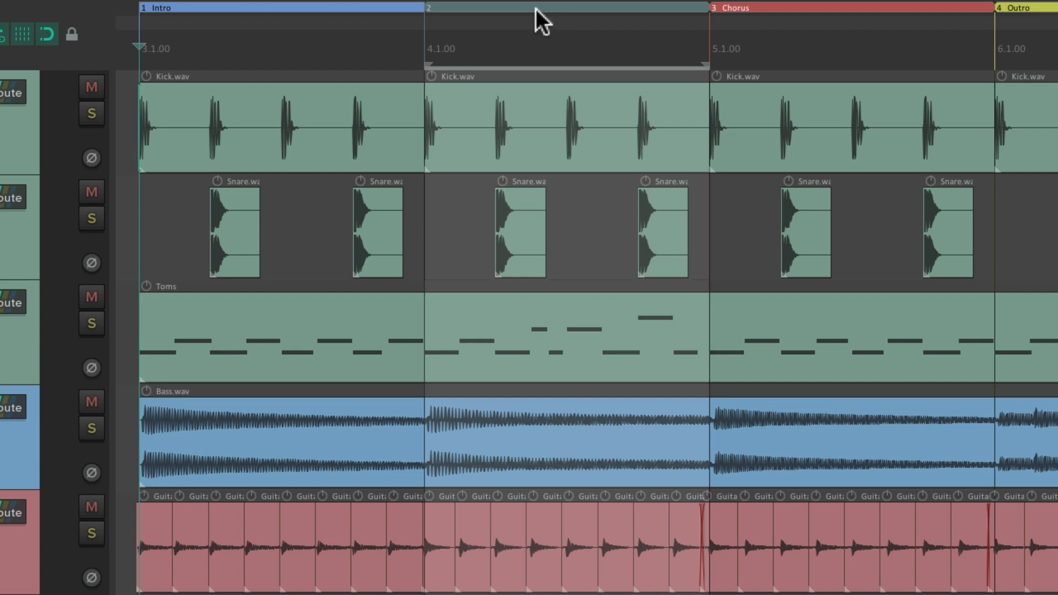
# Step: Edit region 2 to pick a green colour, then bring up region actions
pyautogui.rightClick(536, 17)
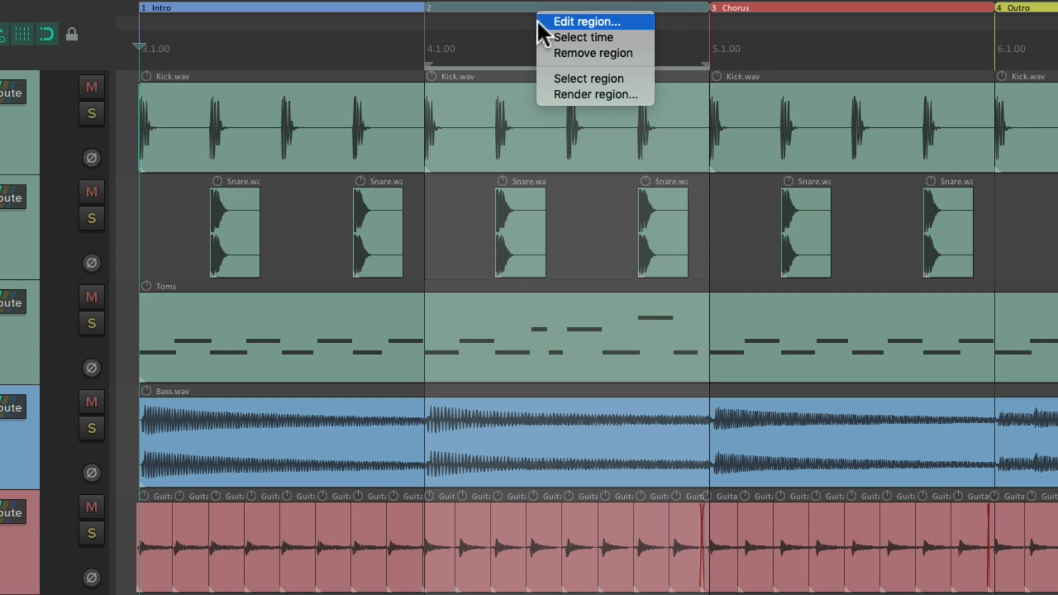
pyautogui.click(586, 22)
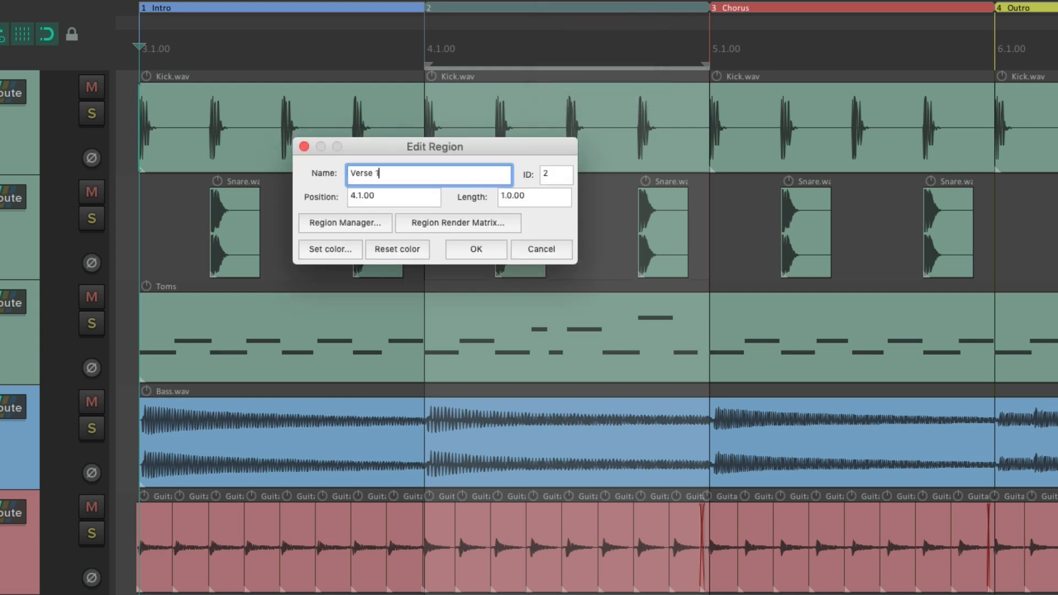
pyautogui.click(330, 249)
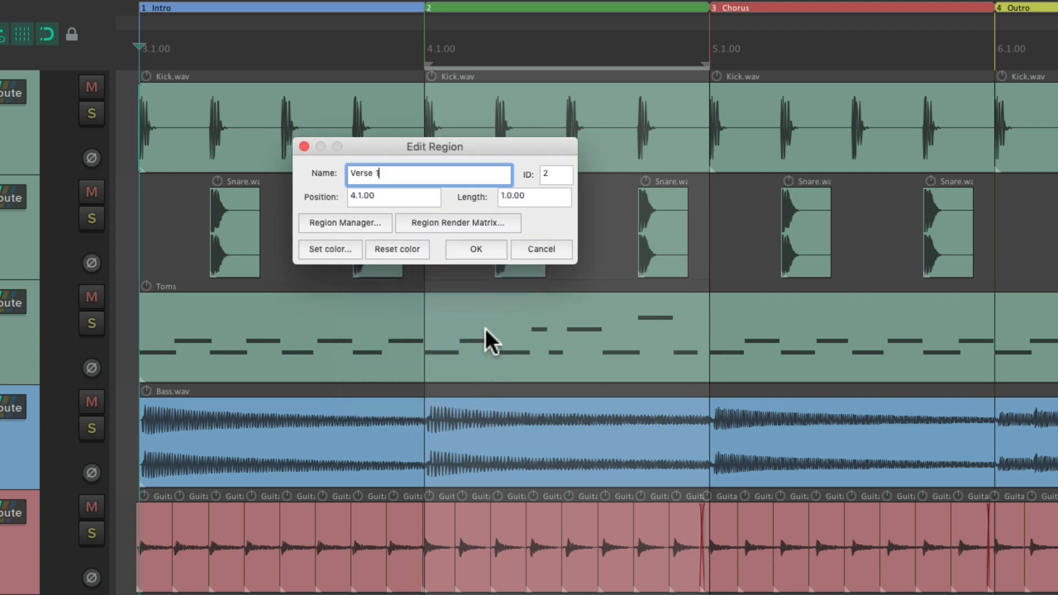
pyautogui.click(475, 249)
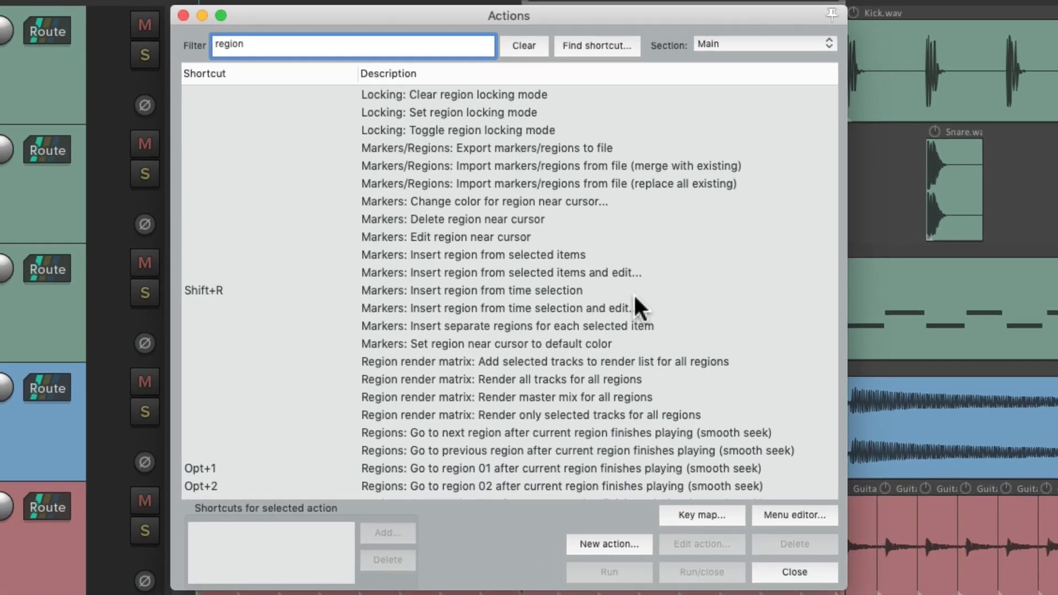
# Step: Assign Shift+R to 'Insert region from time selection and edit...'
pyautogui.click(471, 195)
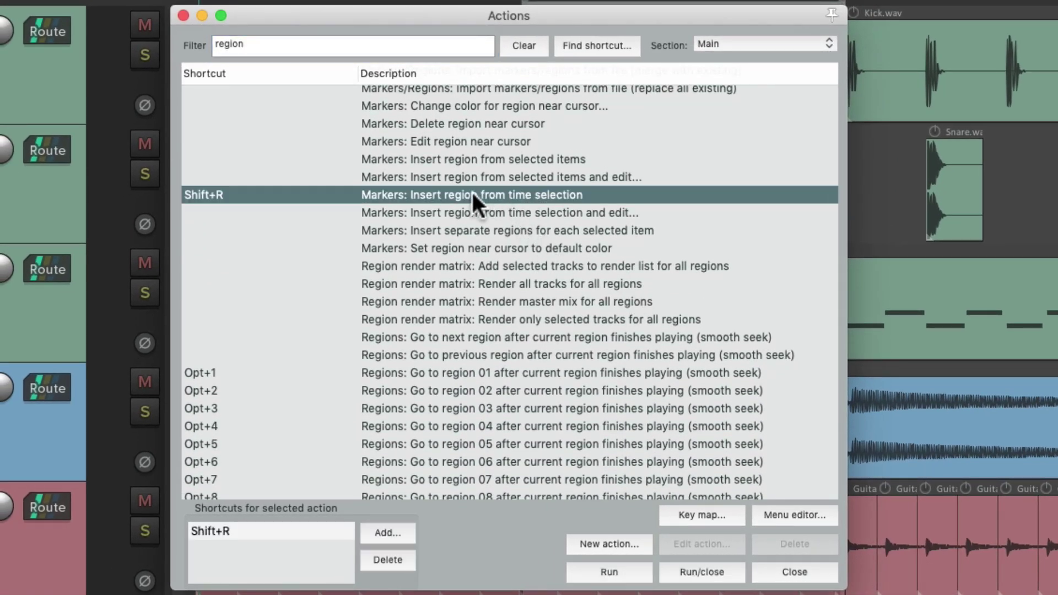
pyautogui.moveTo(533, 205)
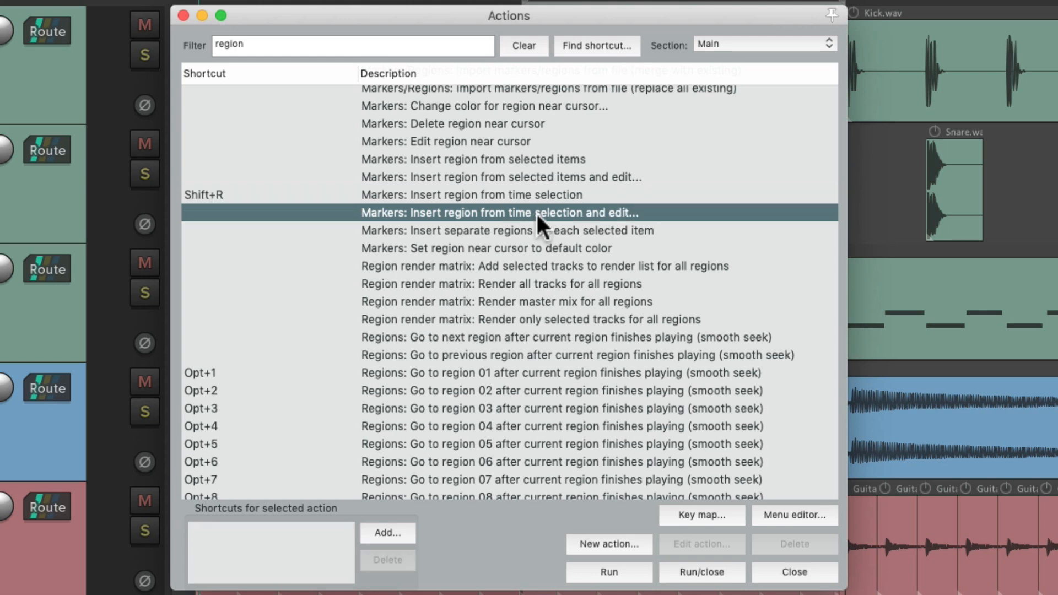
pyautogui.moveTo(620, 228)
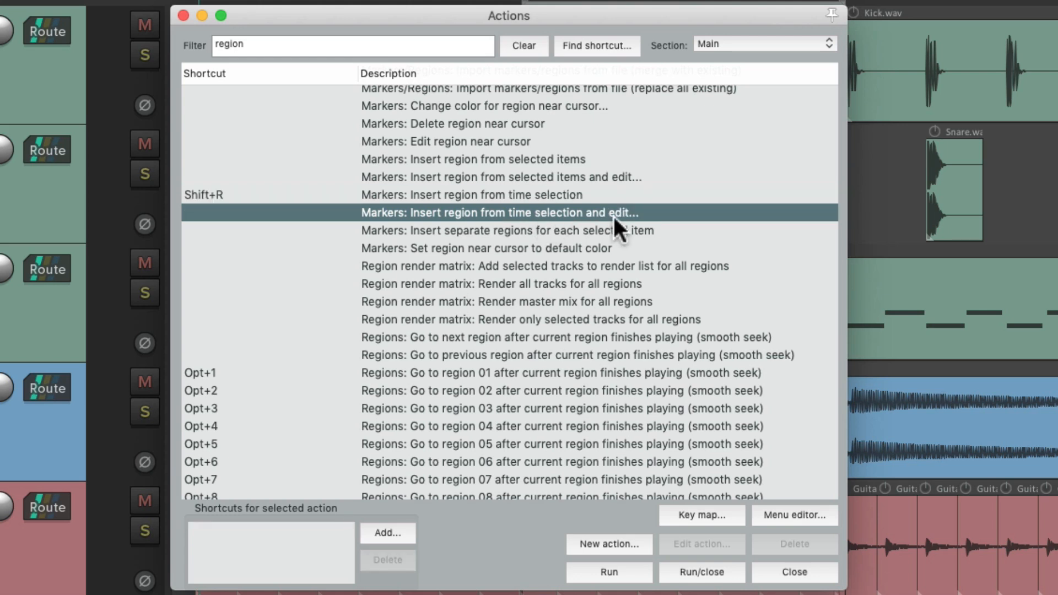
pyautogui.moveTo(322, 229)
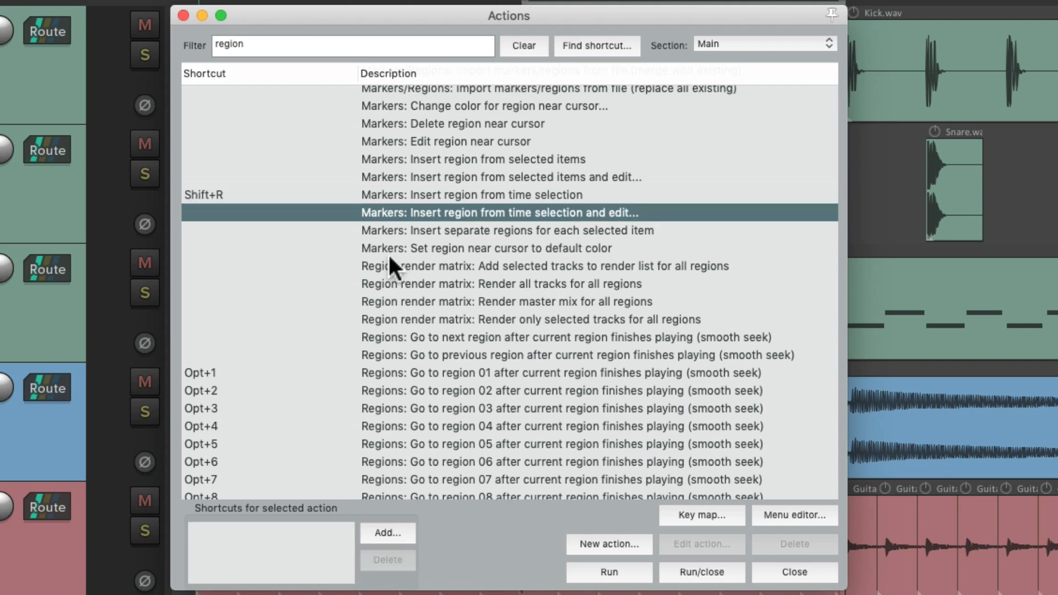
pyautogui.click(387, 533)
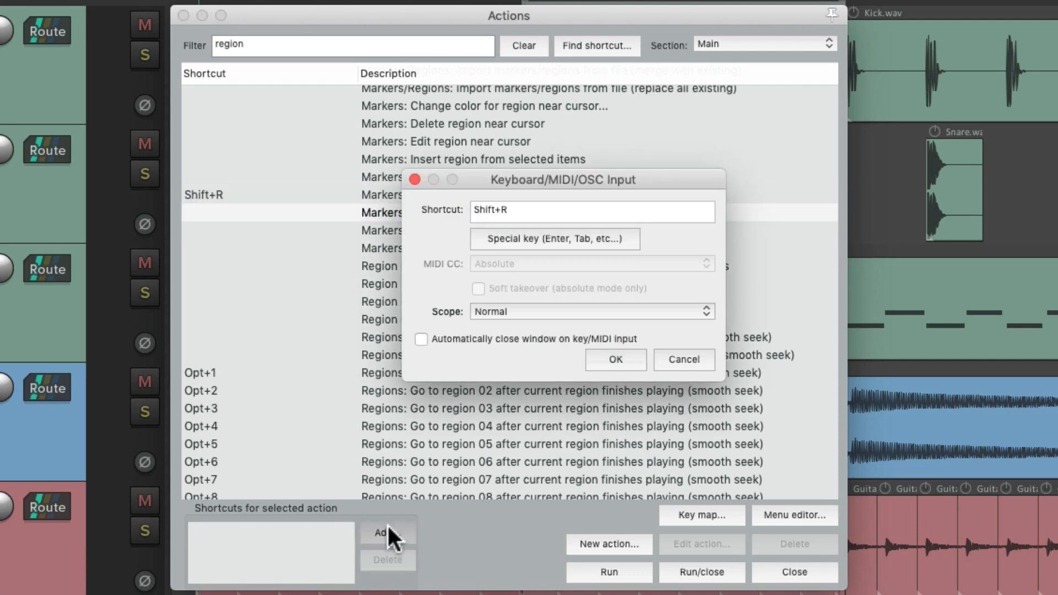
pyautogui.click(613, 358)
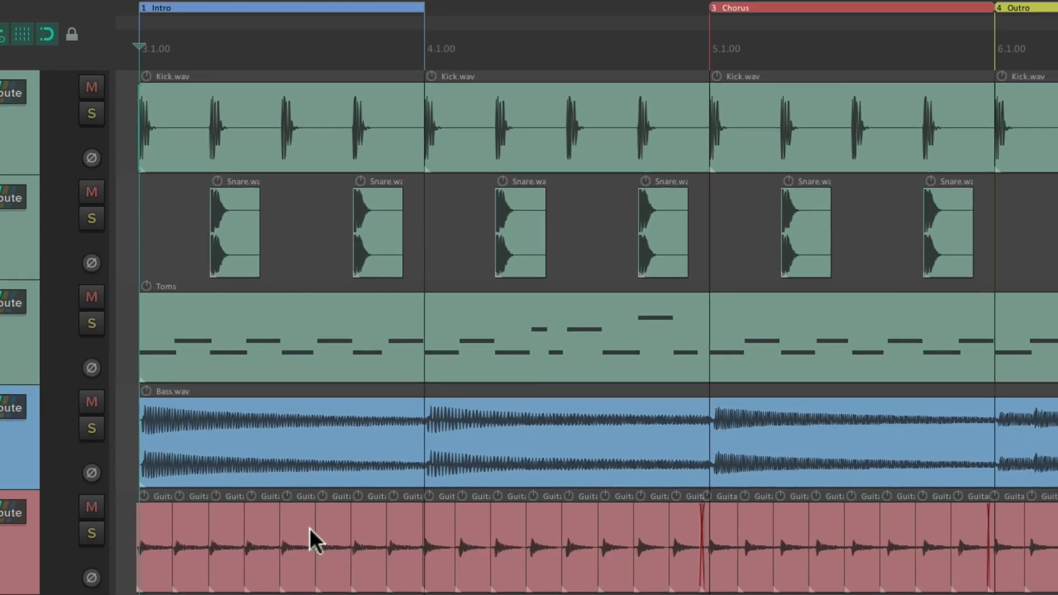
pyautogui.moveTo(431, 66)
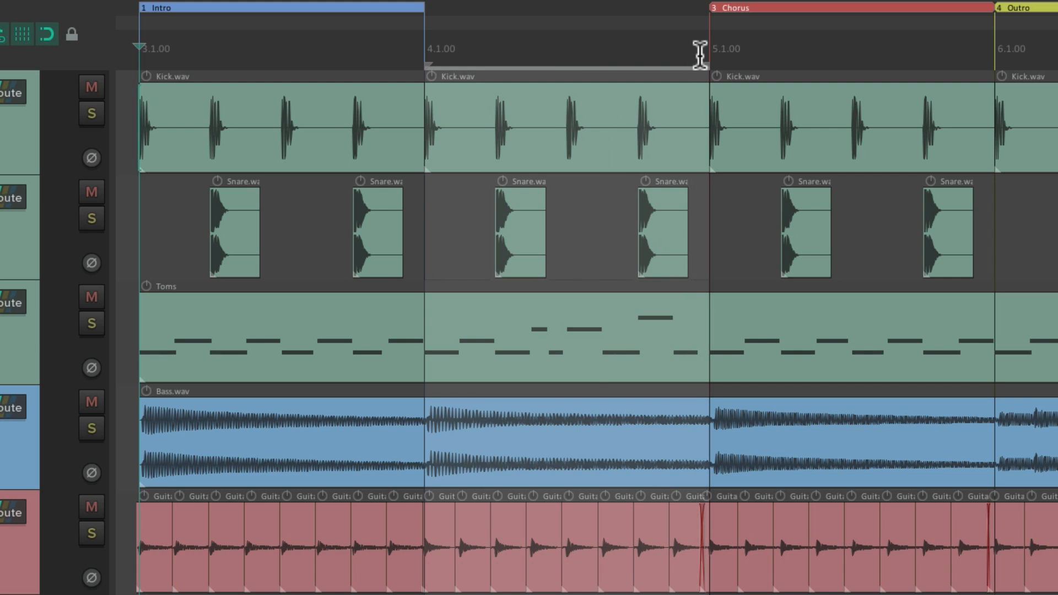
pyautogui.moveTo(555, 151)
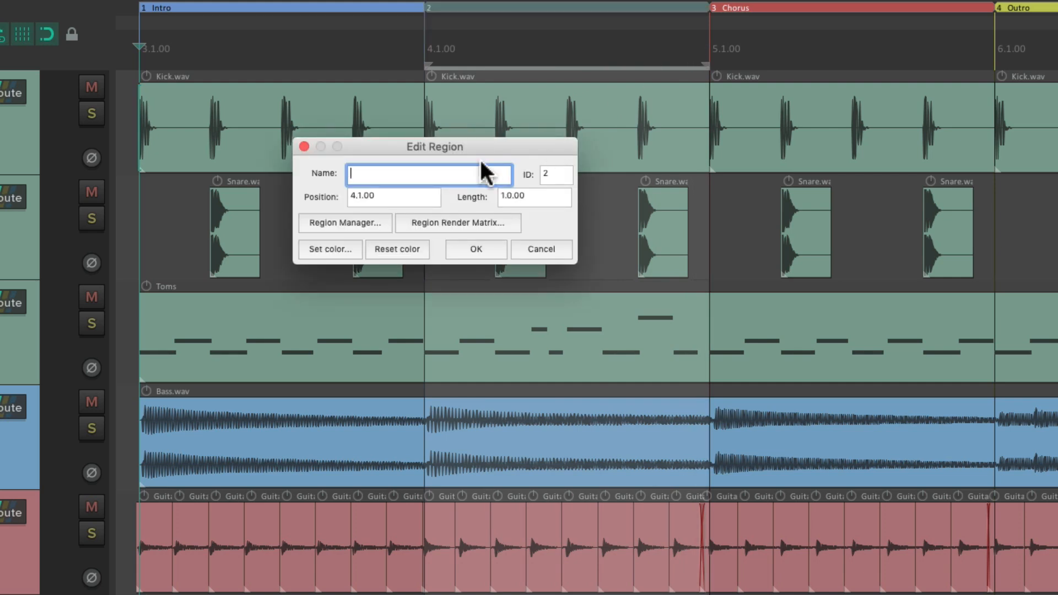
pyautogui.moveTo(459, 187)
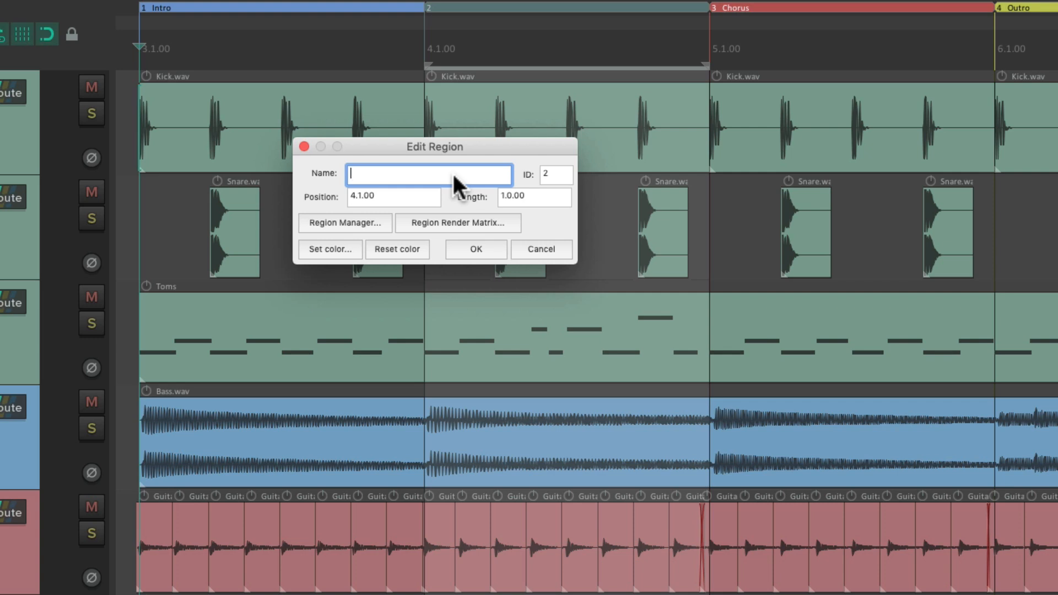
# Step: Colour the new 'Verse 1' region green and confirm it
pyautogui.click(330, 249)
pyautogui.write('Verse 1')
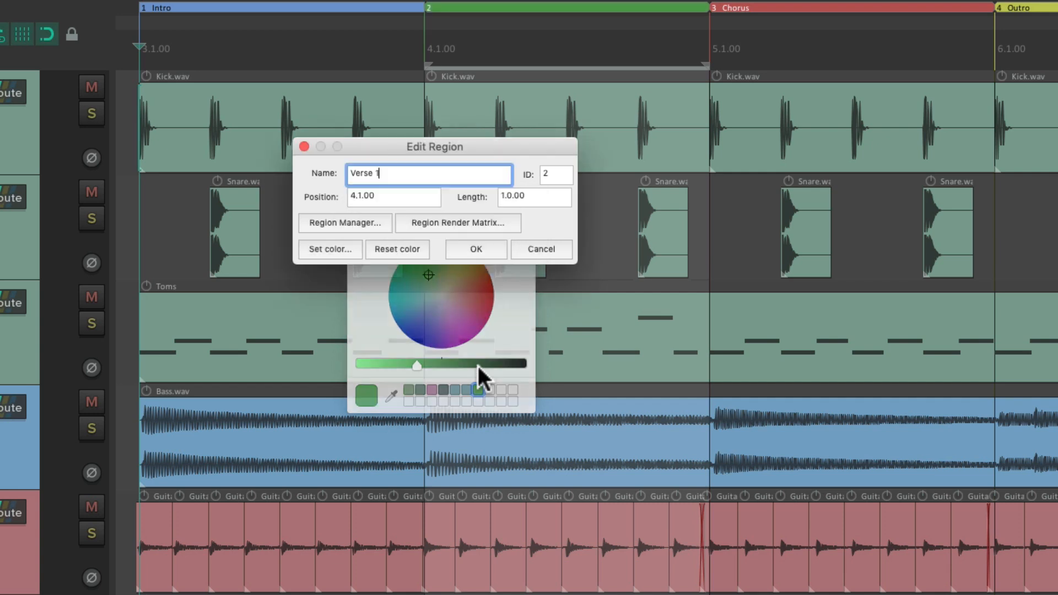
pyautogui.click(475, 249)
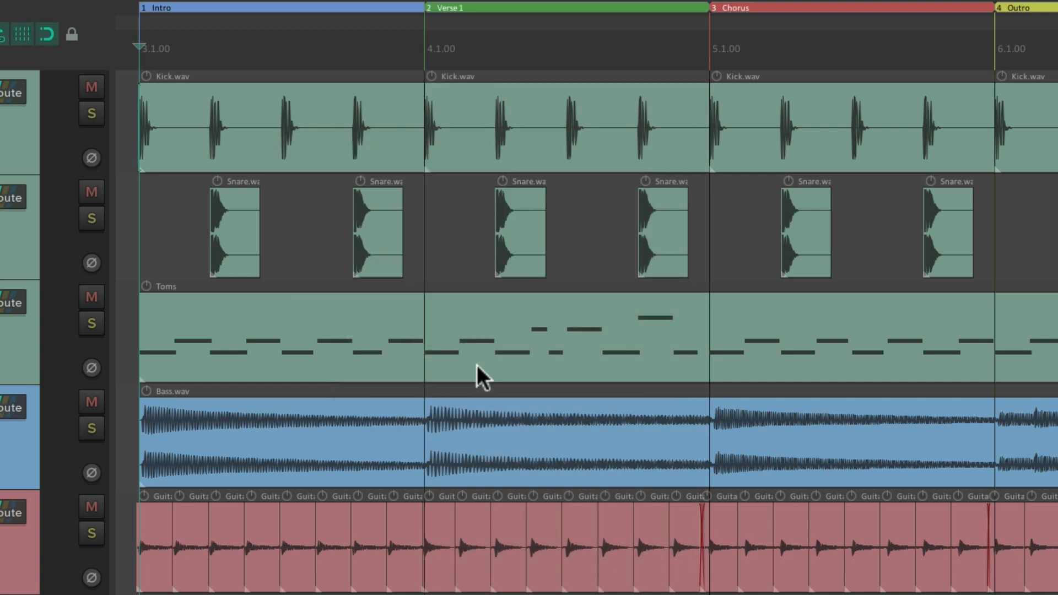
pyautogui.moveTo(583, 27)
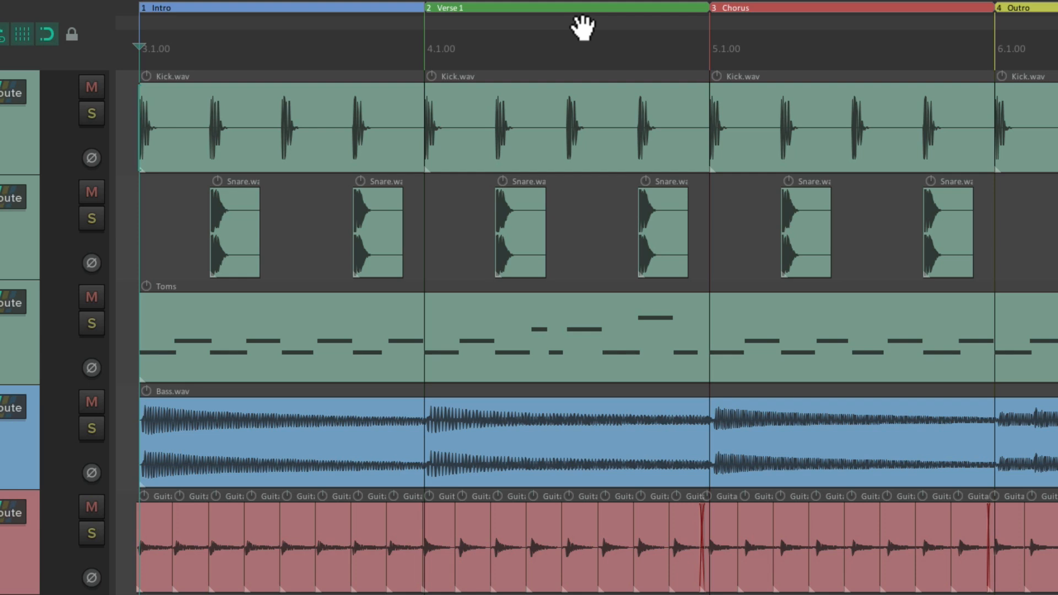
pyautogui.moveTo(997, 17)
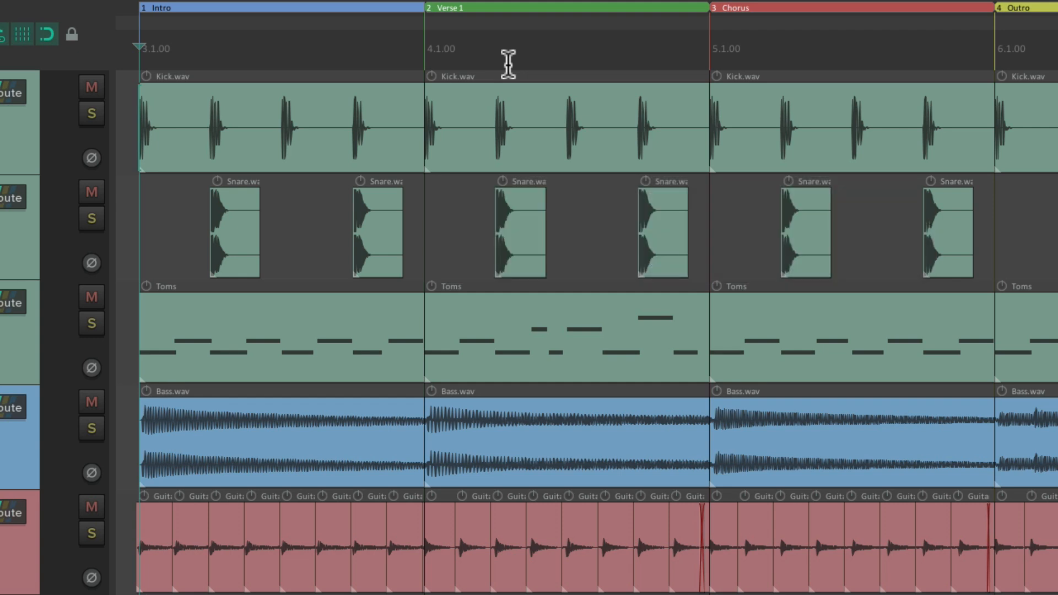
pyautogui.click(425, 48)
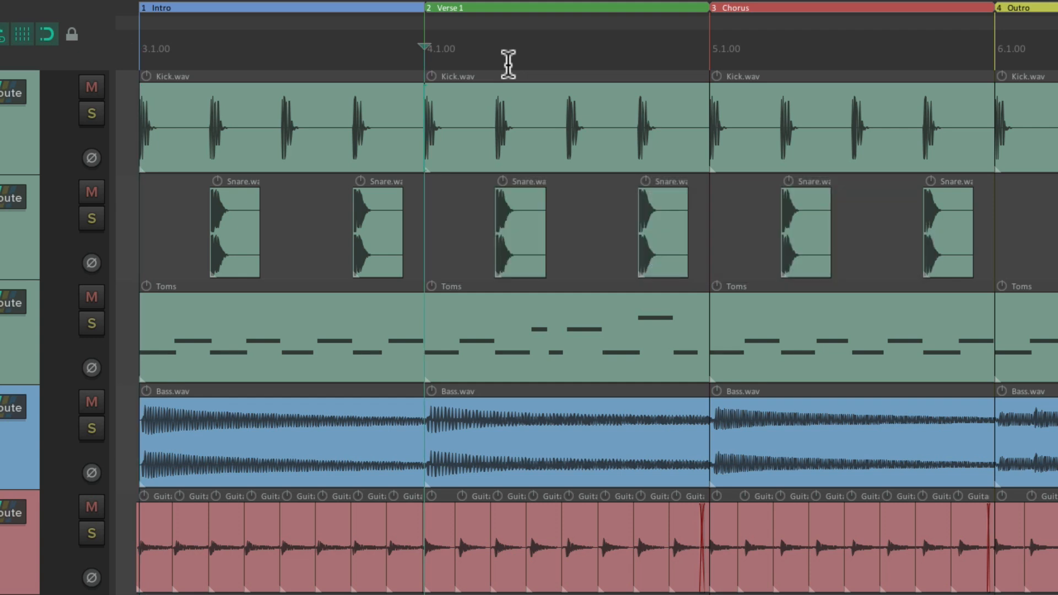
pyautogui.moveTo(442, 71)
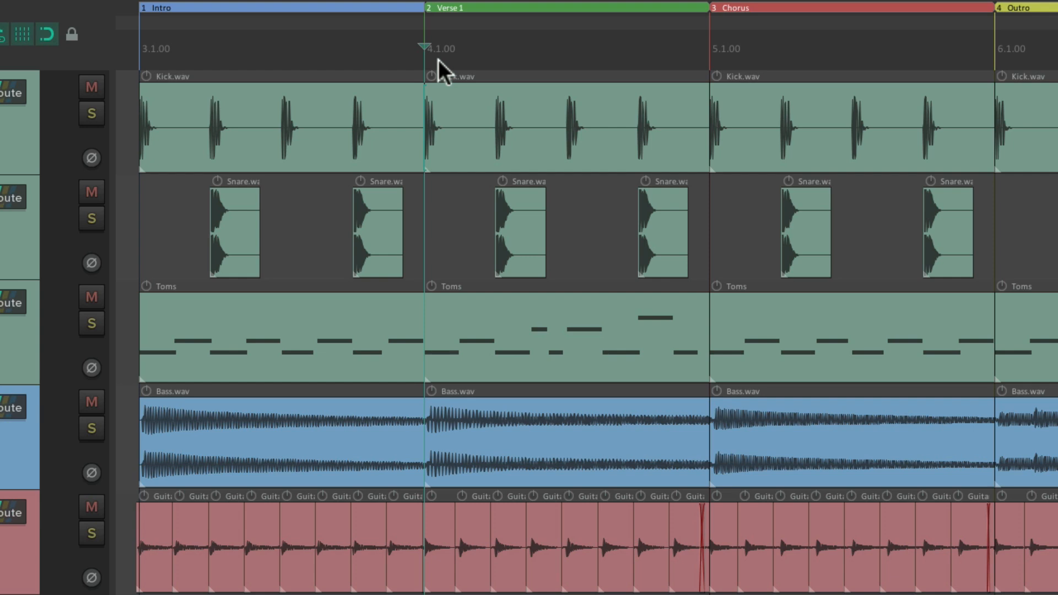
pyautogui.click(709, 48)
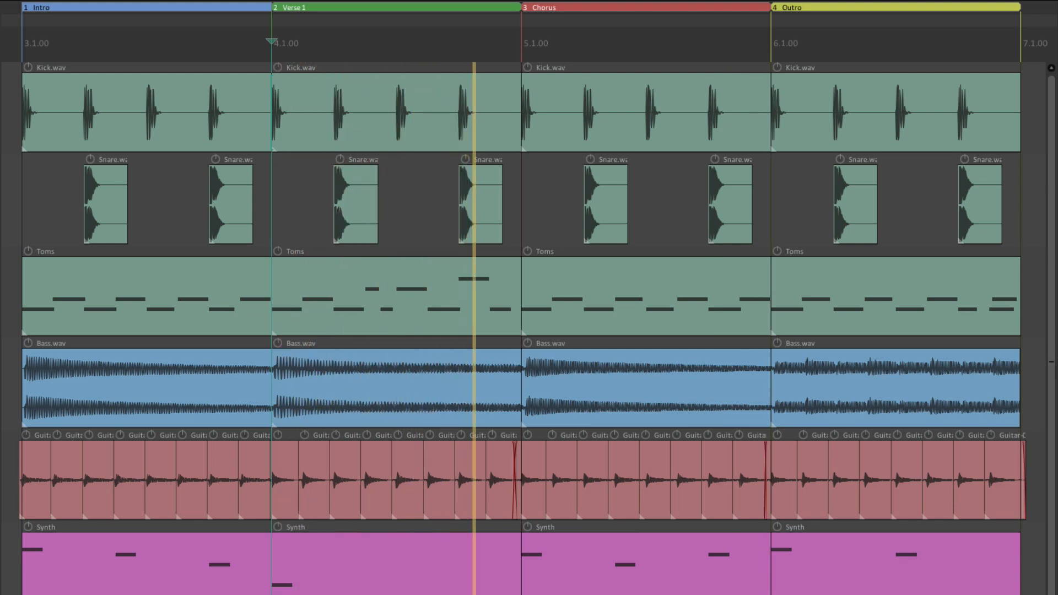
pyautogui.click(24, 43)
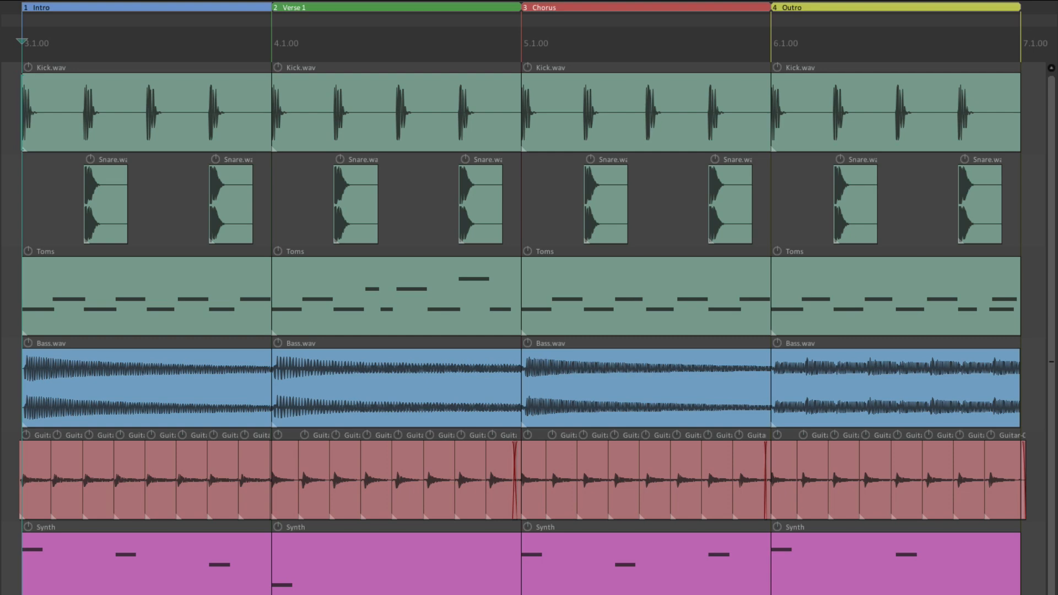
# Step: Add a 120 BPM tempo marker with a time signature at 3.1.00
pyautogui.click(241, 9)
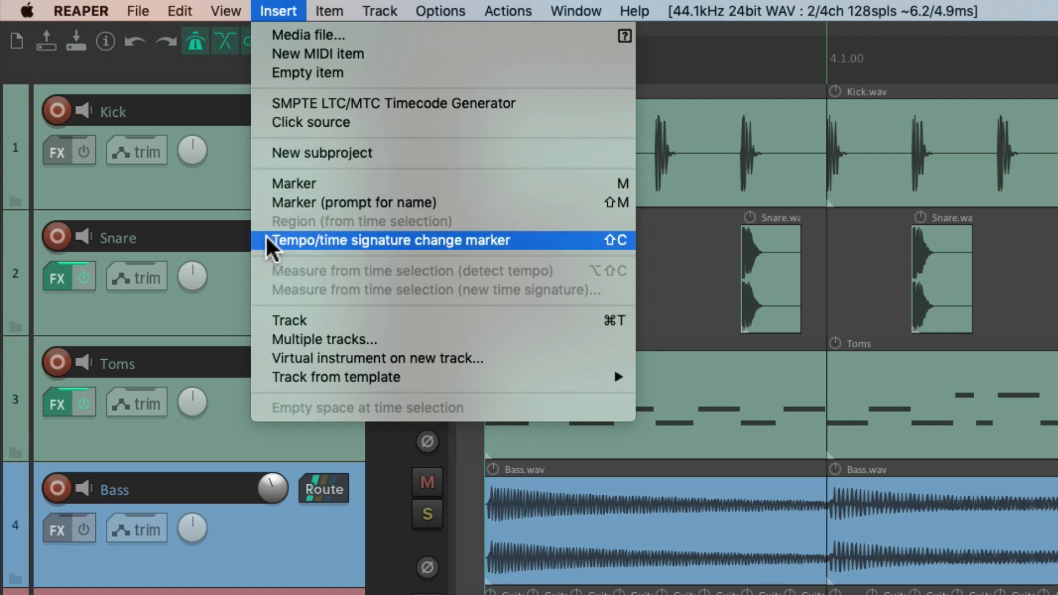
pyautogui.moveTo(334, 260)
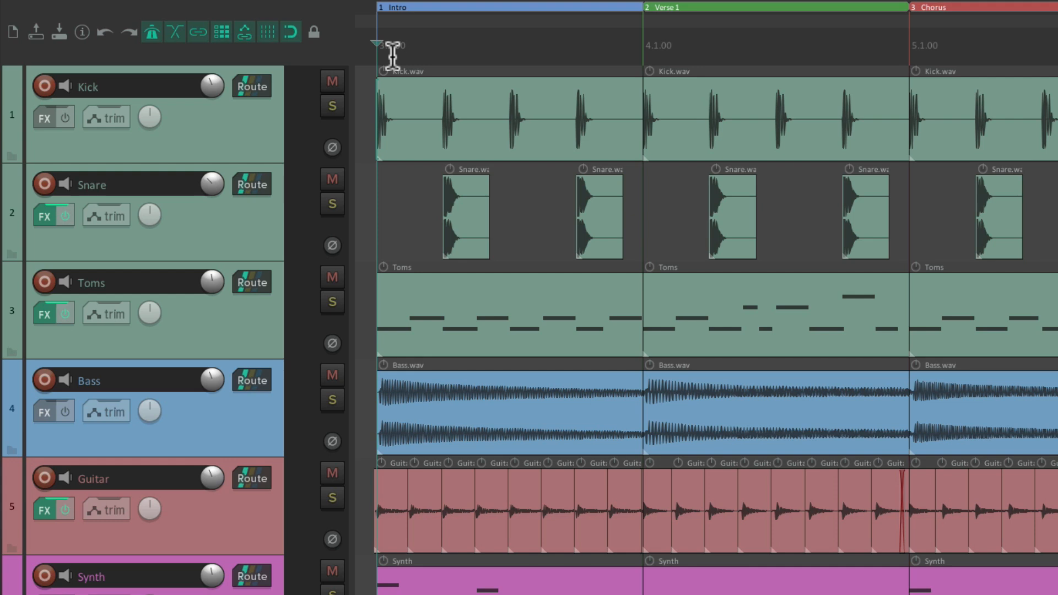
pyautogui.doubleClick(388, 46)
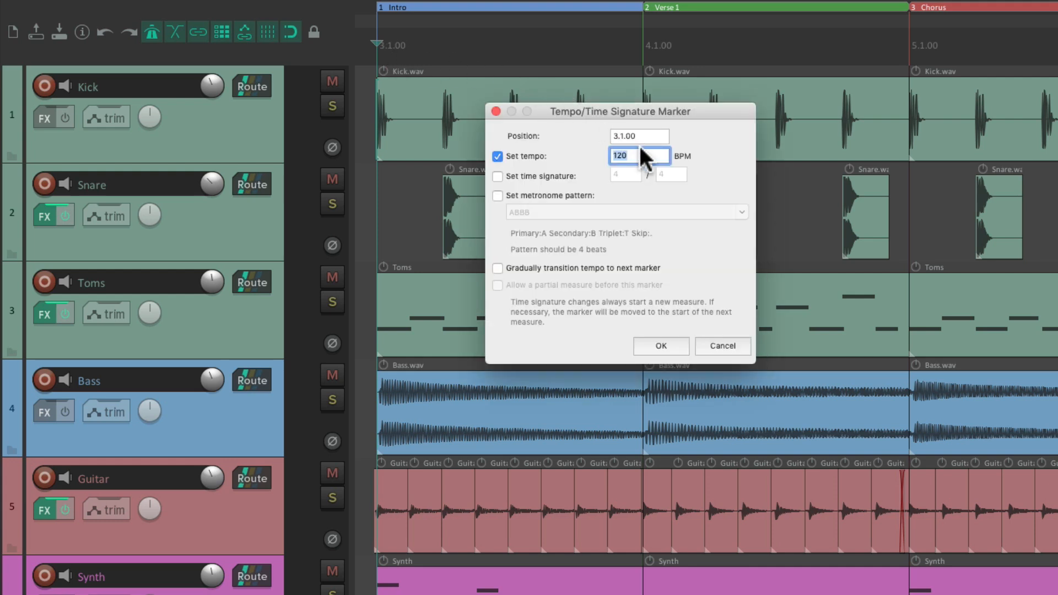
pyautogui.moveTo(658, 168)
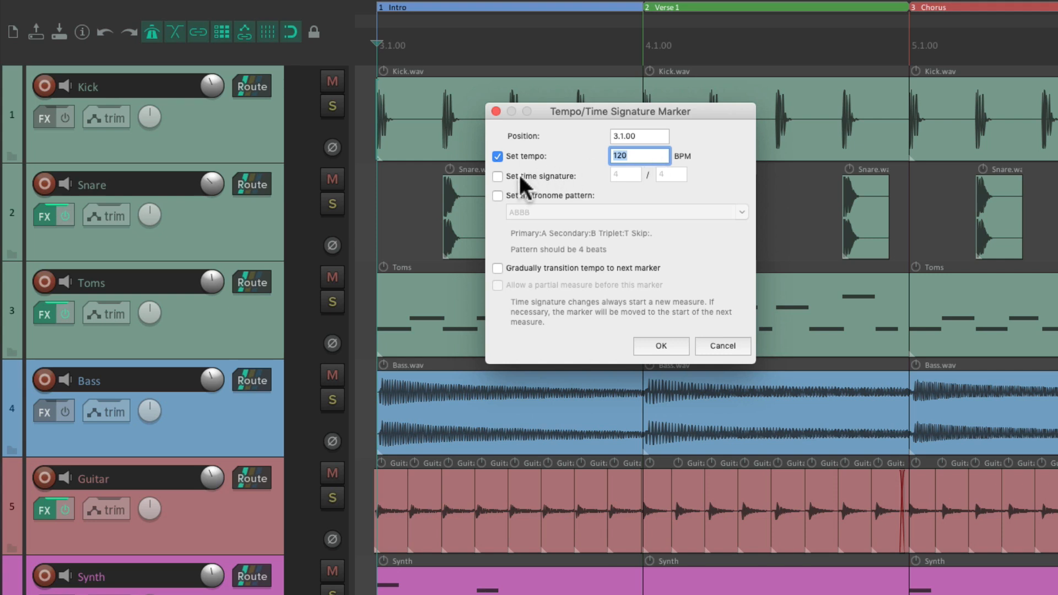
pyautogui.click(497, 176)
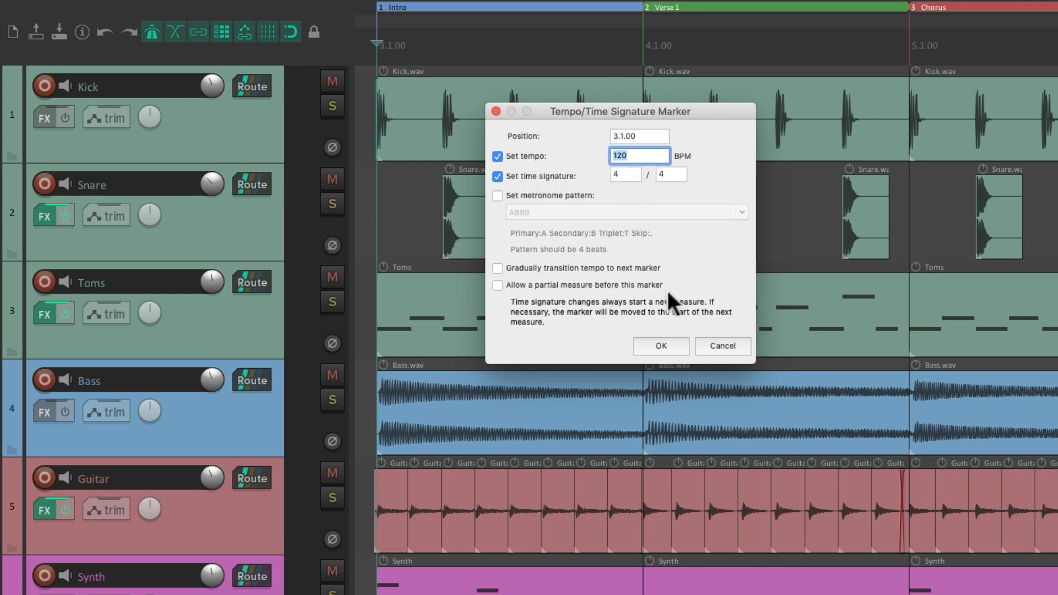
pyautogui.click(660, 346)
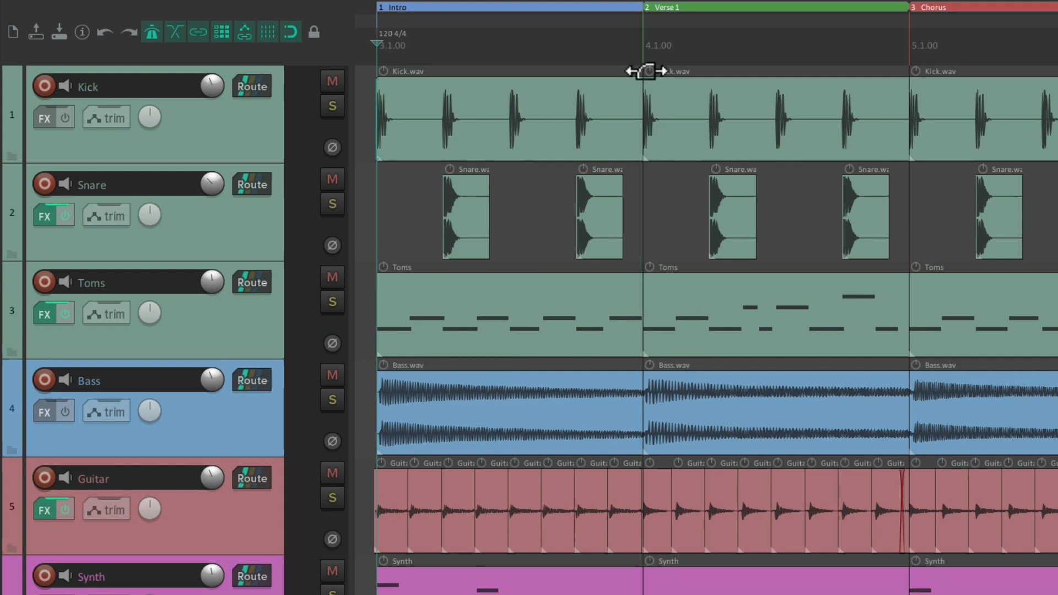
# Step: Add tempo markers of 125 BPM at Verse 1 and 130 BPM at the Chorus
pyautogui.doubleClick(643, 71)
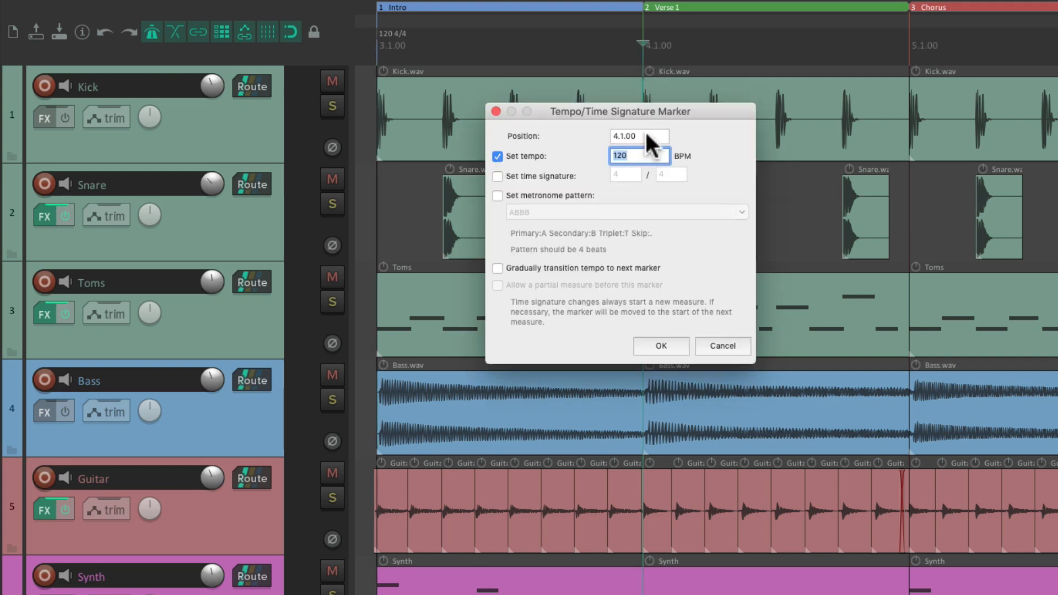
pyautogui.press('BackSpace')
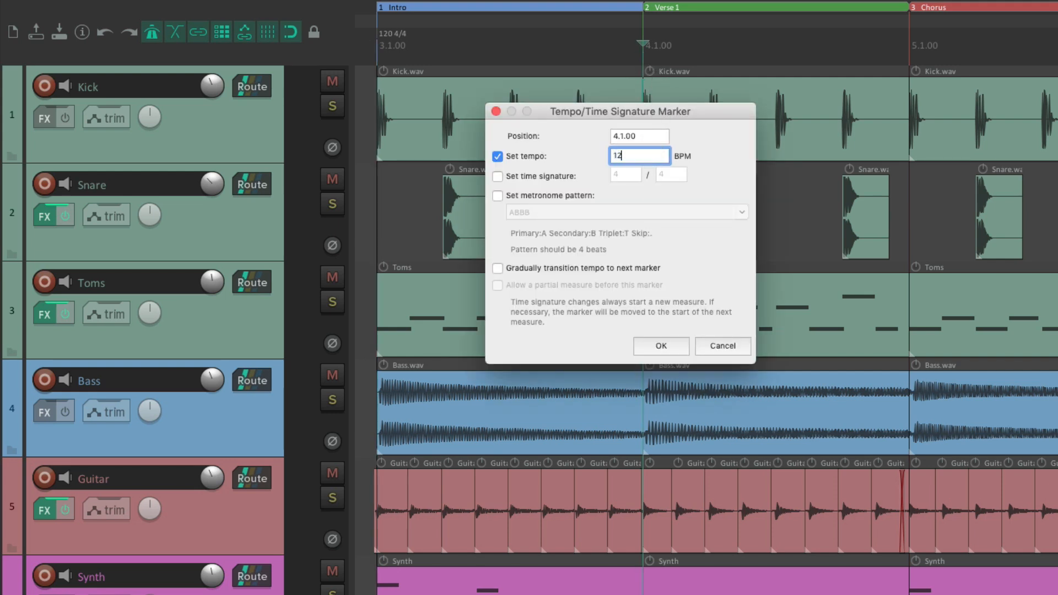
pyautogui.write('5')
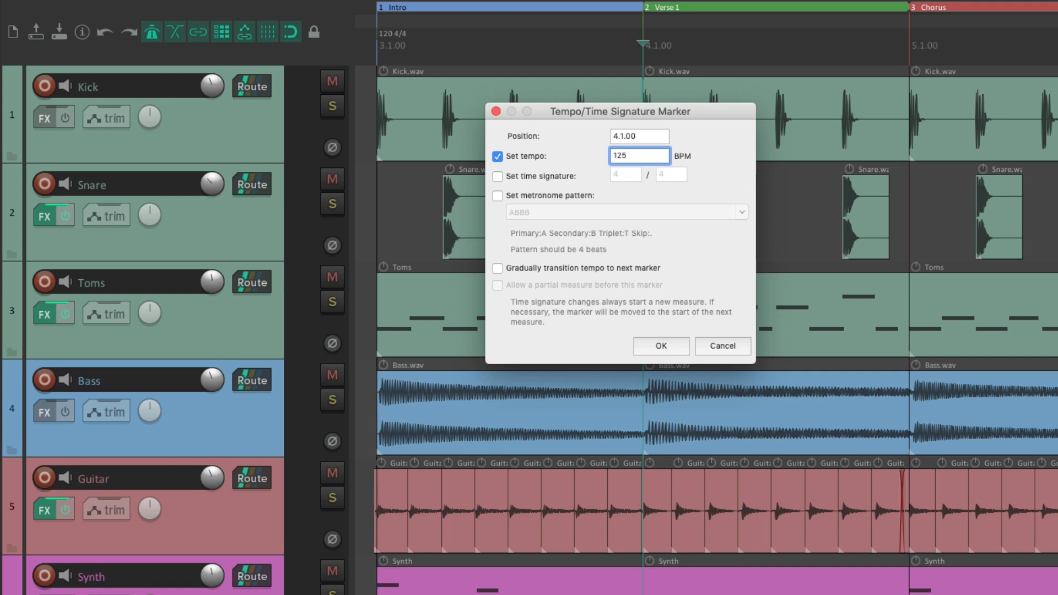
pyautogui.click(660, 345)
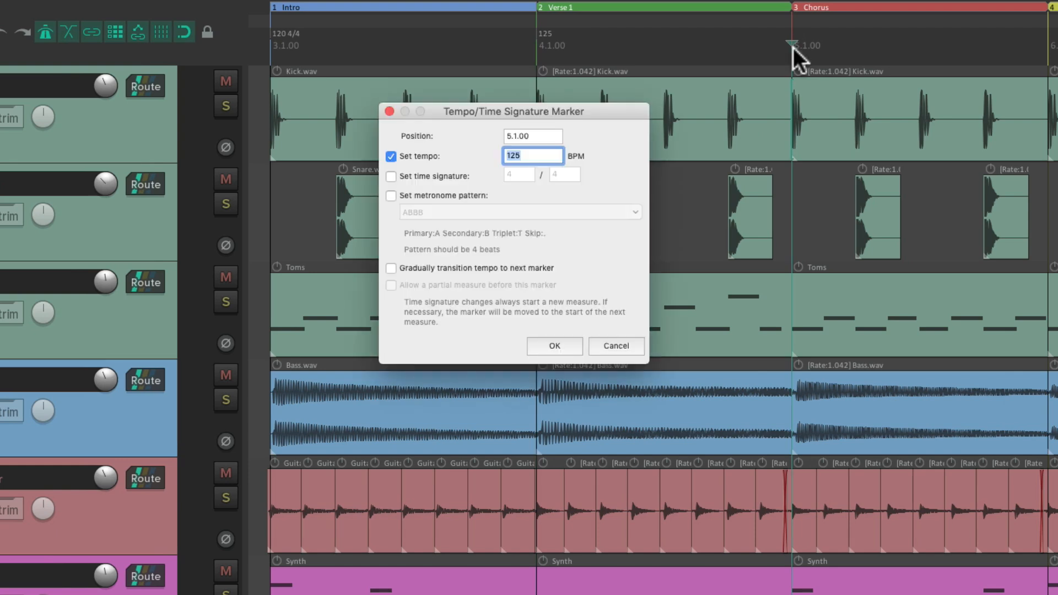
pyautogui.write('130')
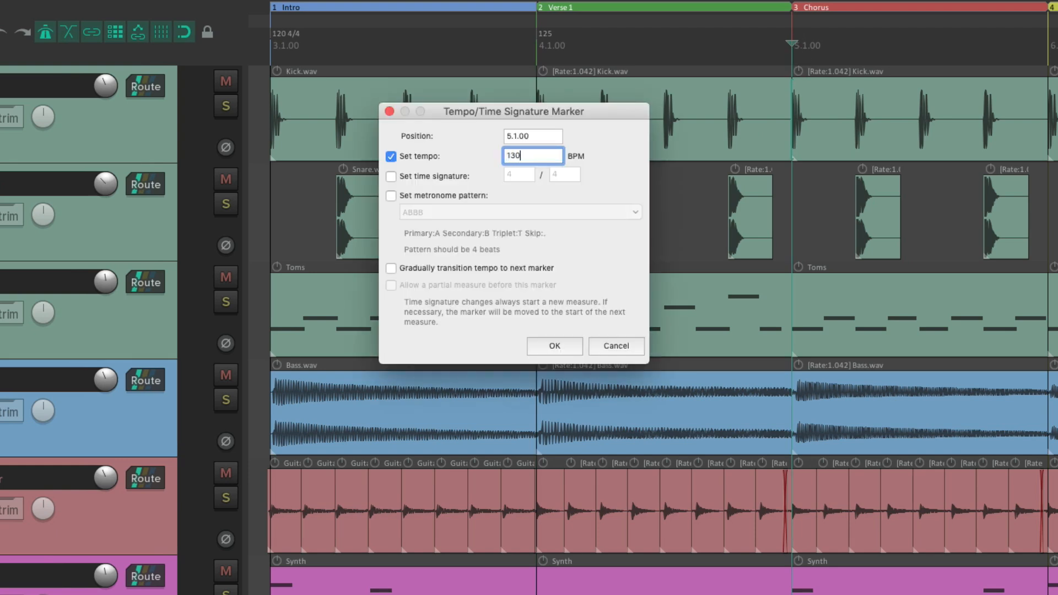
pyautogui.click(553, 345)
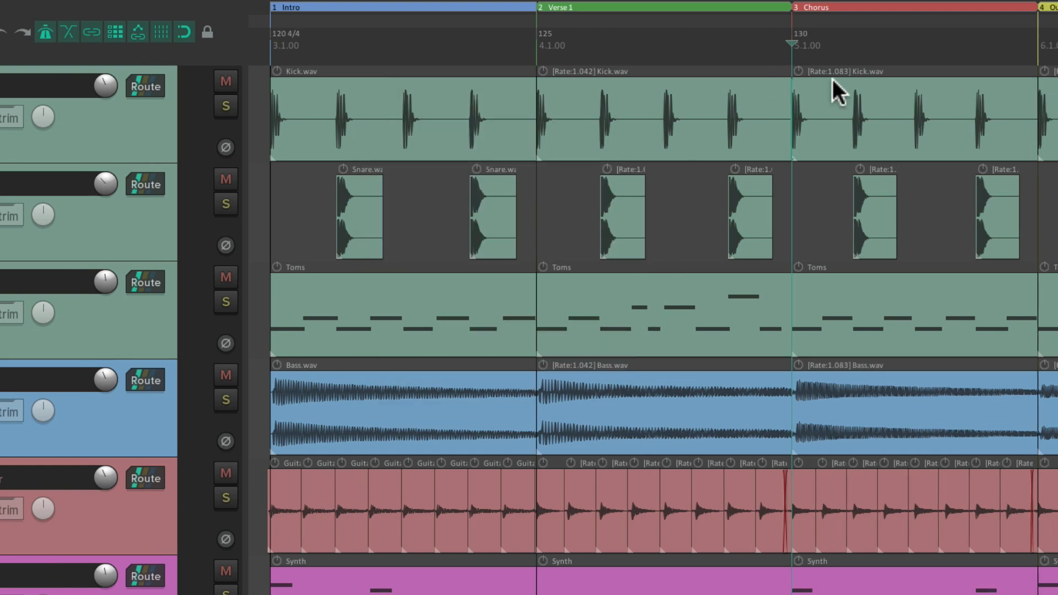
pyautogui.moveTo(692, 151)
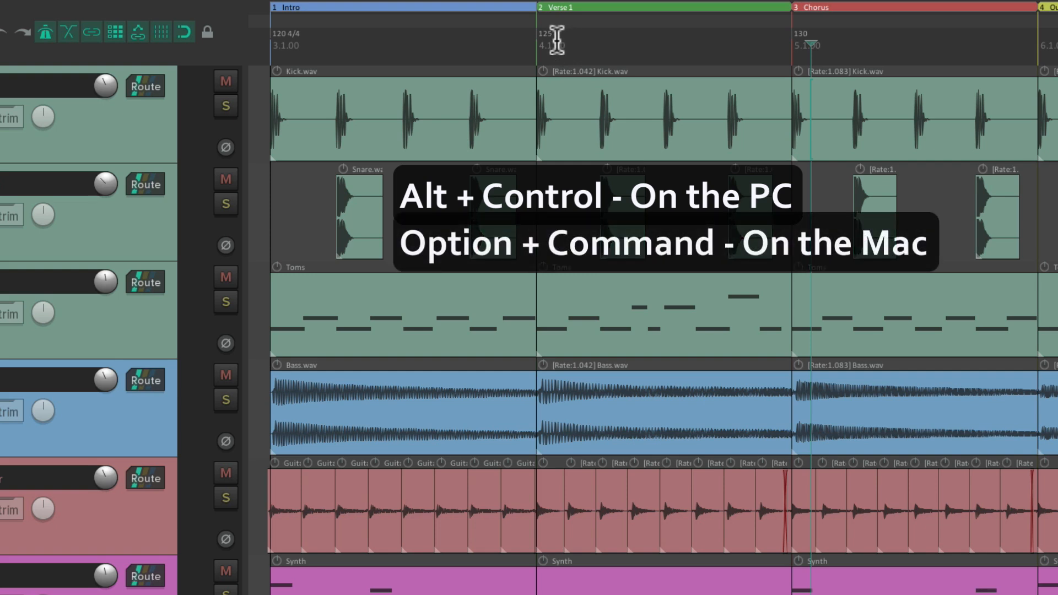
pyautogui.moveTo(313, 46)
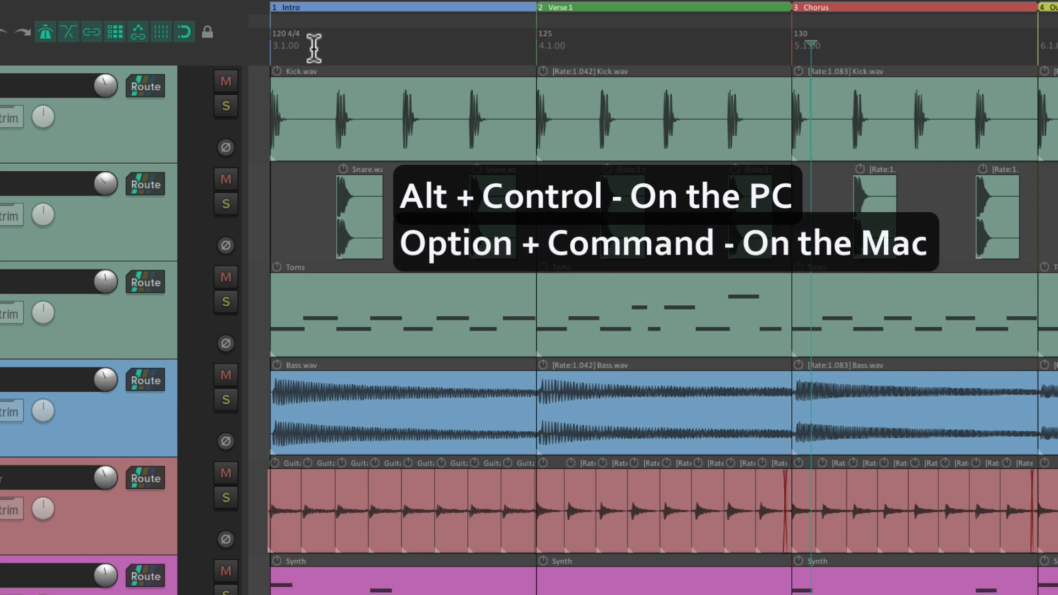
pyautogui.moveTo(693, 35)
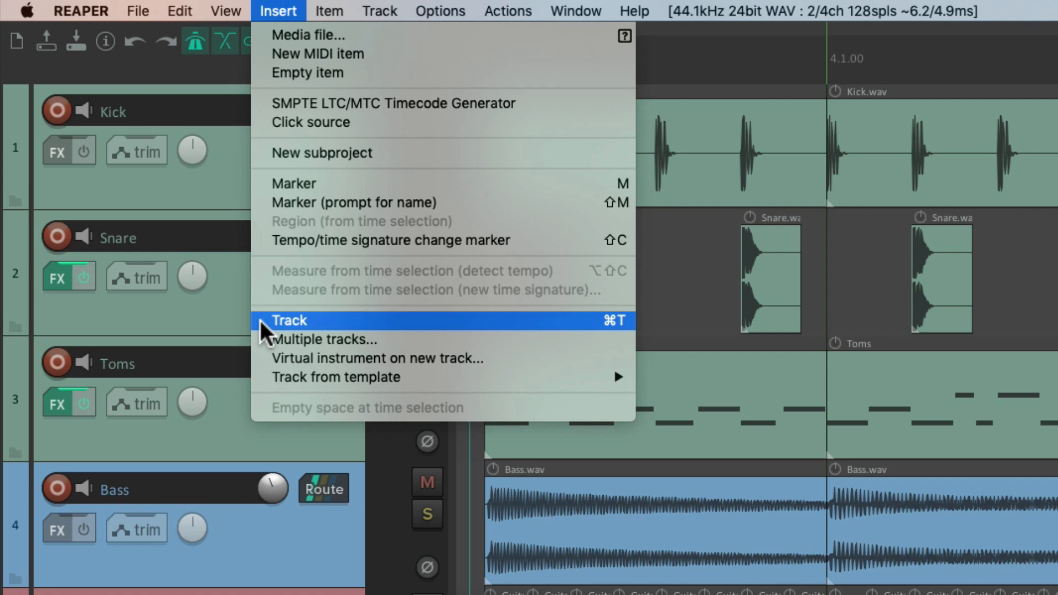
pyautogui.moveTo(589, 336)
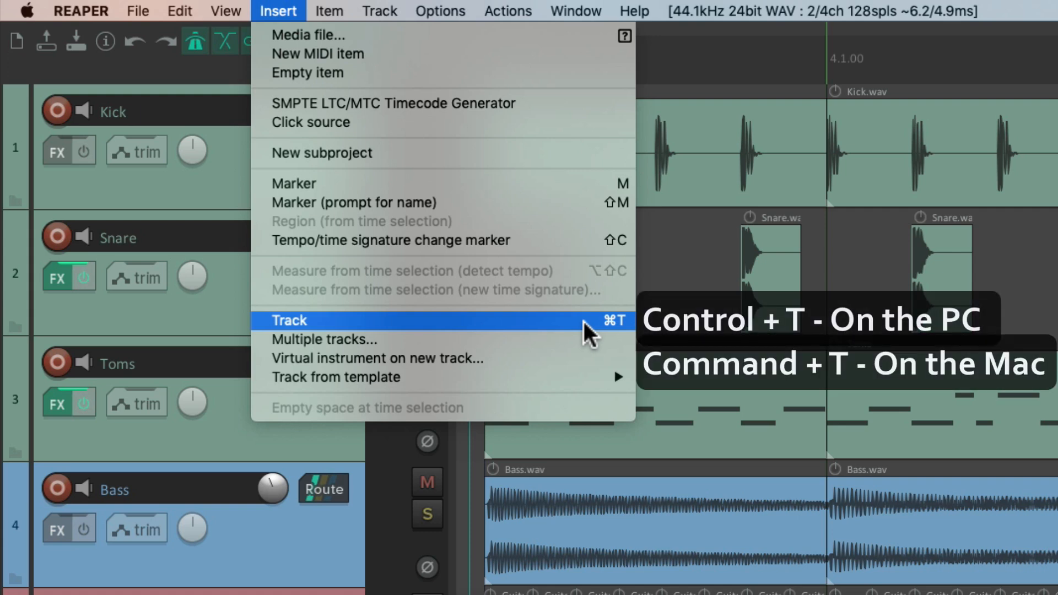
# Step: Insert a single new track via Insert > Track
pyautogui.click(289, 321)
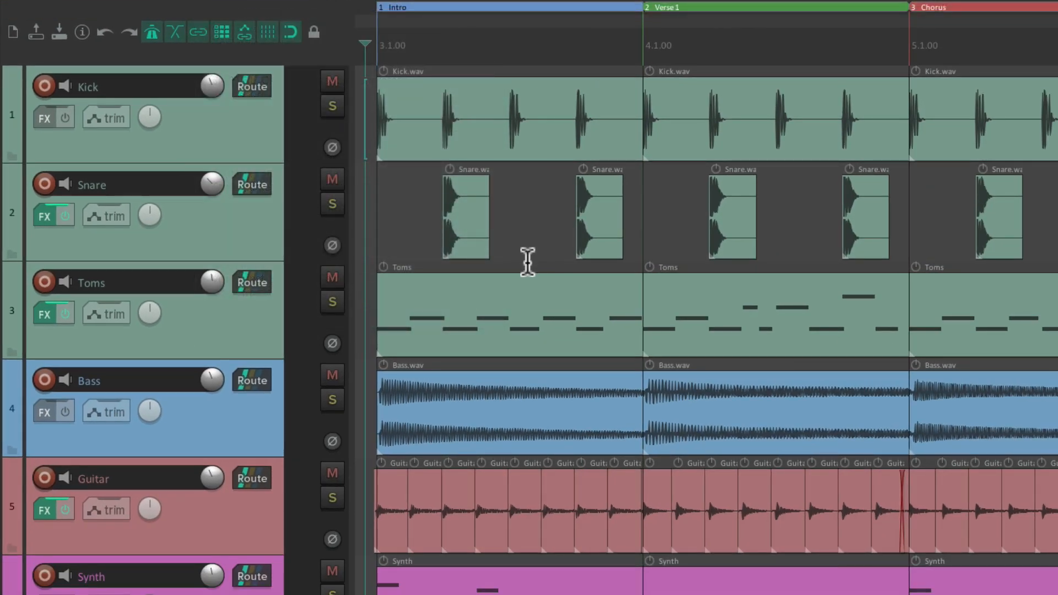
pyautogui.moveTo(356, 150)
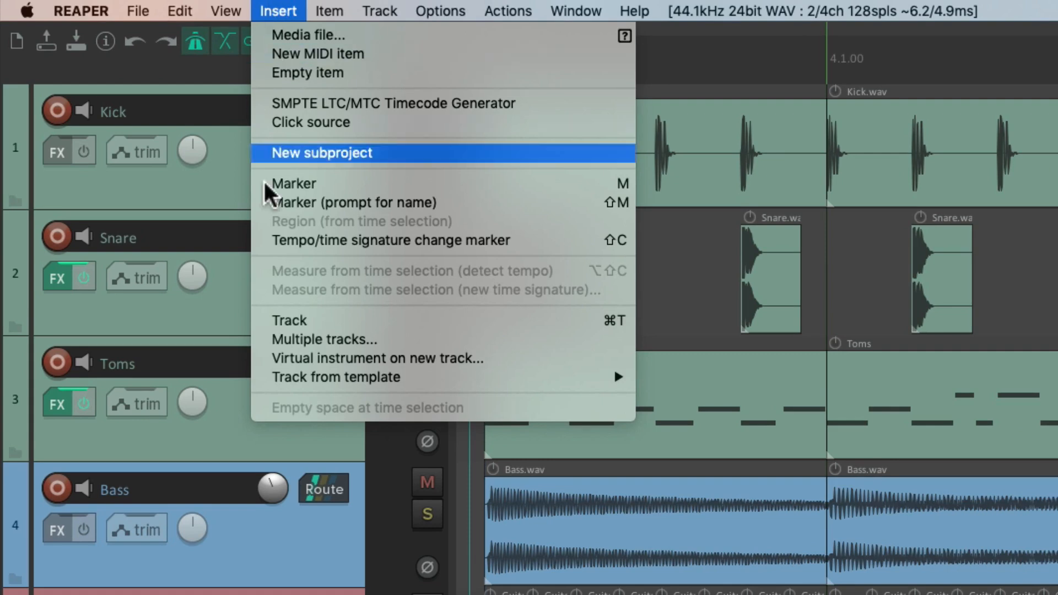
pyautogui.moveTo(321, 340)
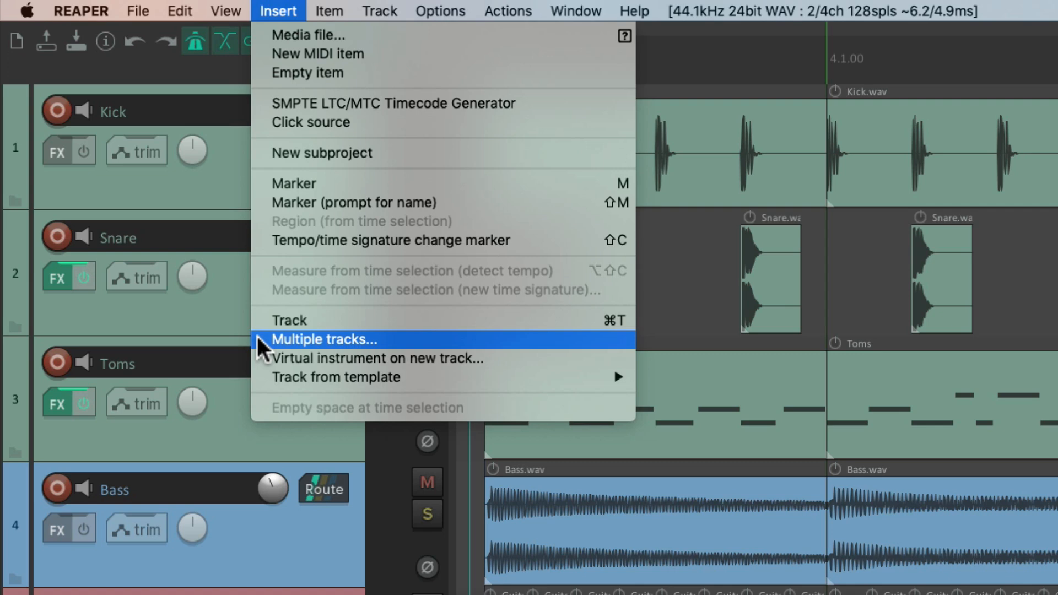
# Step: Insert three tracks named Guitar (Guitar 1–3) after the last touched Kick track
pyautogui.click(325, 339)
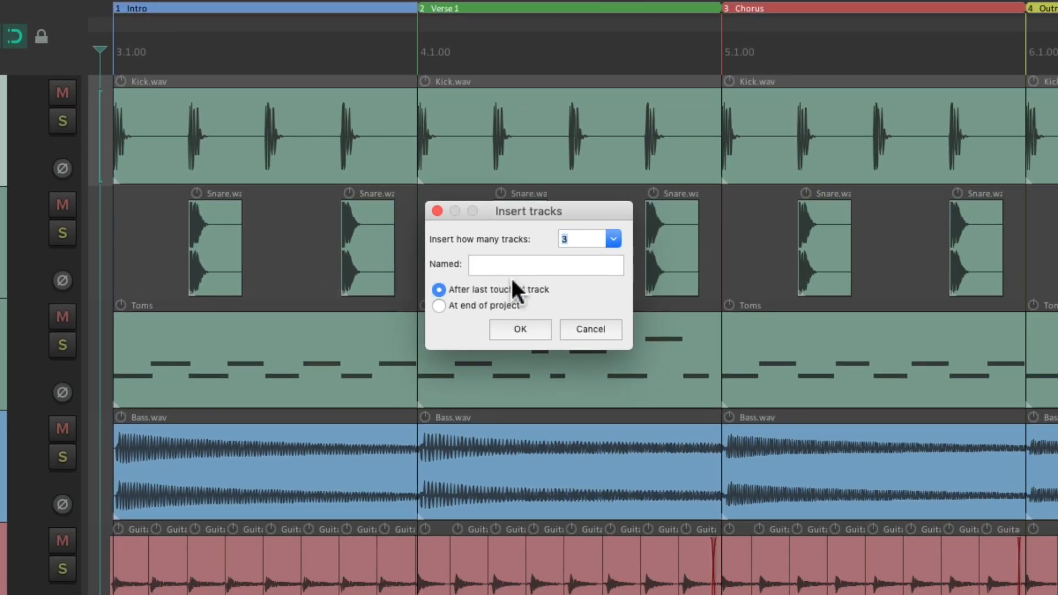
pyautogui.moveTo(613, 269)
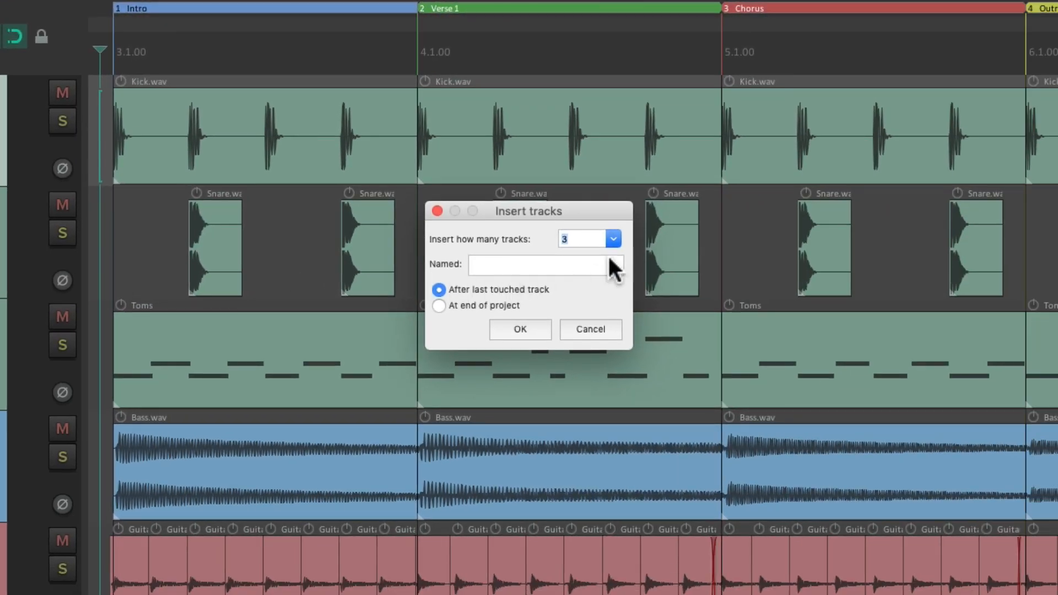
pyautogui.click(588, 238)
pyautogui.write('Gui')
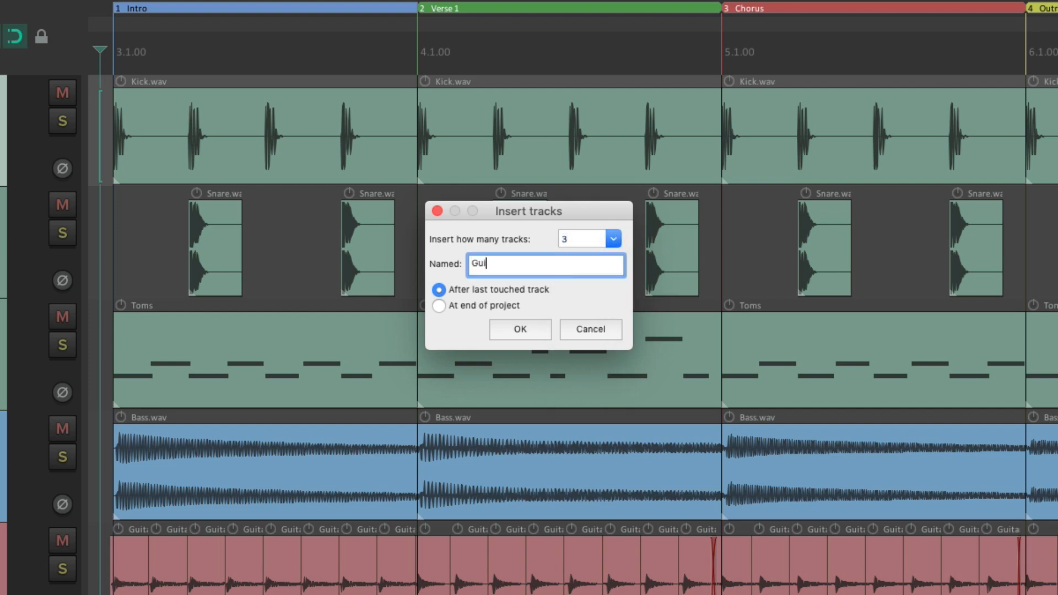
pyautogui.write('tar')
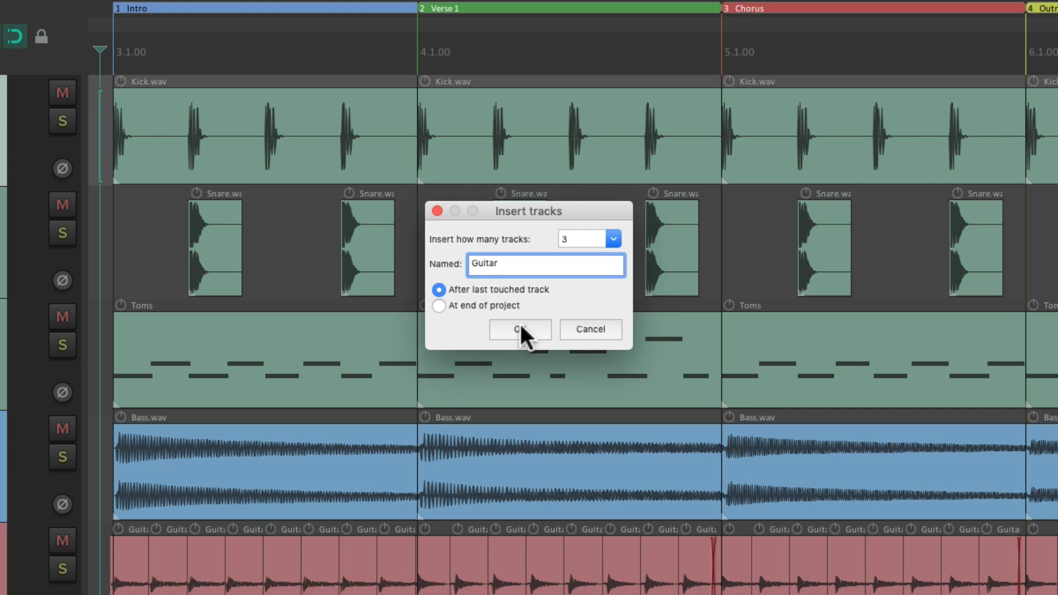
pyautogui.click(520, 329)
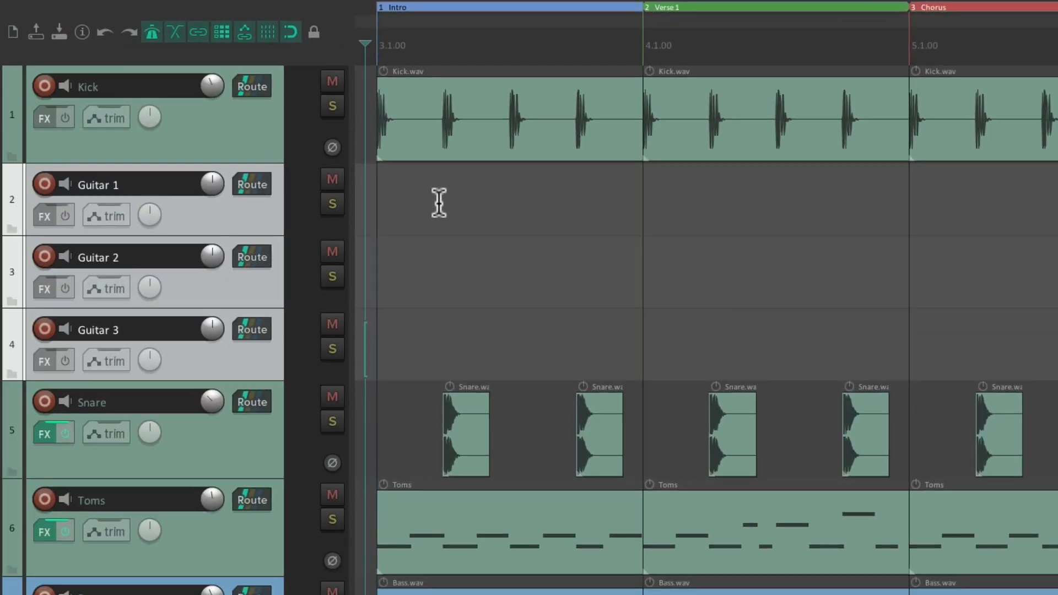
pyautogui.moveTo(167, 189)
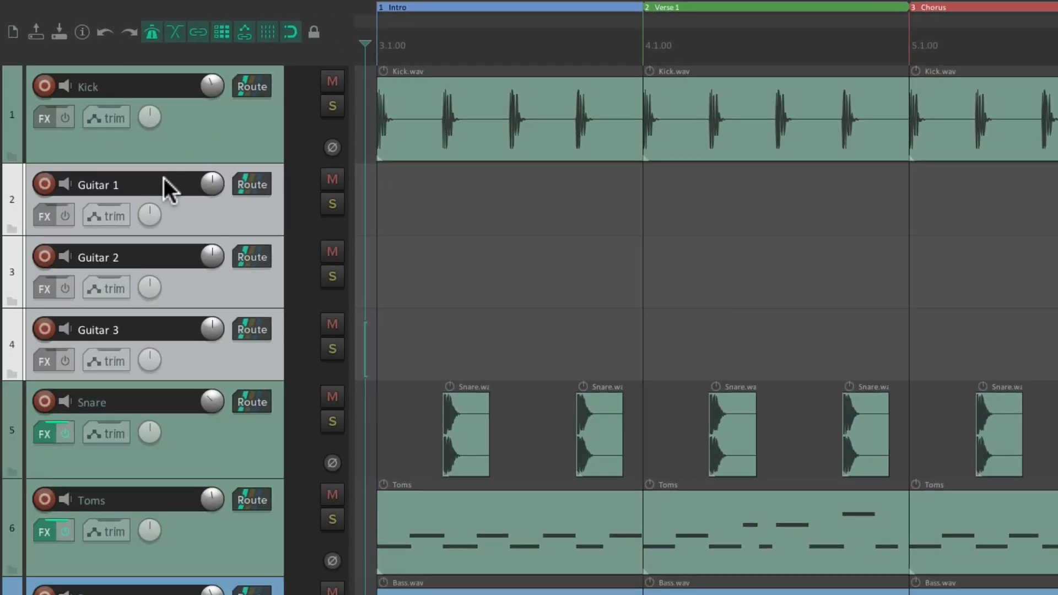
pyautogui.moveTo(167, 360)
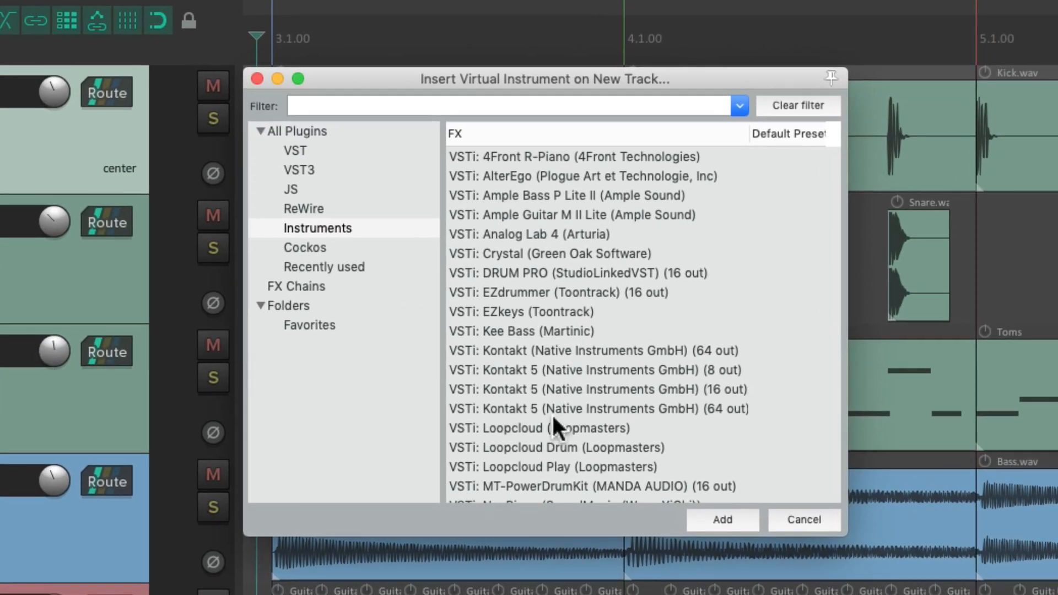
pyautogui.moveTo(654, 311)
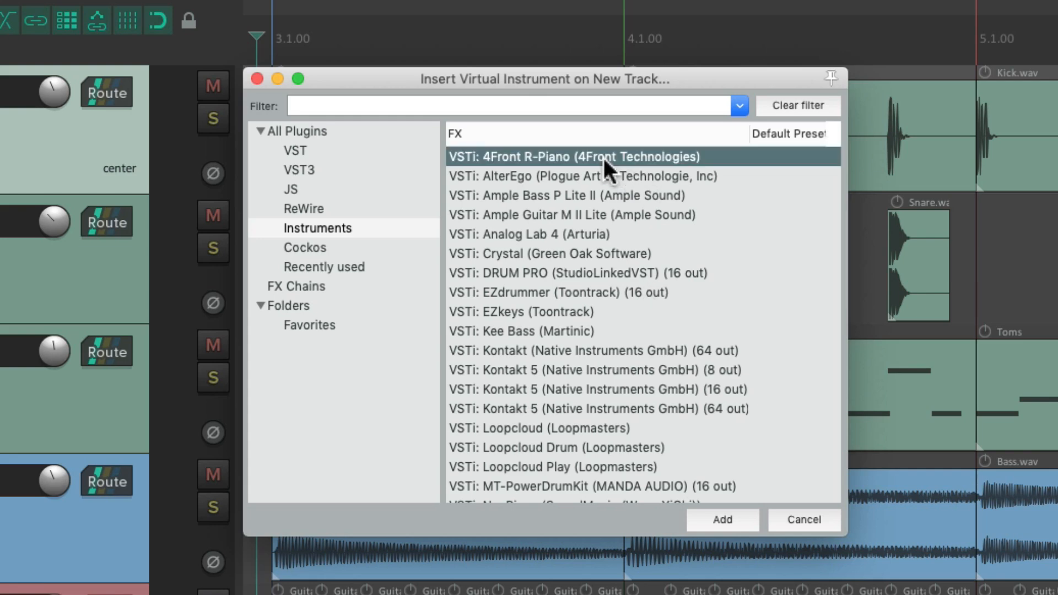
# Step: Add a 4Front R-Piano instrument track, then dismiss it
pyautogui.click(722, 520)
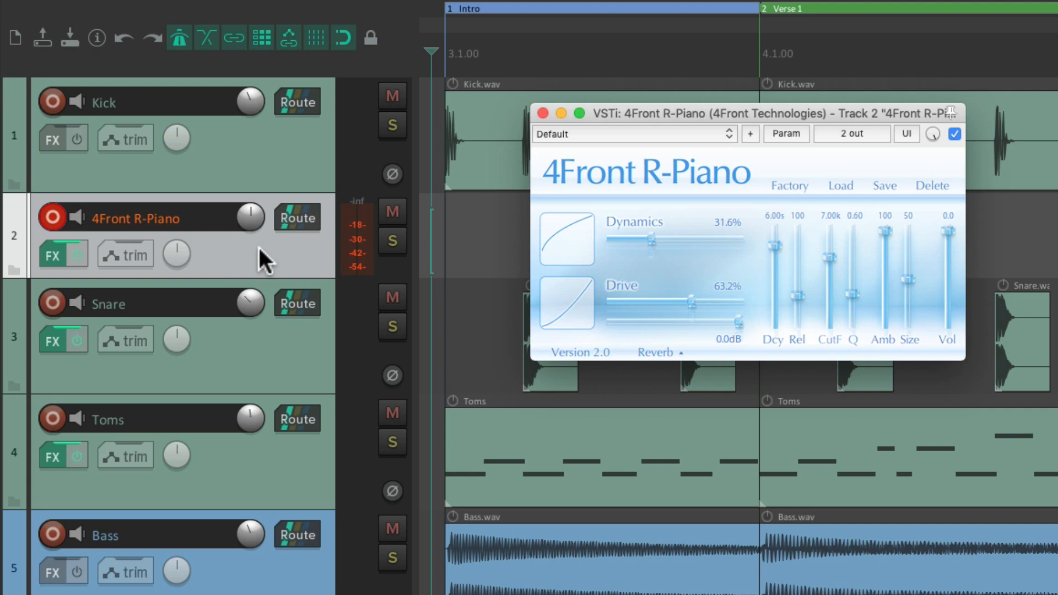
pyautogui.moveTo(113, 230)
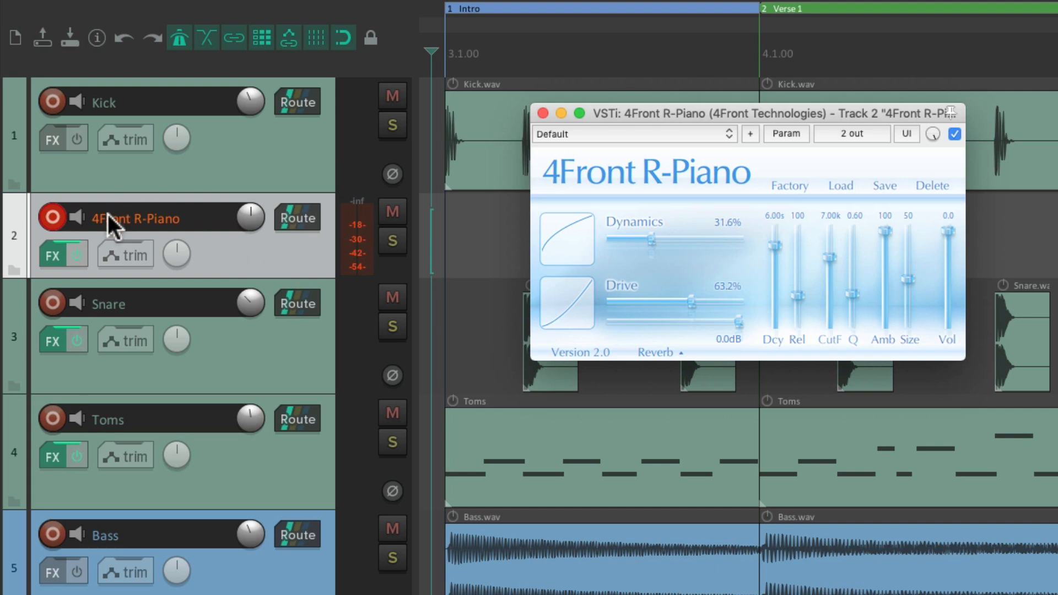
pyautogui.moveTo(732, 253)
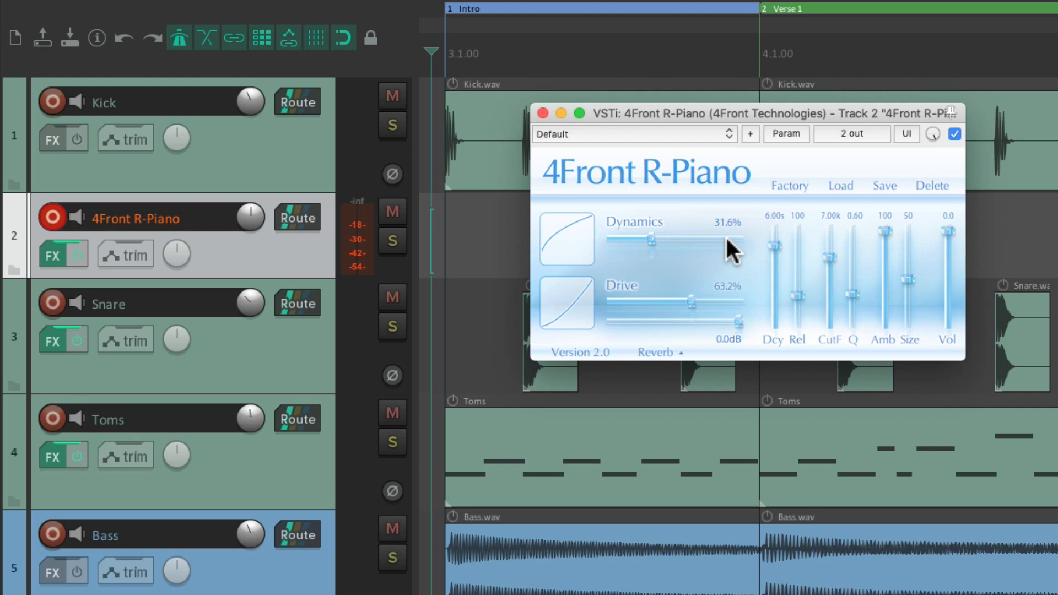
pyautogui.moveTo(670, 204)
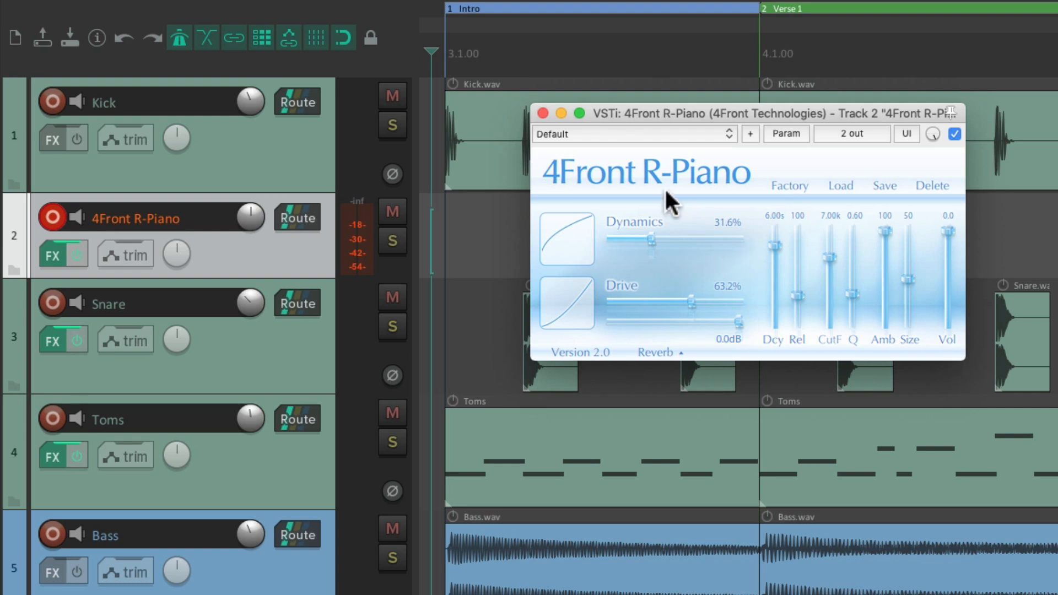
pyautogui.click(542, 112)
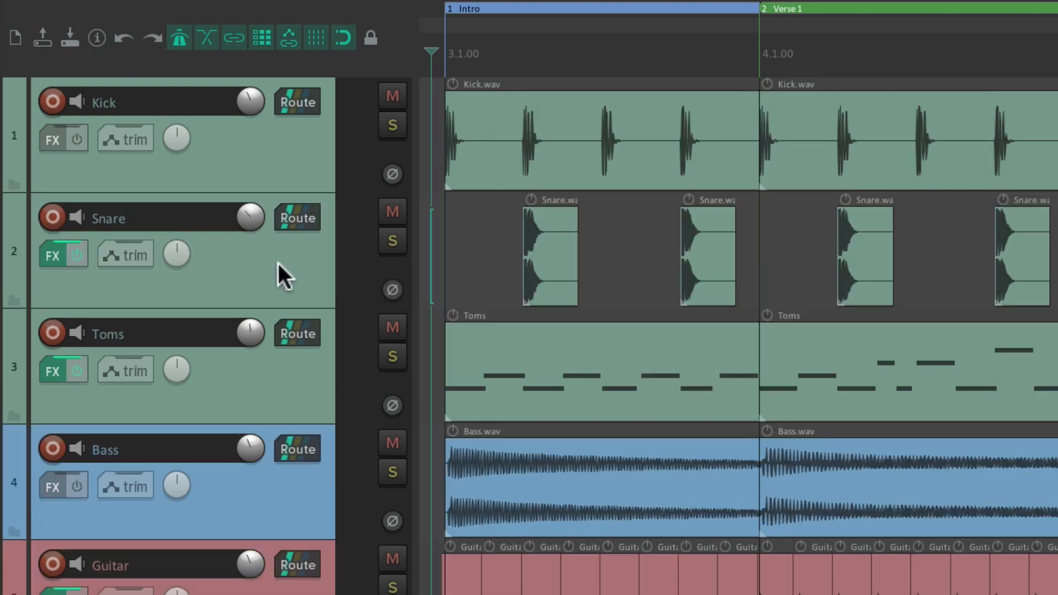
# Step: Choose Virtual instrument on new track from the Insert menu
pyautogui.click(278, 11)
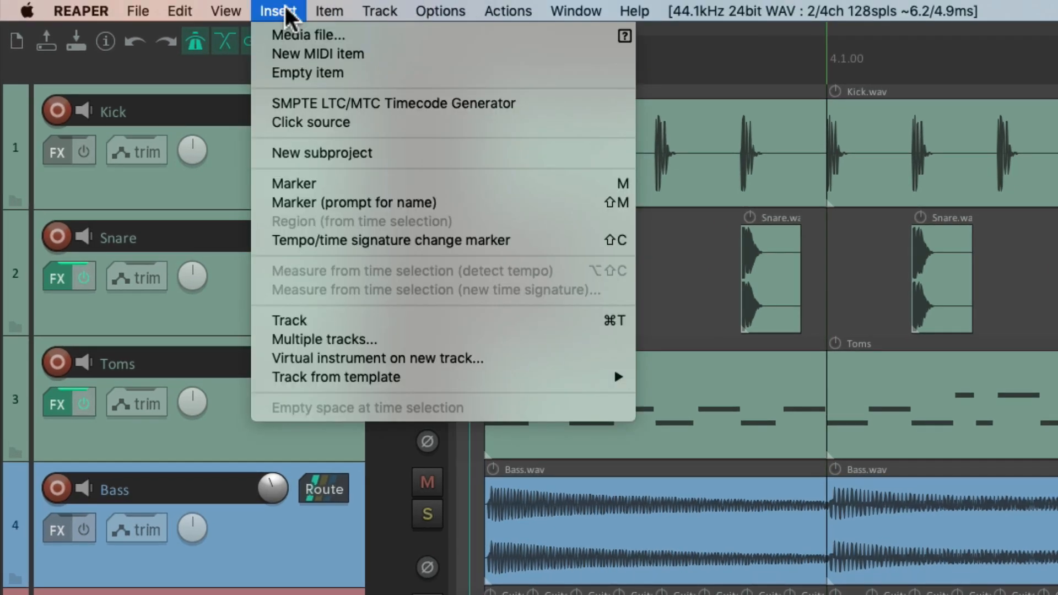
pyautogui.moveTo(324, 339)
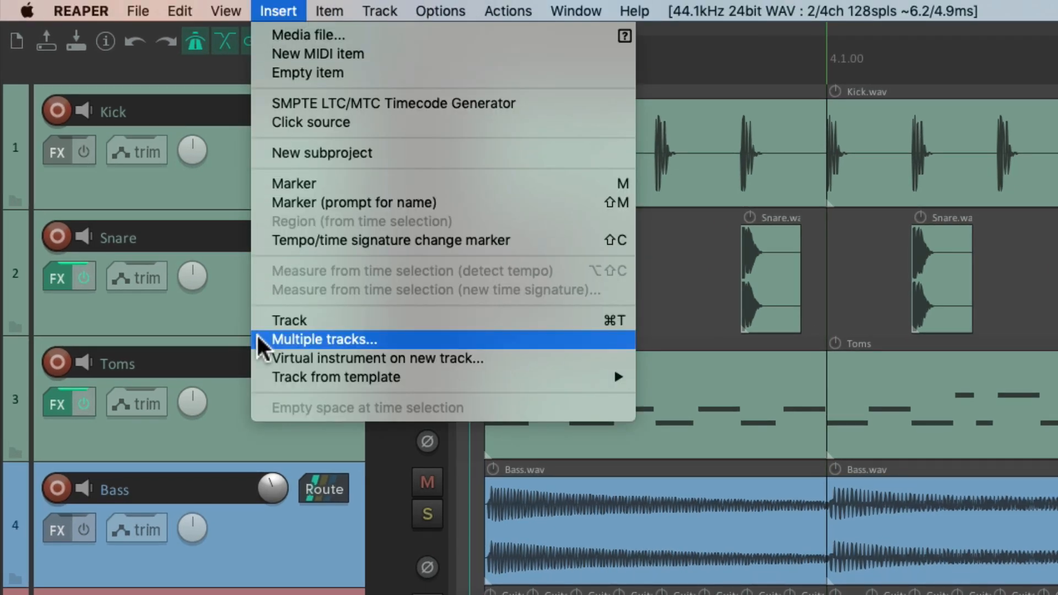
pyautogui.moveTo(376, 359)
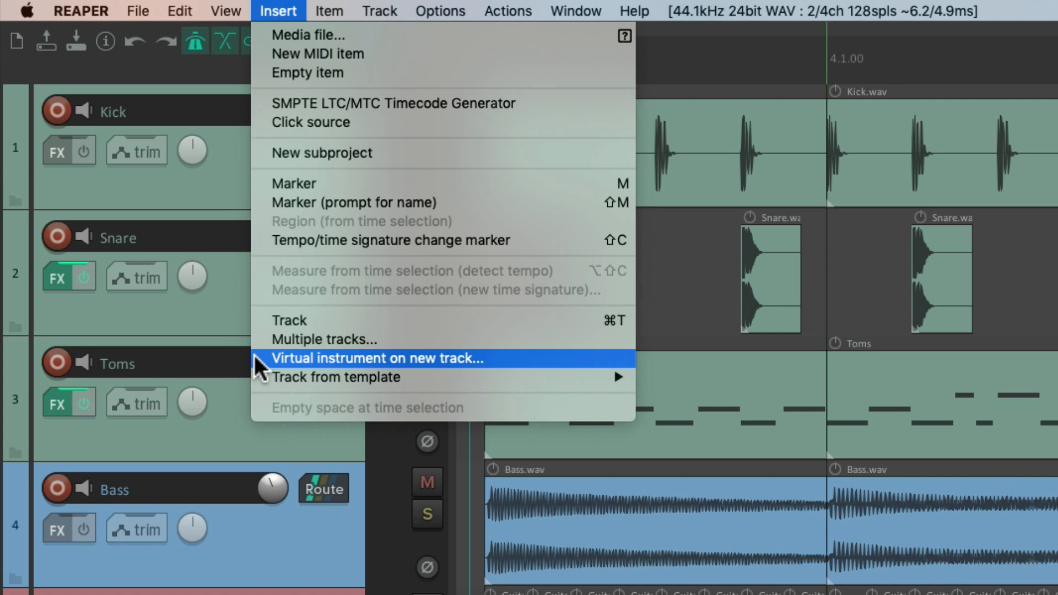
pyautogui.click(375, 358)
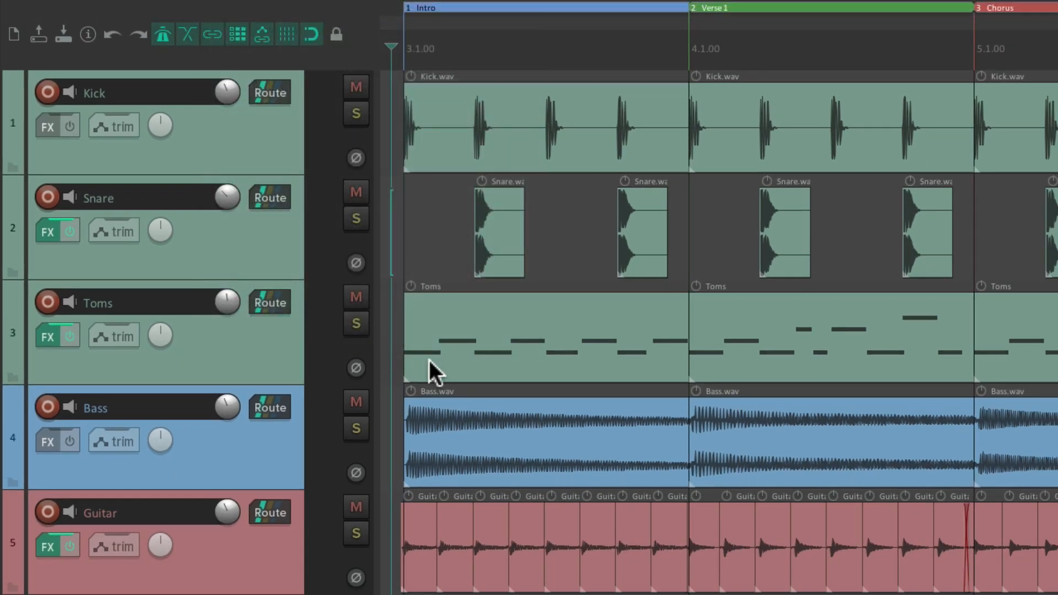